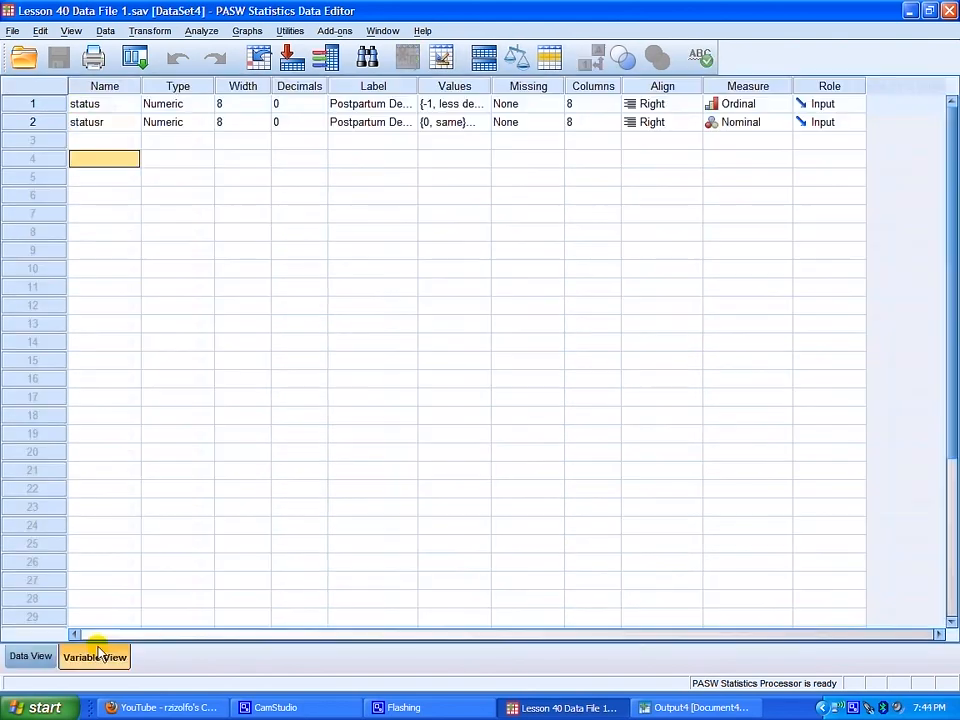
mouse_move(528, 136)
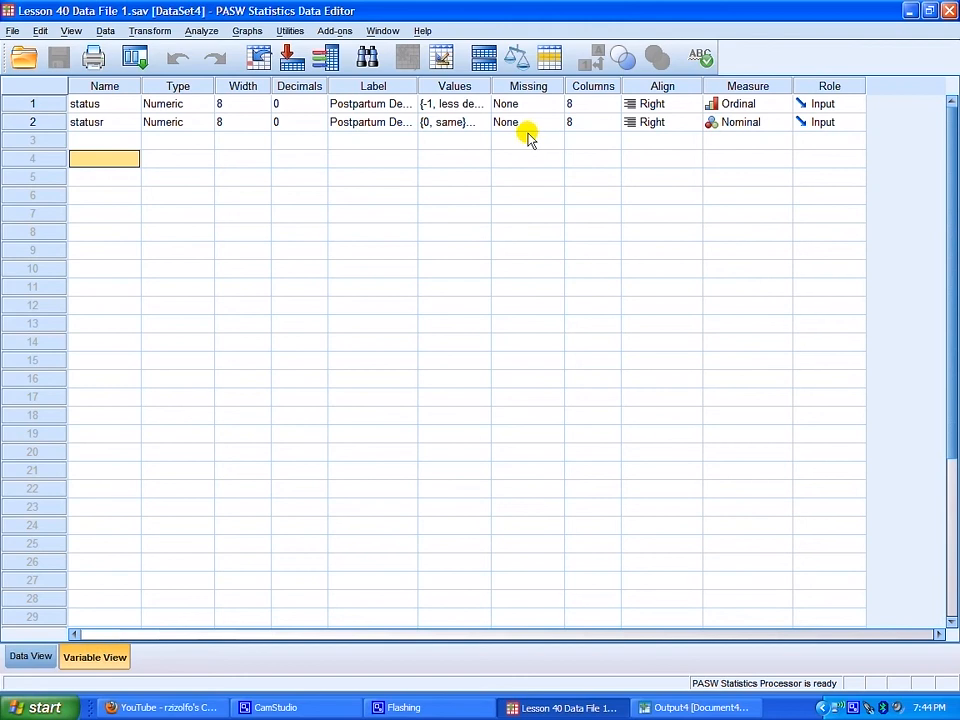
mouse_move(732, 190)
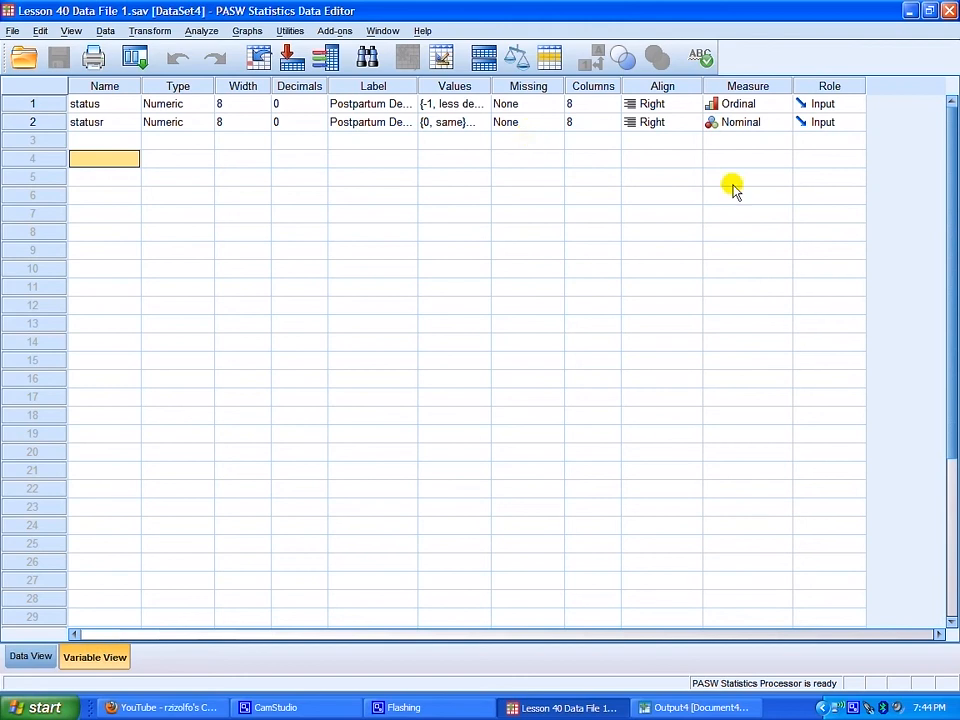
mouse_move(488, 84)
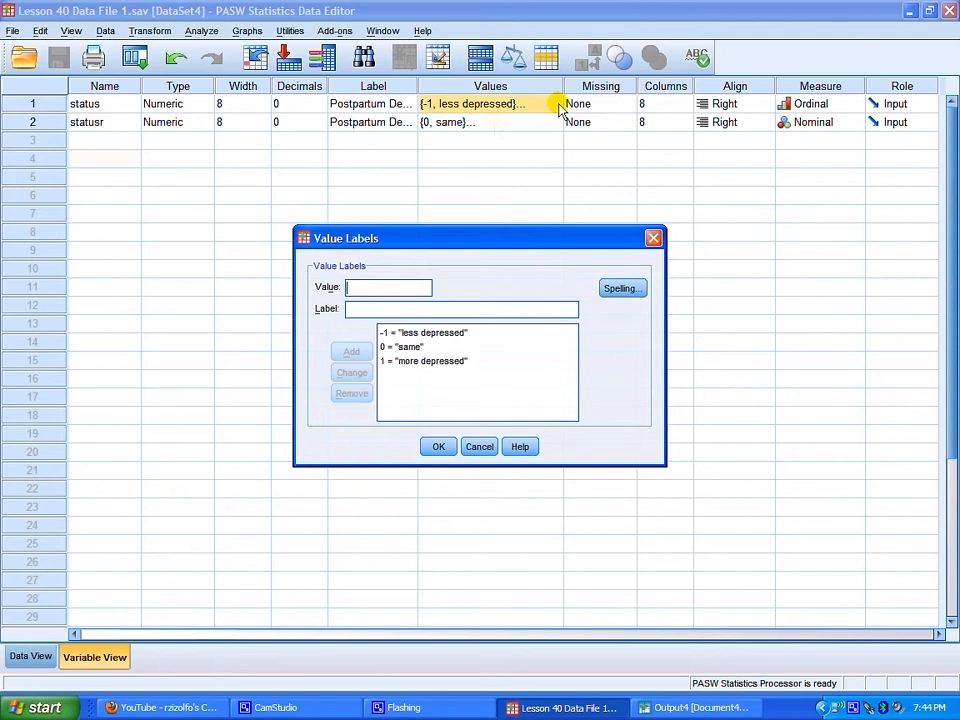
mouse_move(504, 348)
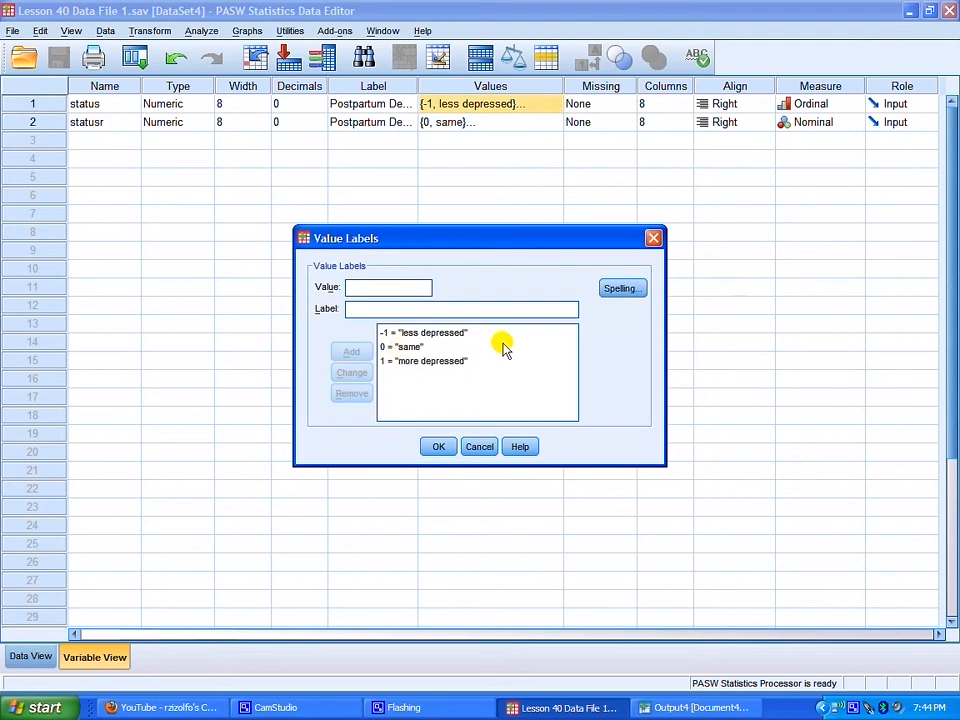
Review the value labels of status and statusr without changing them
left_click(400, 346)
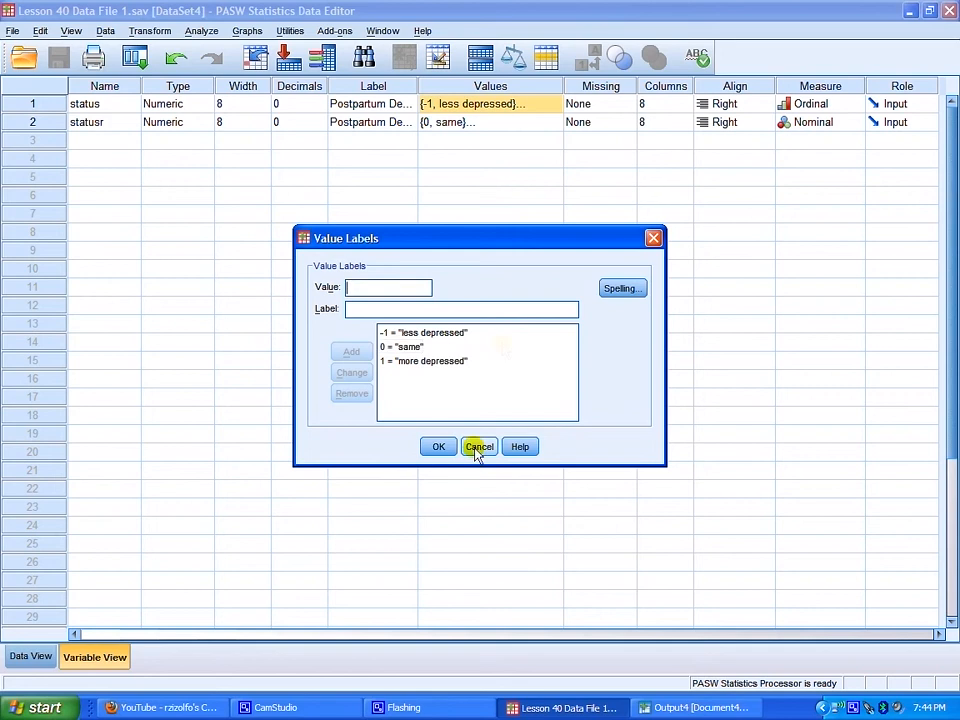
mouse_move(484, 384)
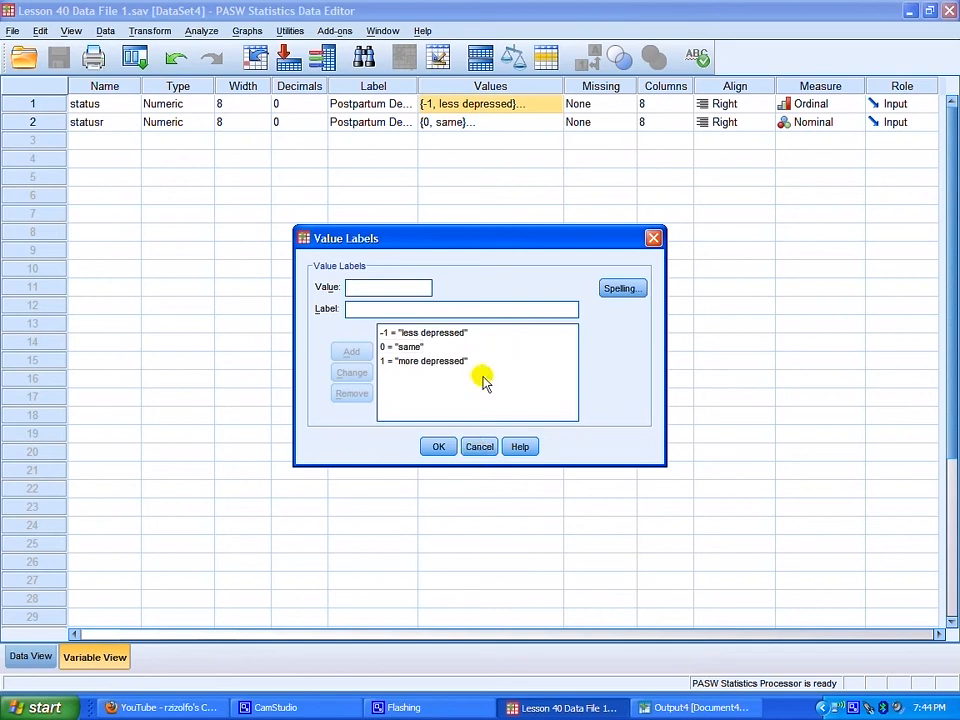
mouse_move(496, 442)
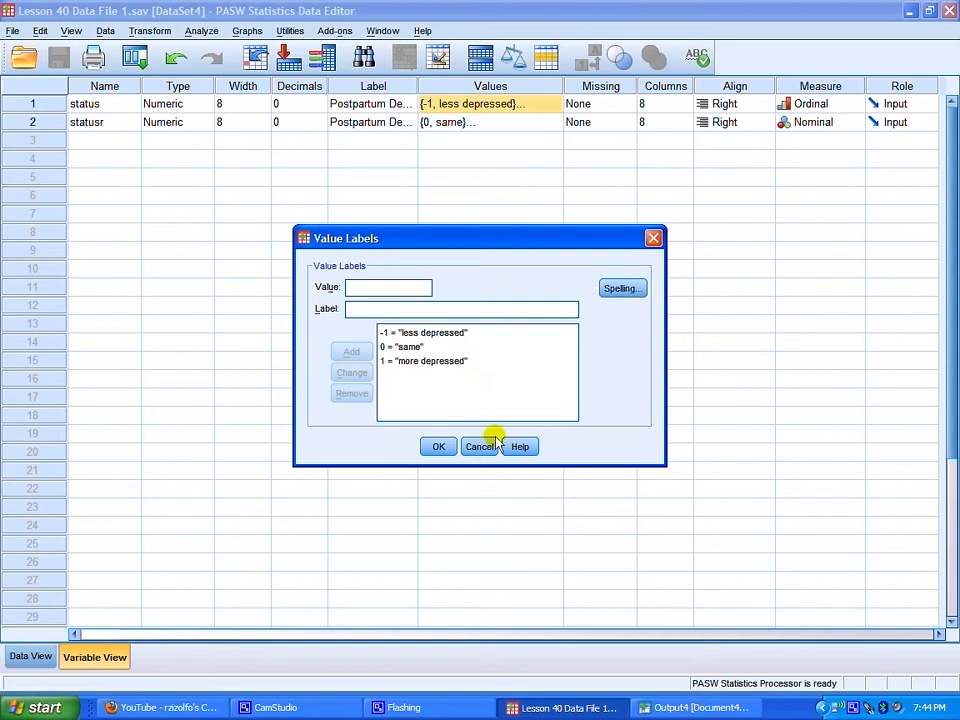
left_click(480, 446)
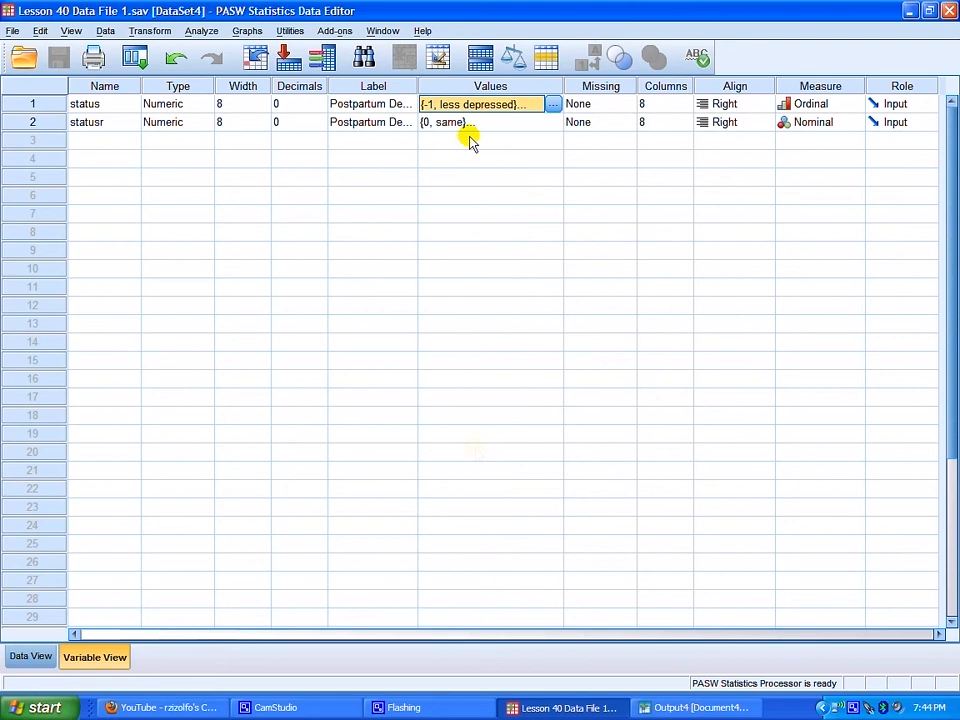
left_click(556, 122)
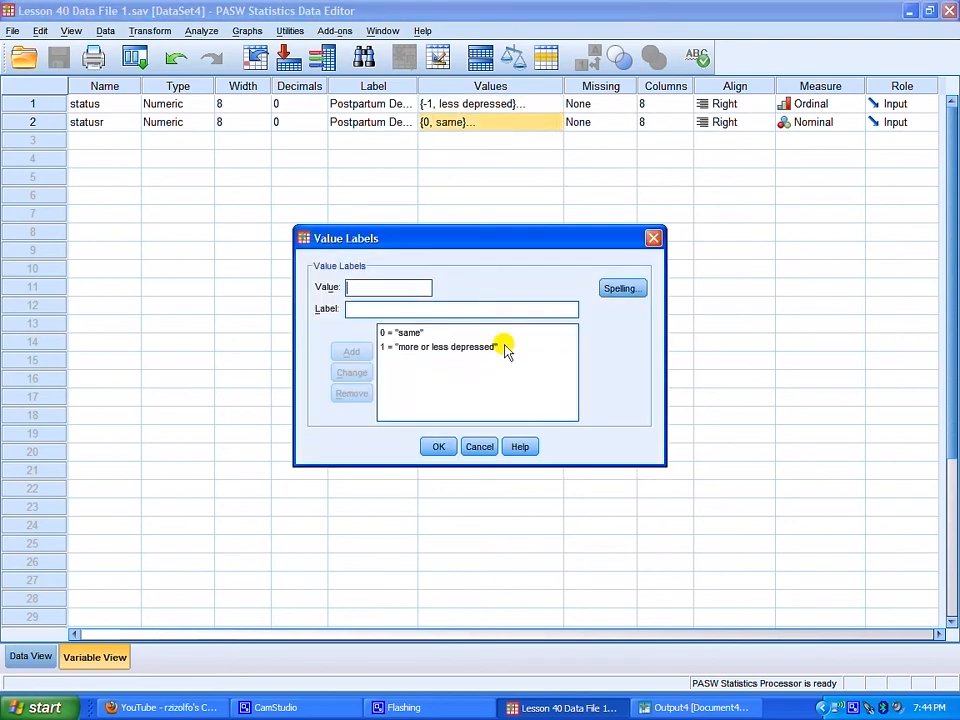
mouse_move(500, 380)
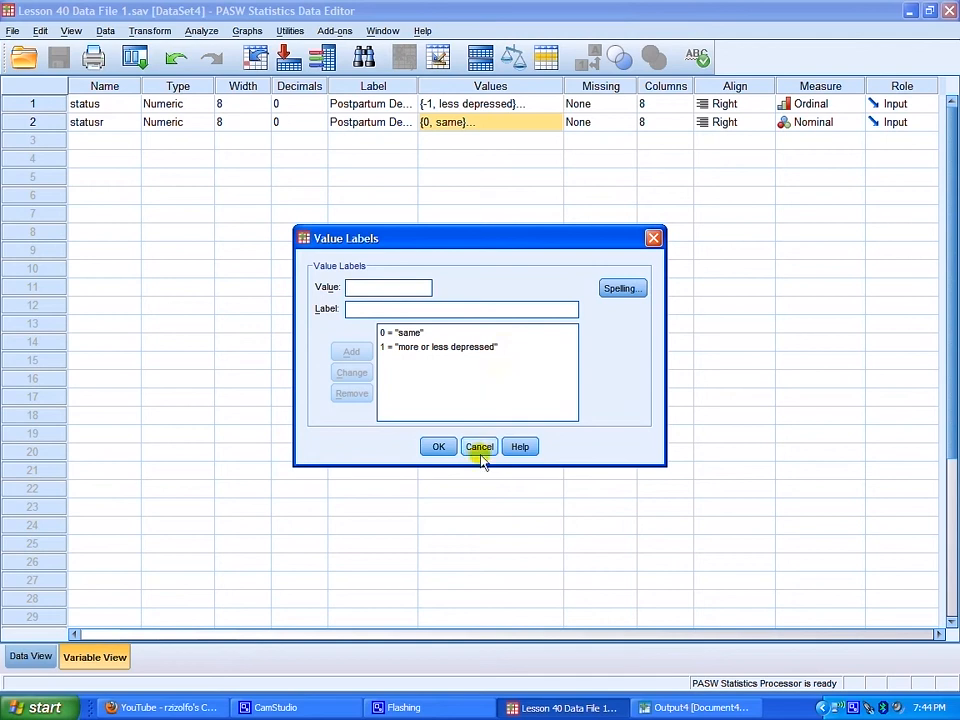
left_click(480, 446)
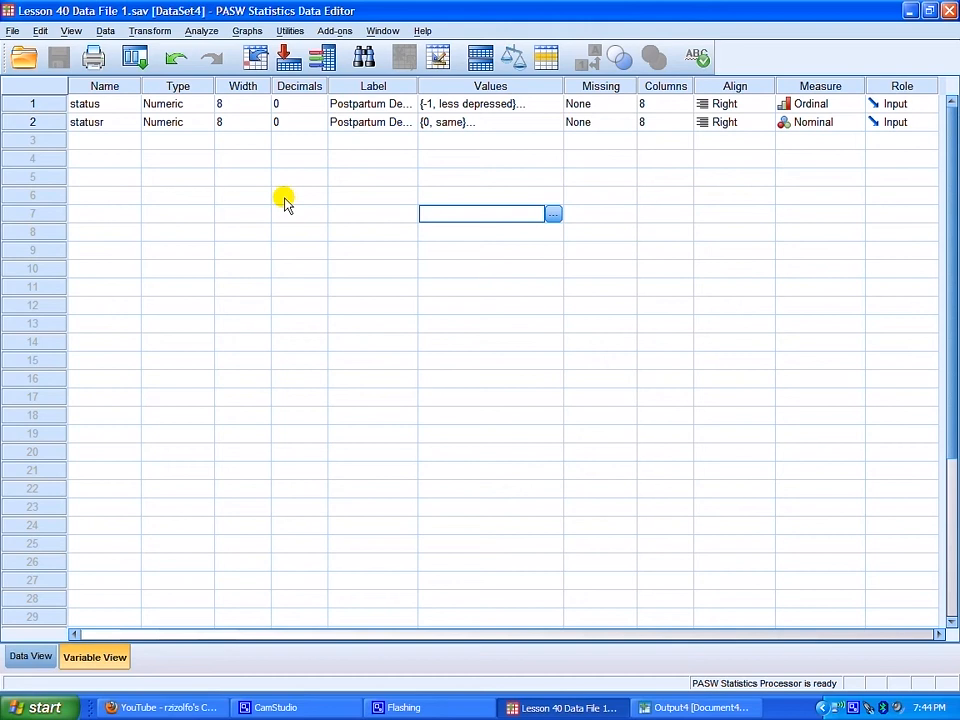
mouse_move(524, 160)
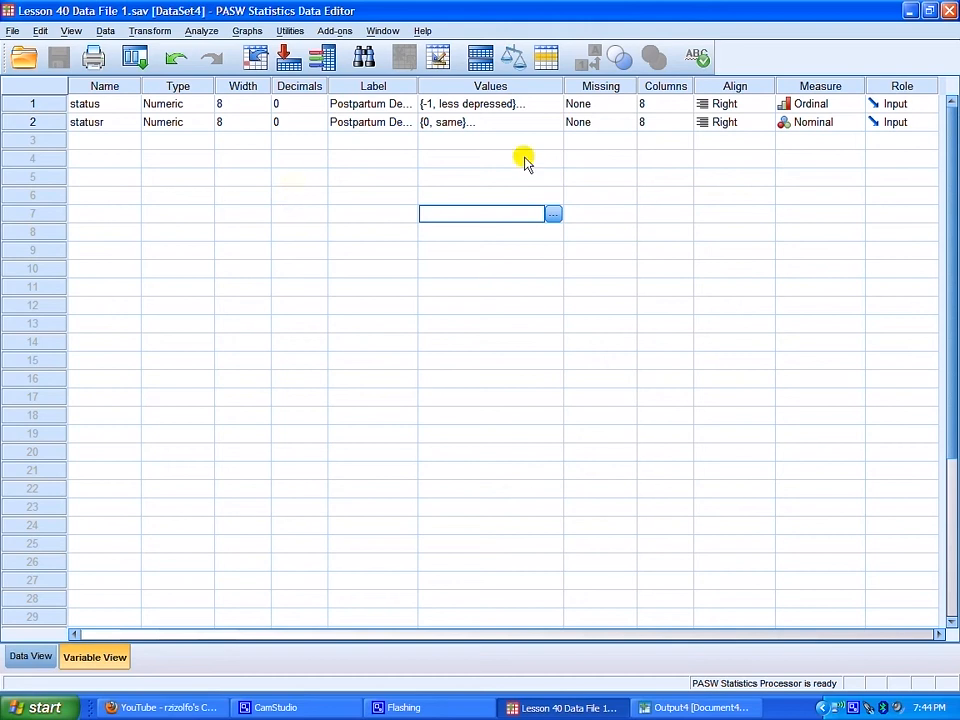
mouse_move(808, 140)
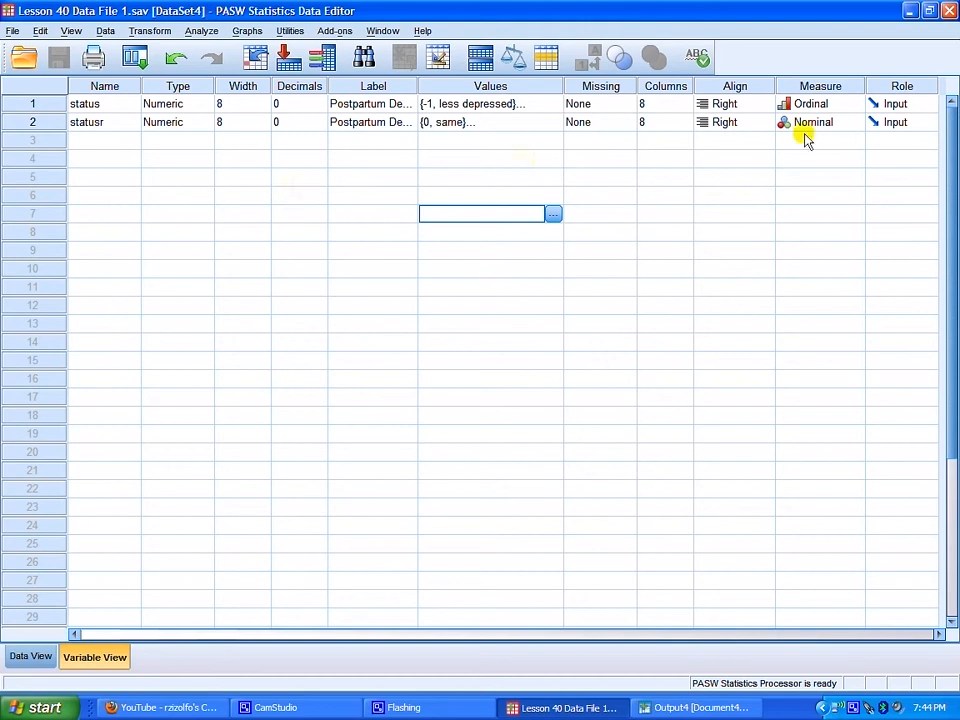
mouse_move(430, 122)
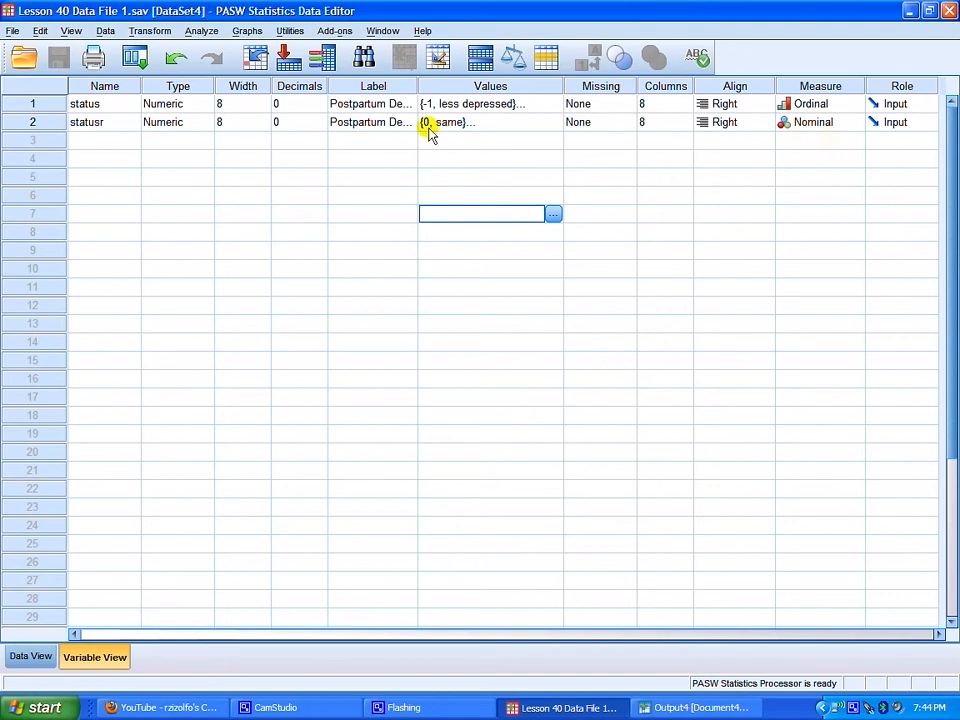
mouse_move(518, 126)
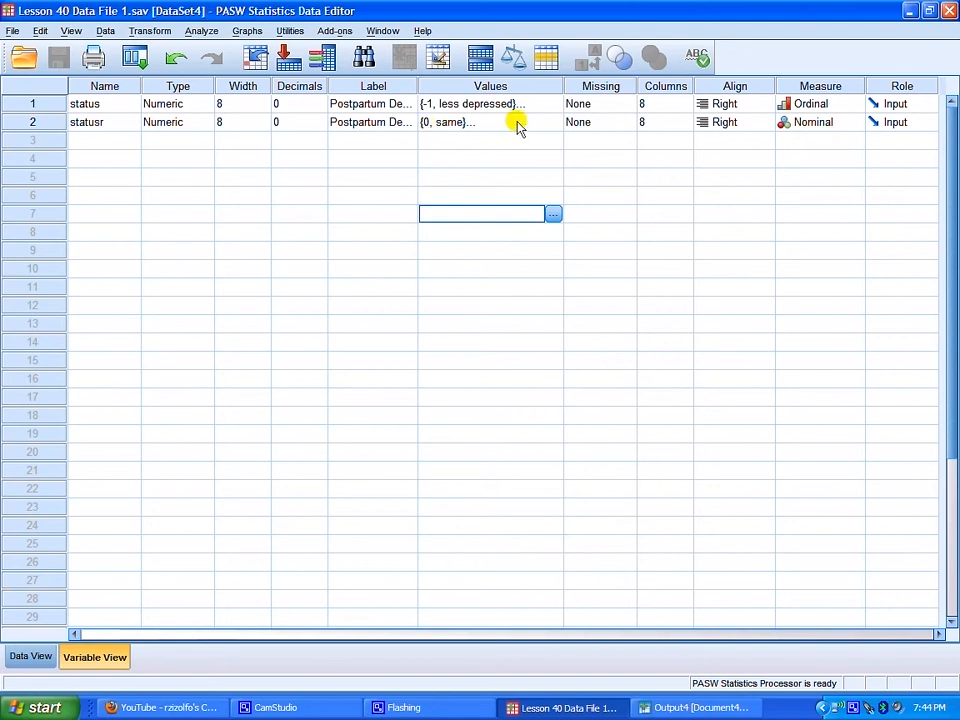
mouse_move(180, 150)
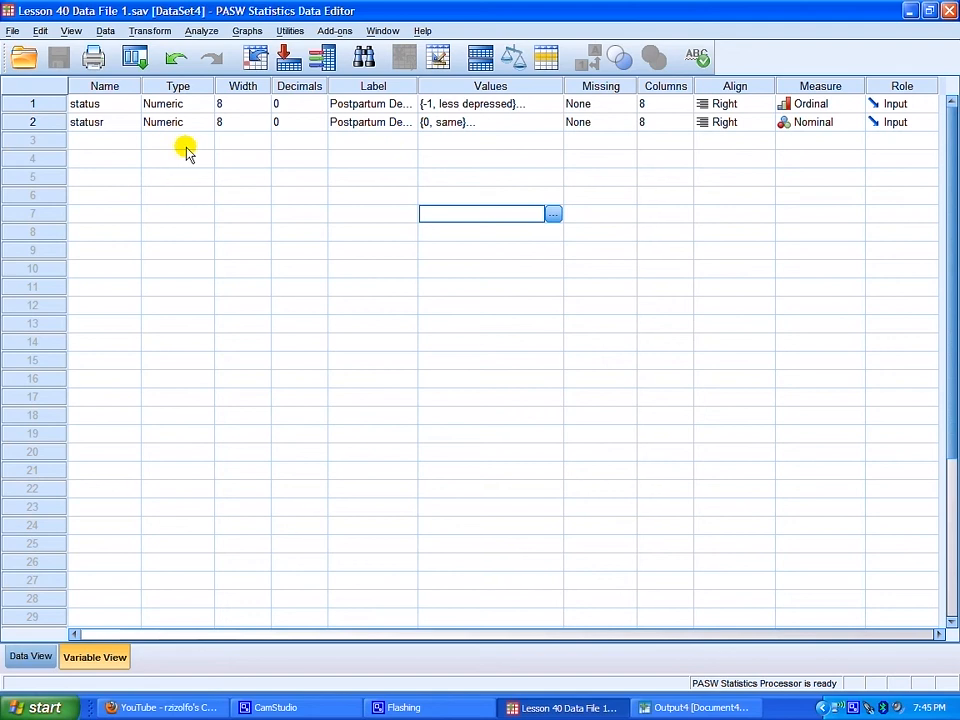
mouse_move(238, 156)
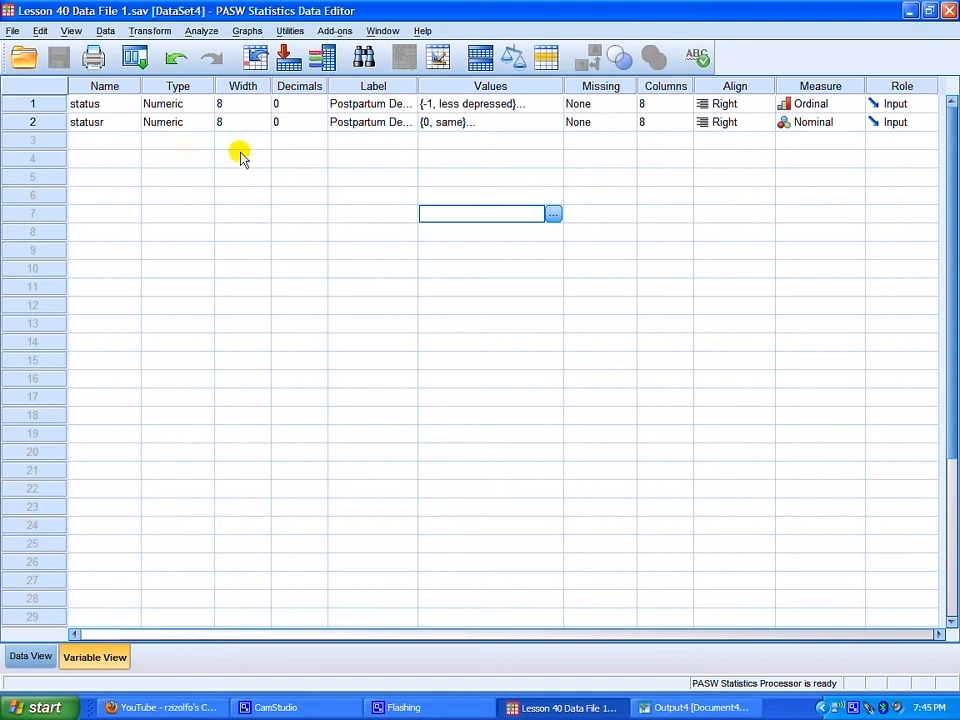
mouse_move(304, 164)
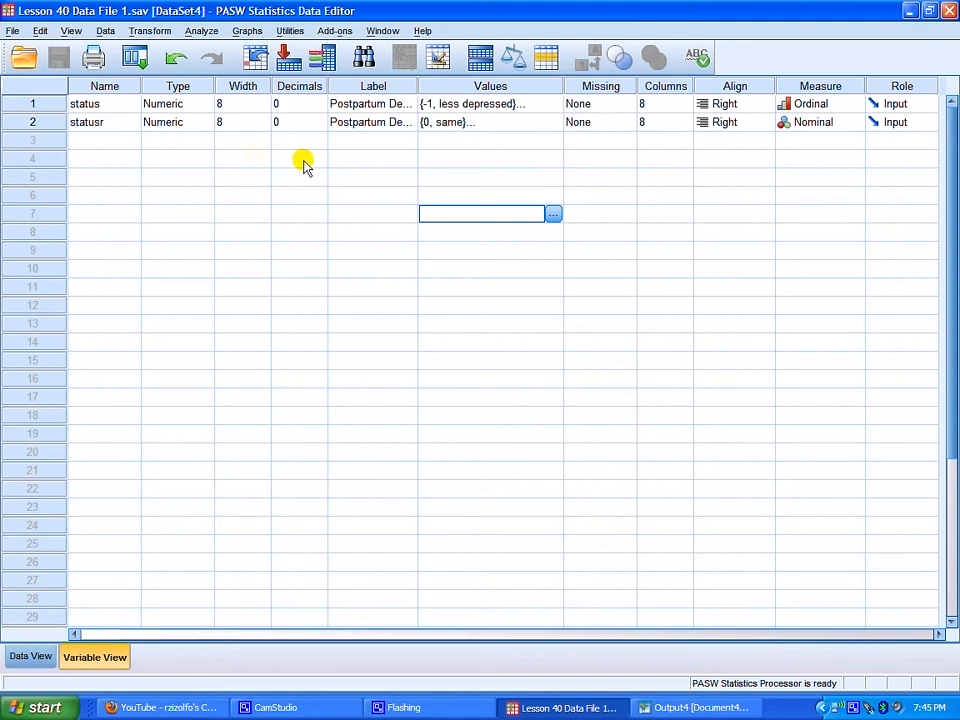
mouse_move(464, 164)
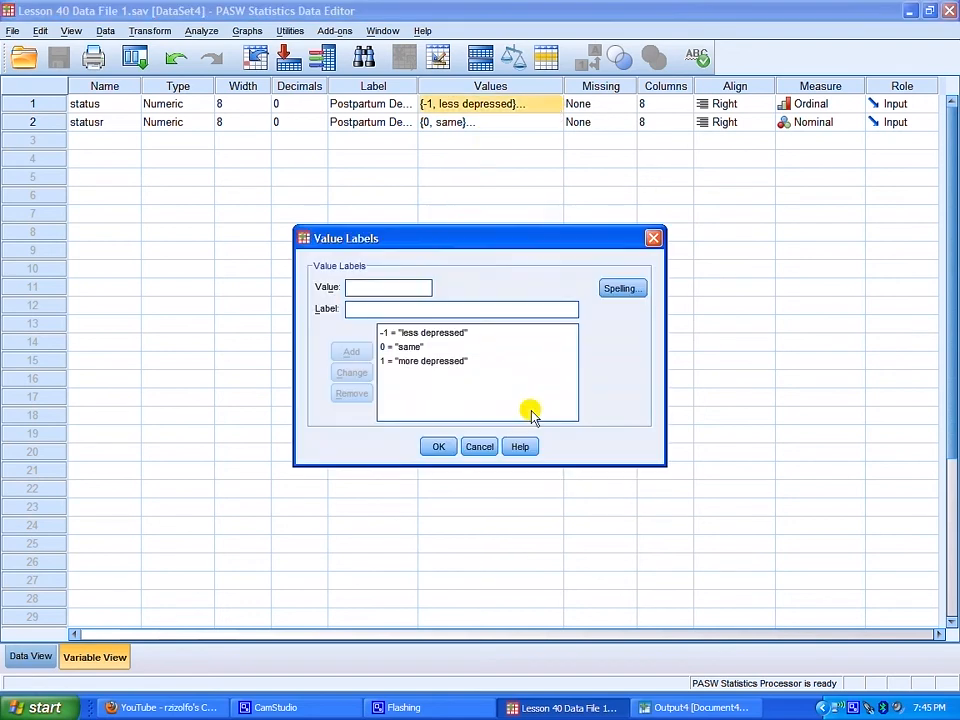
mouse_move(420, 218)
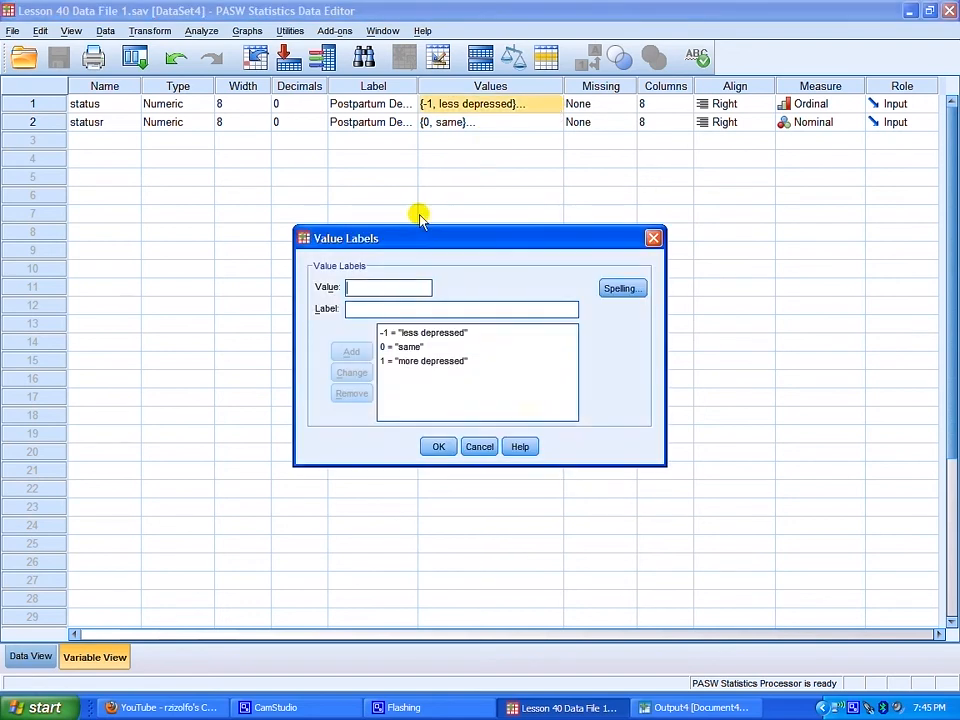
mouse_move(548, 248)
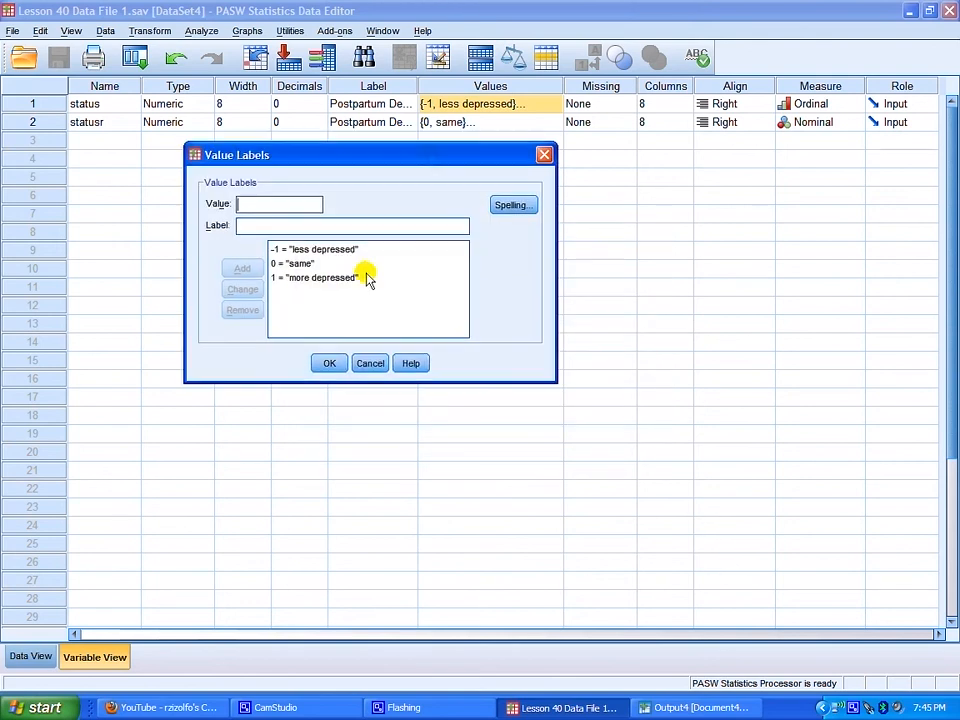
left_click(292, 264)
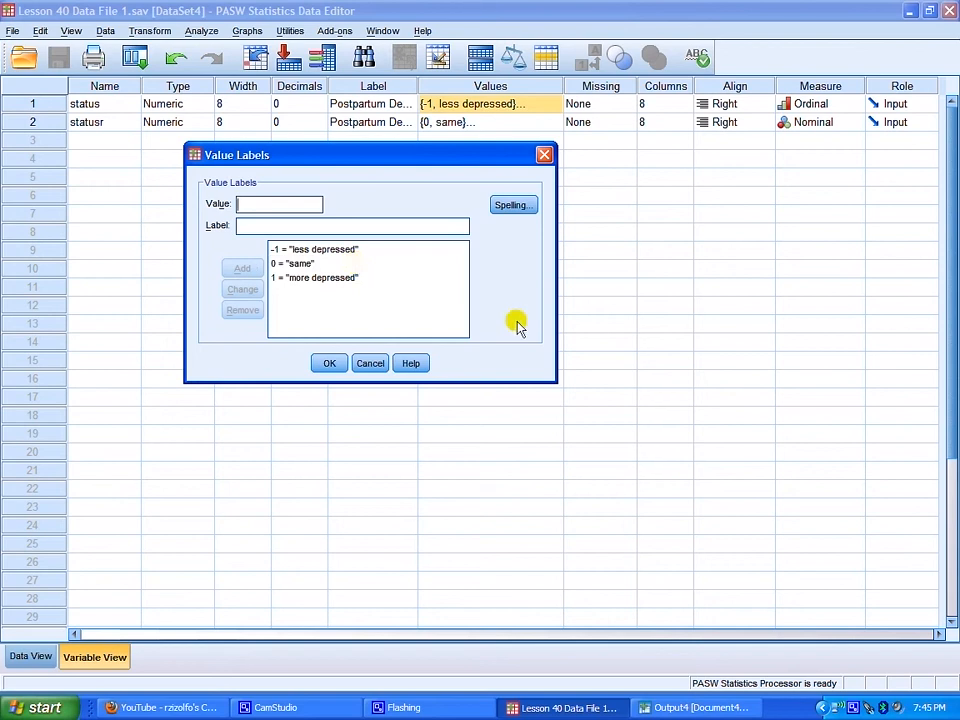
mouse_move(442, 180)
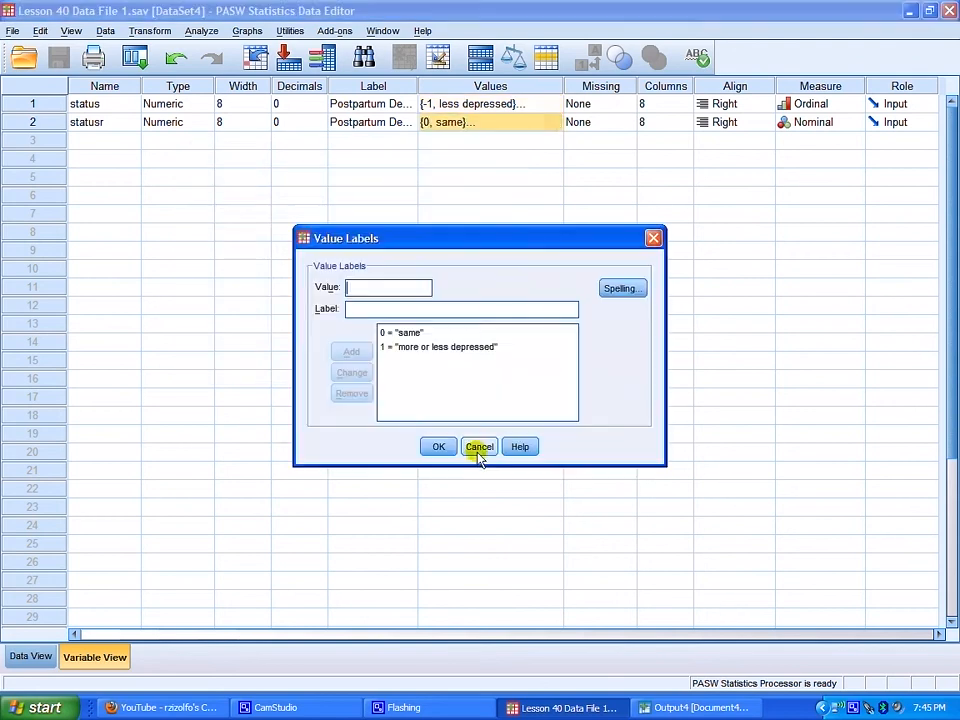
left_click(480, 446)
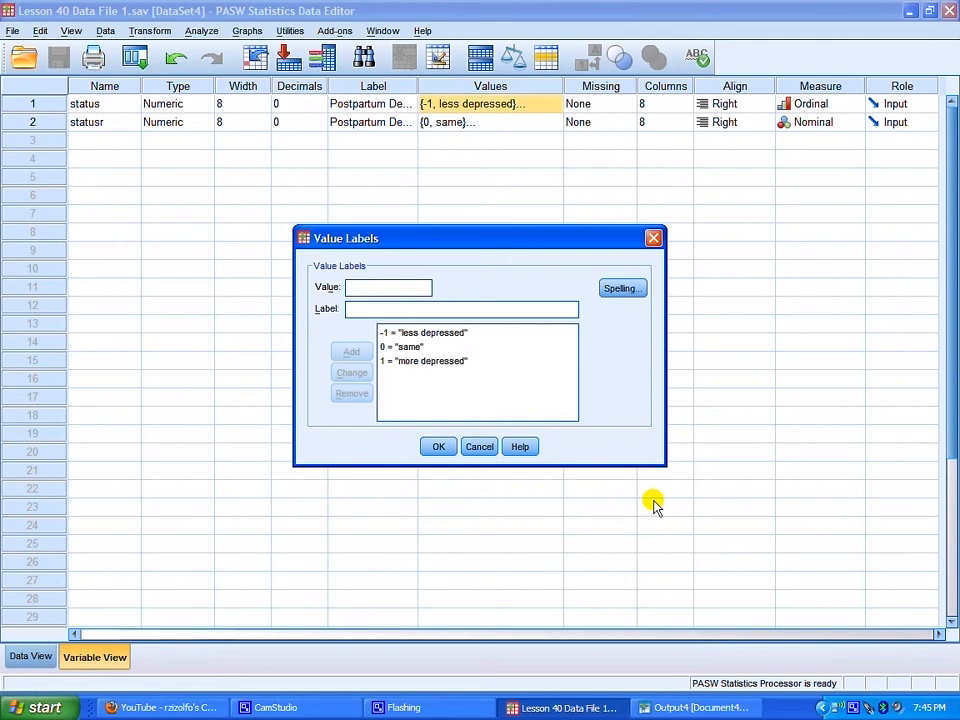
left_click(400, 348)
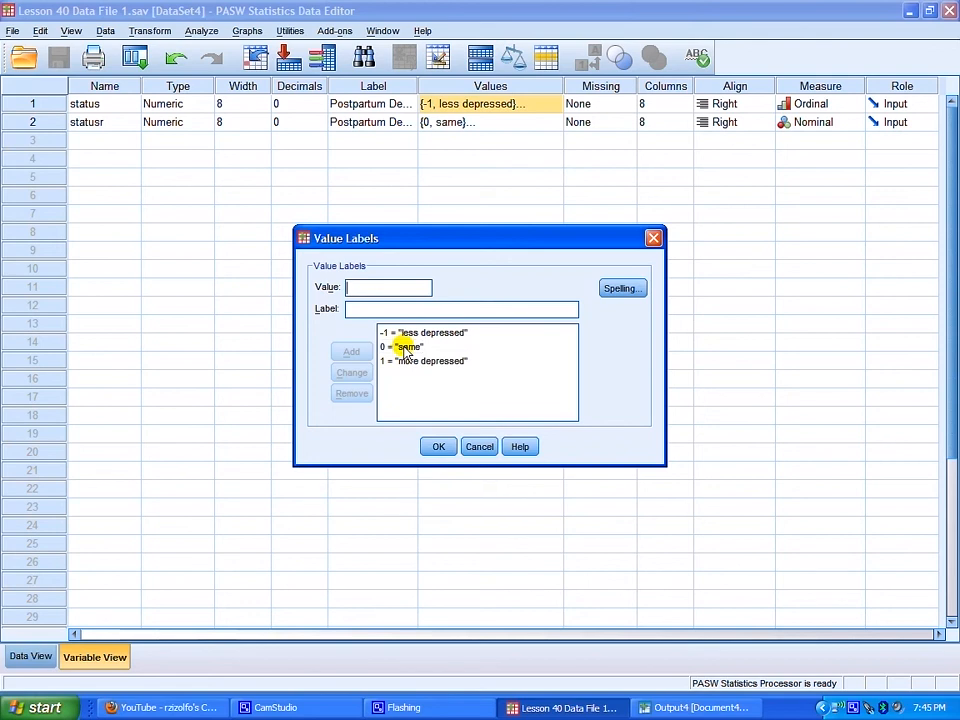
left_click(438, 446)
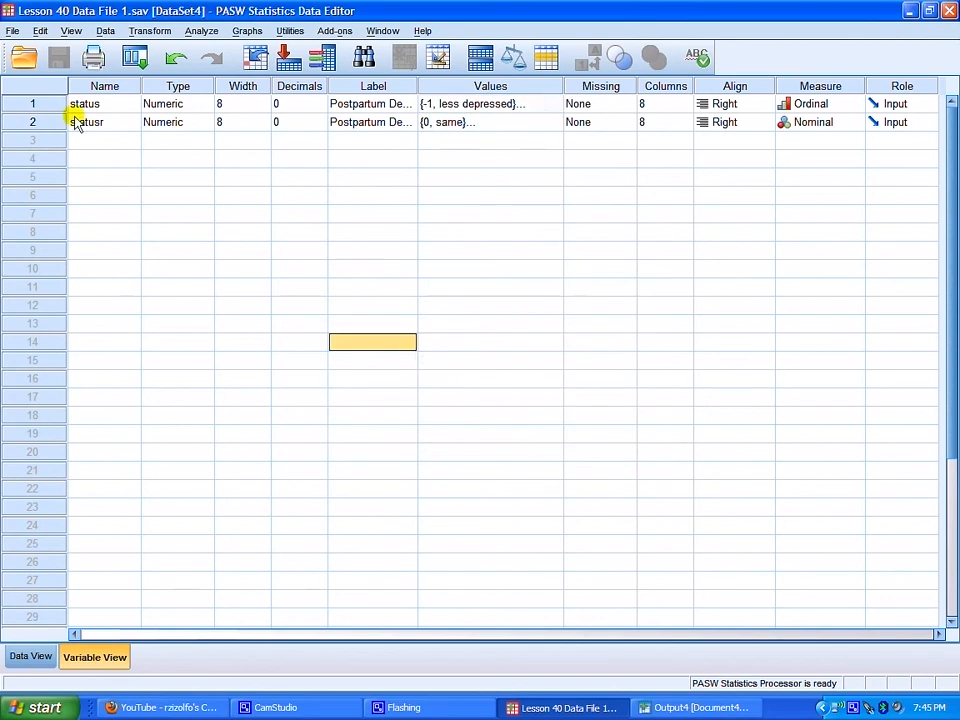
mouse_move(150, 32)
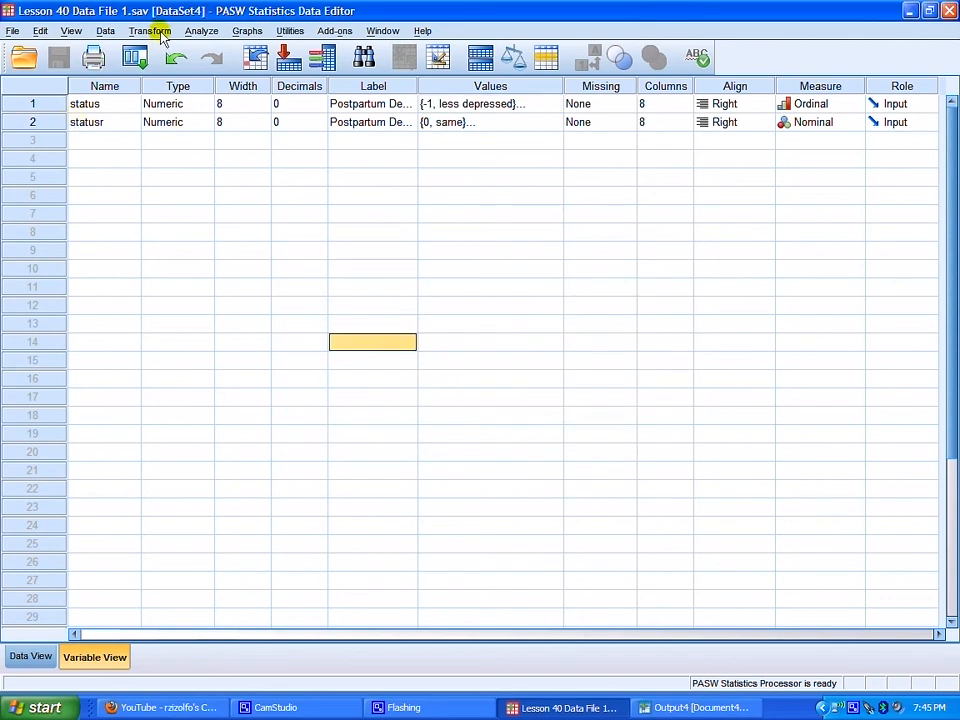
Recode status into a new output variable status1 labelled postpartum depression
left_click(150, 32)
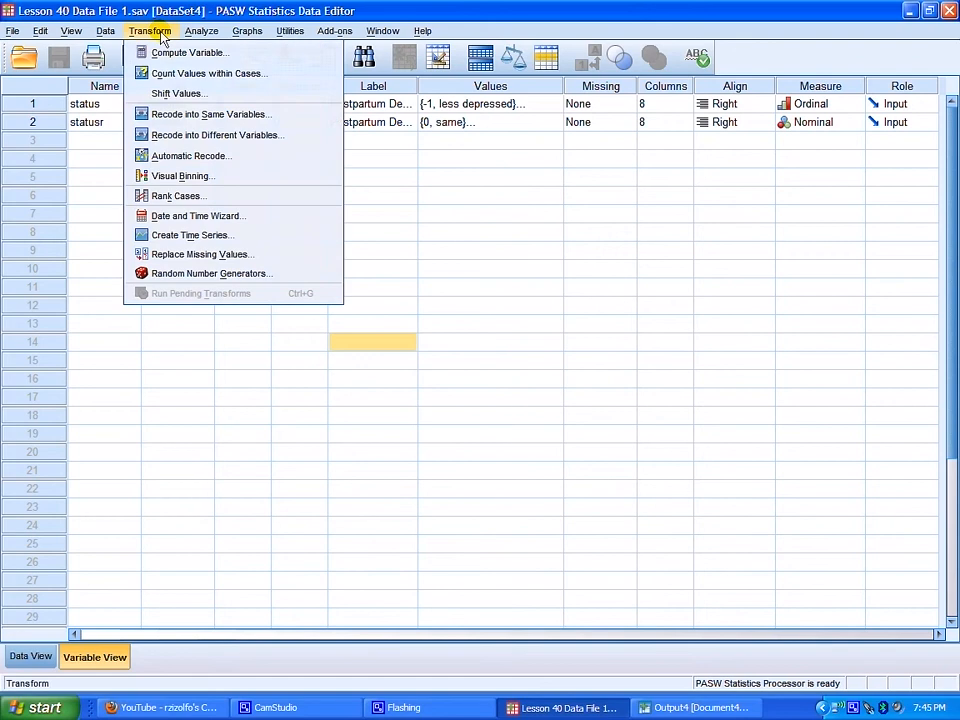
mouse_move(210, 136)
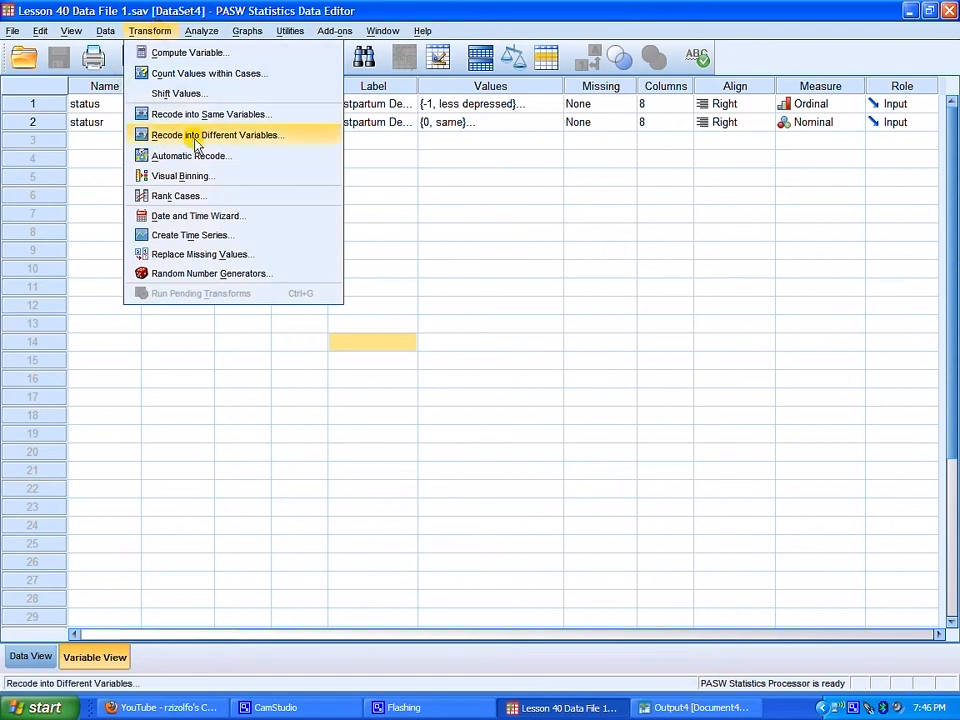
mouse_move(296, 140)
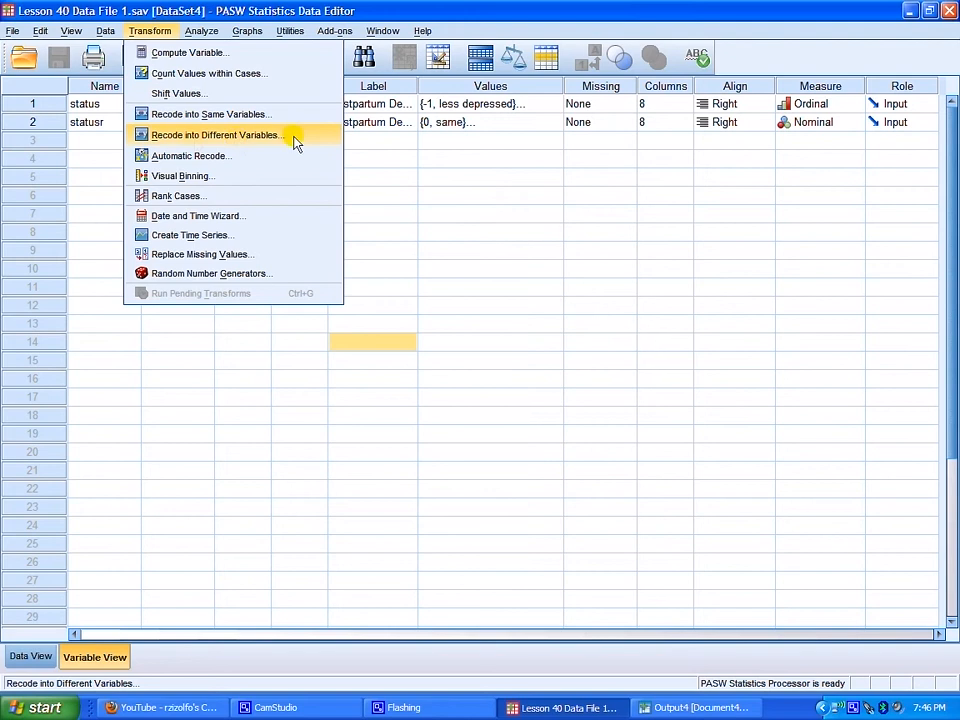
left_click(216, 136)
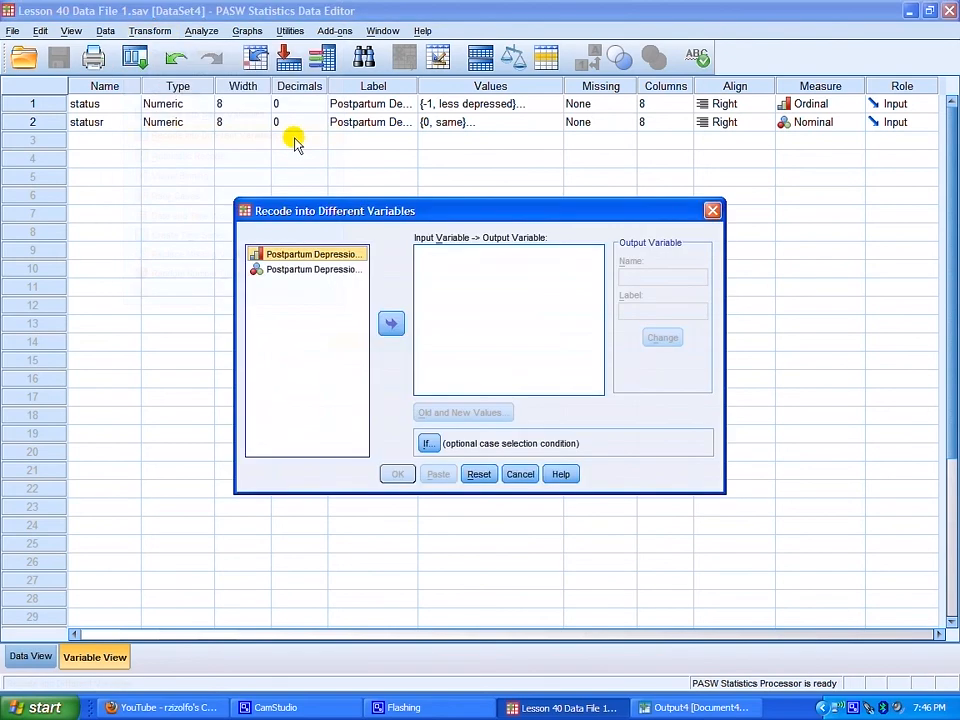
mouse_move(392, 324)
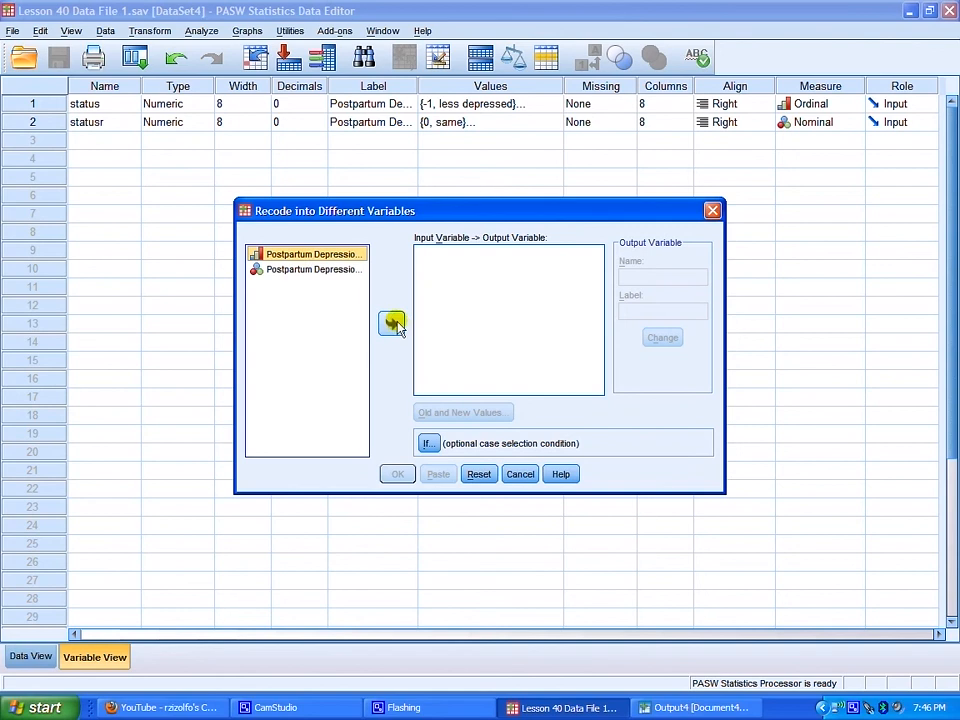
left_click(392, 324)
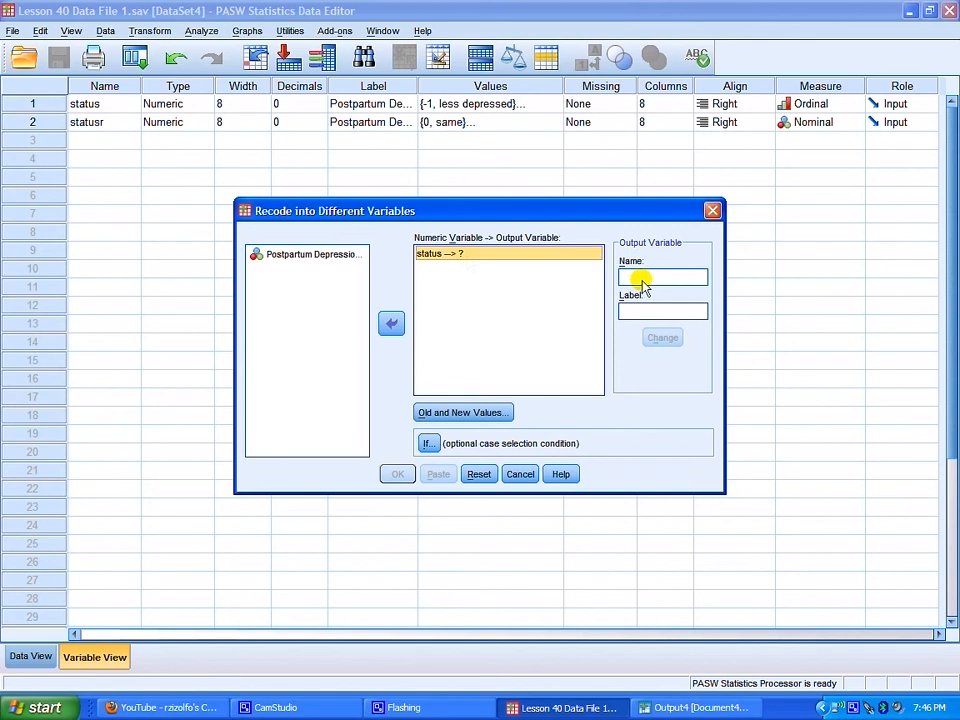
type("st")
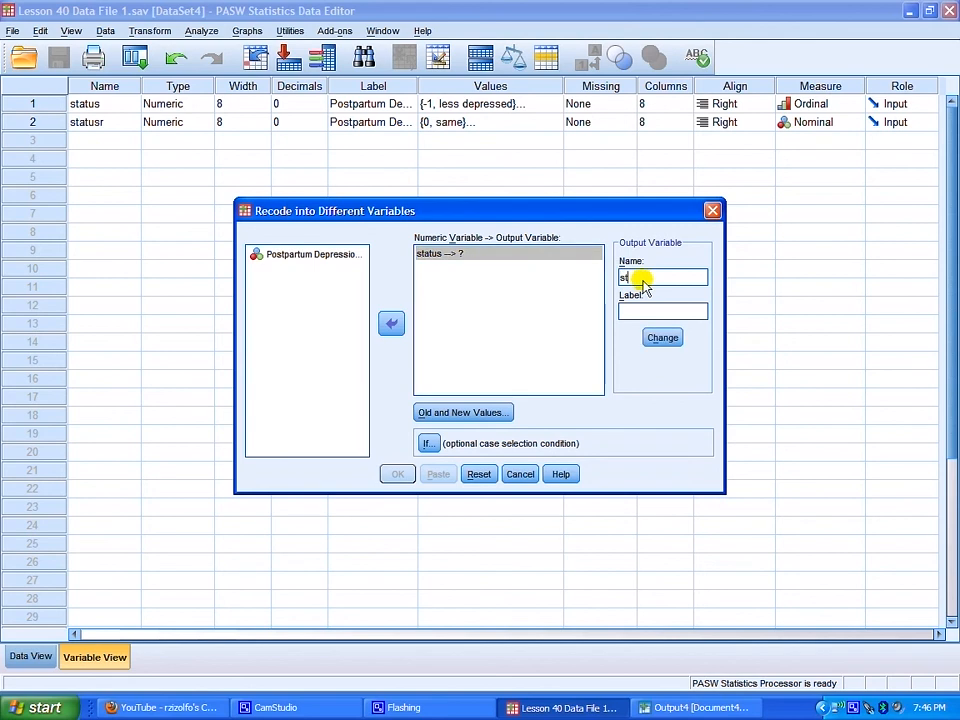
type("us")
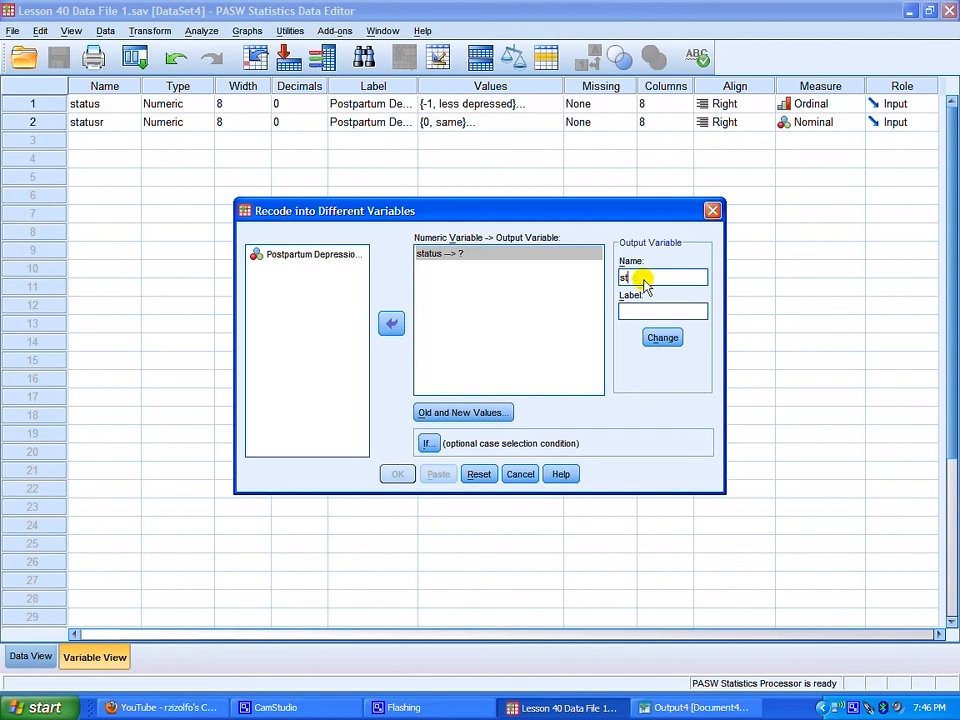
type("atus")
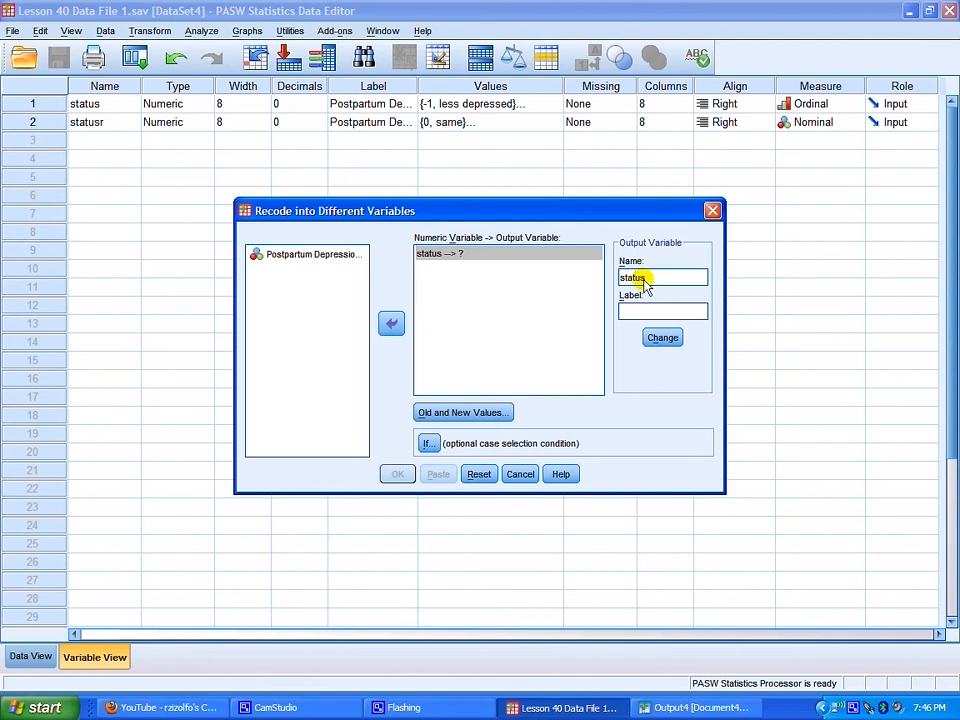
mouse_move(612, 364)
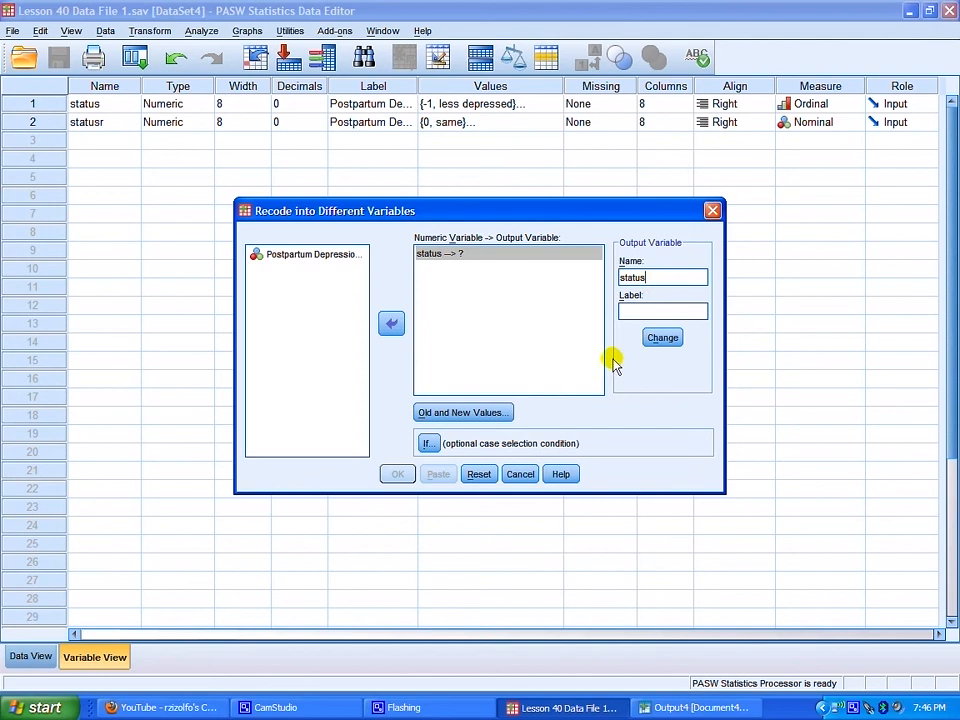
type("1")
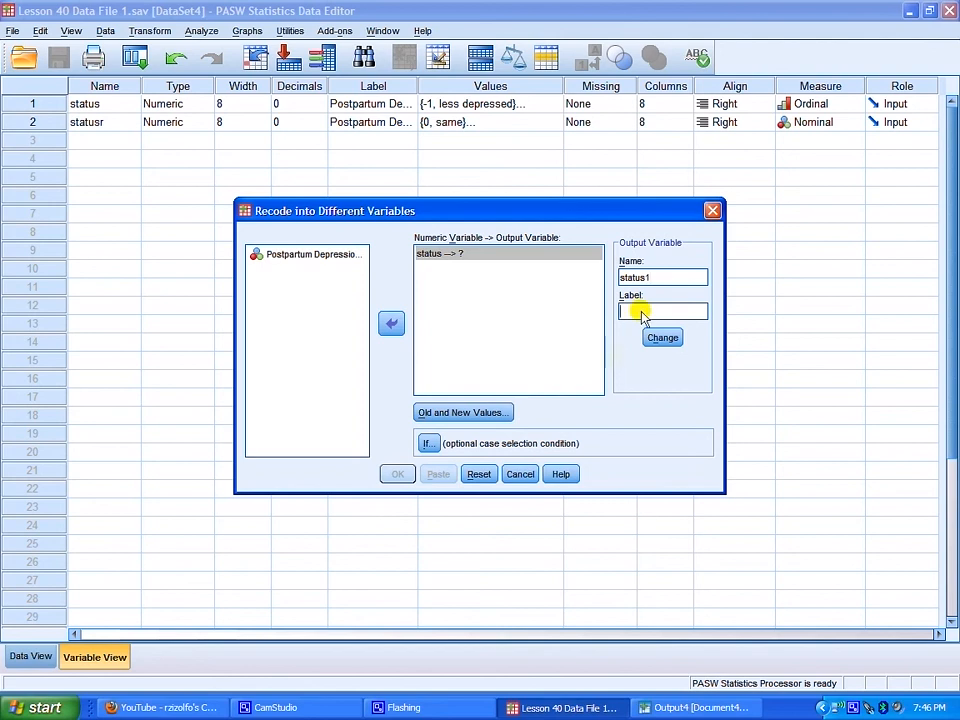
type("post")
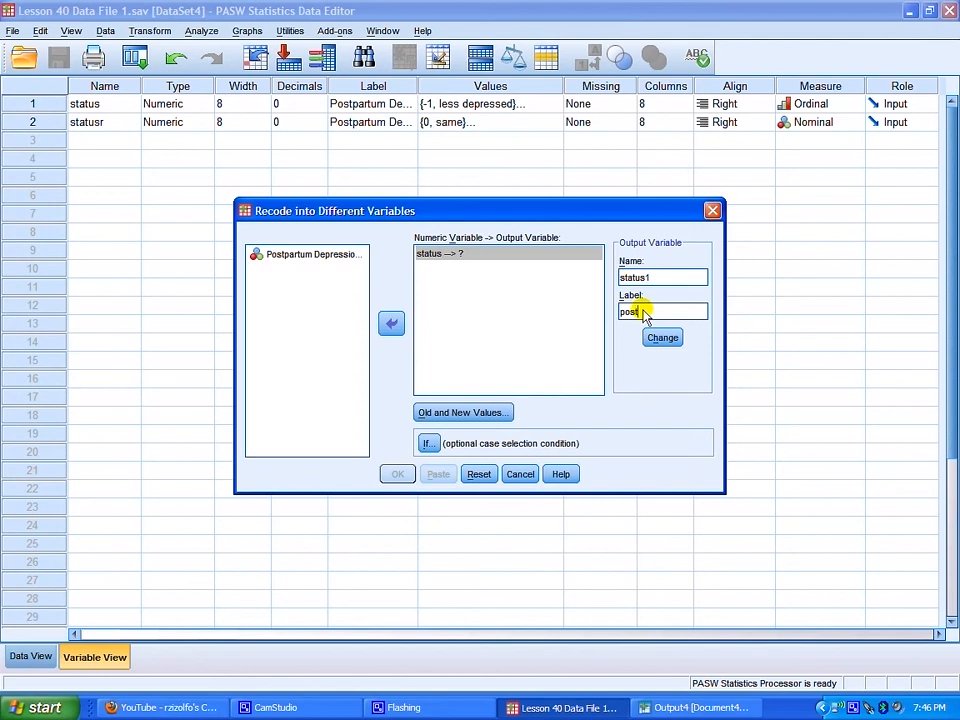
type("pr")
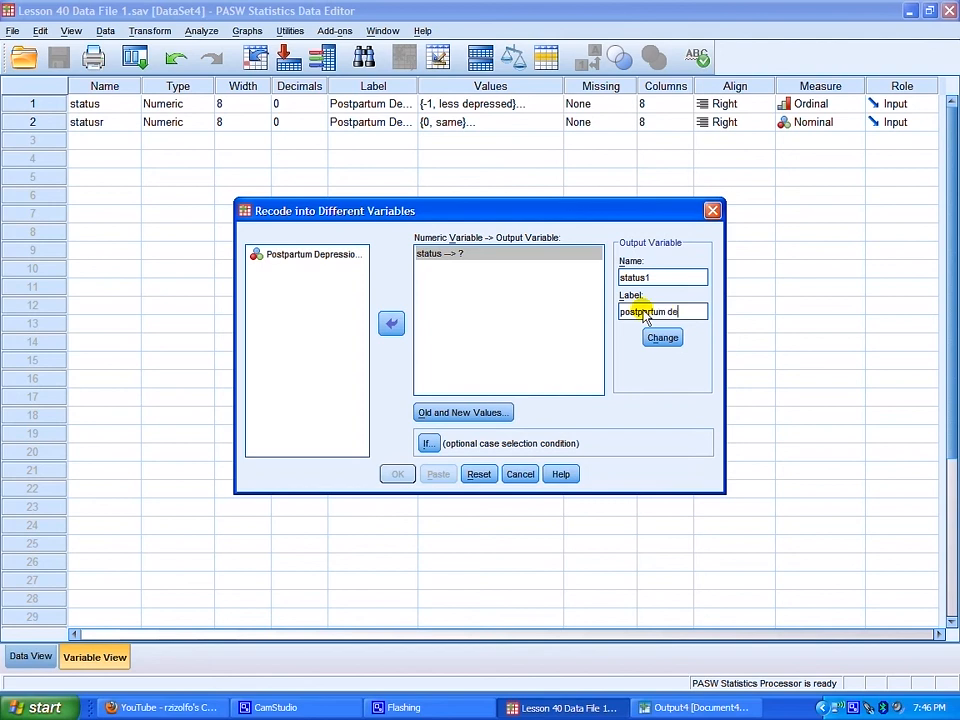
type("ssion 1")
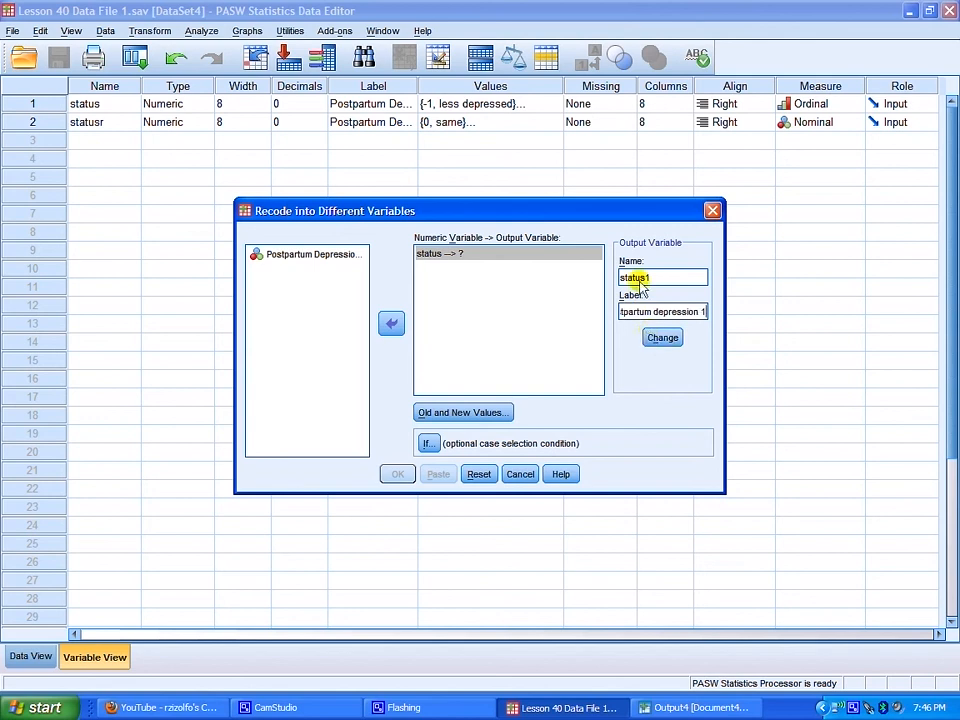
mouse_move(662, 336)
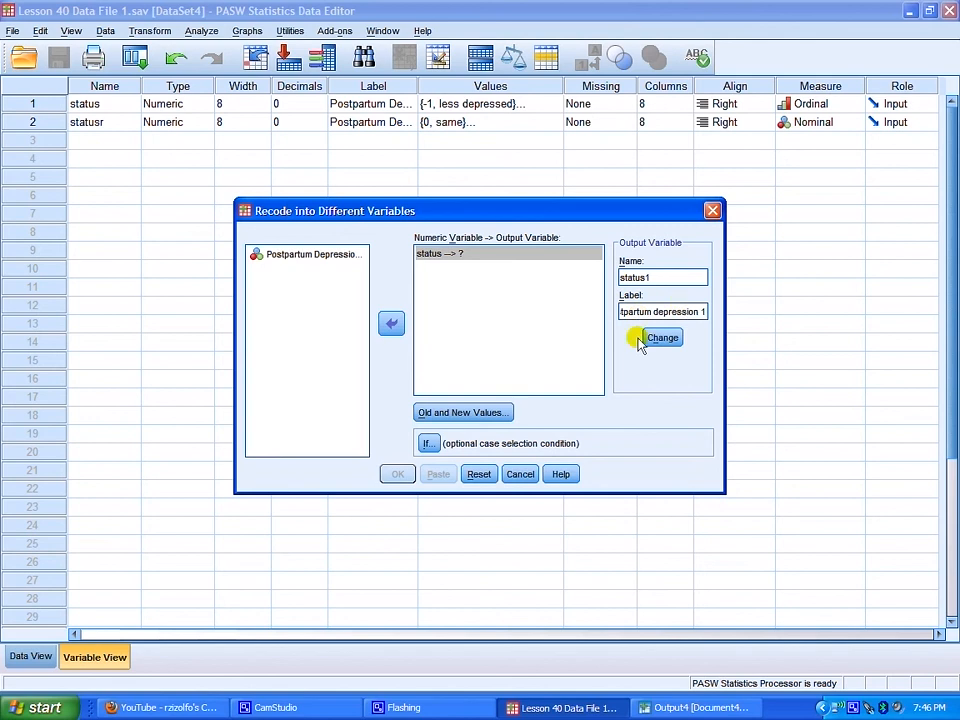
mouse_move(624, 348)
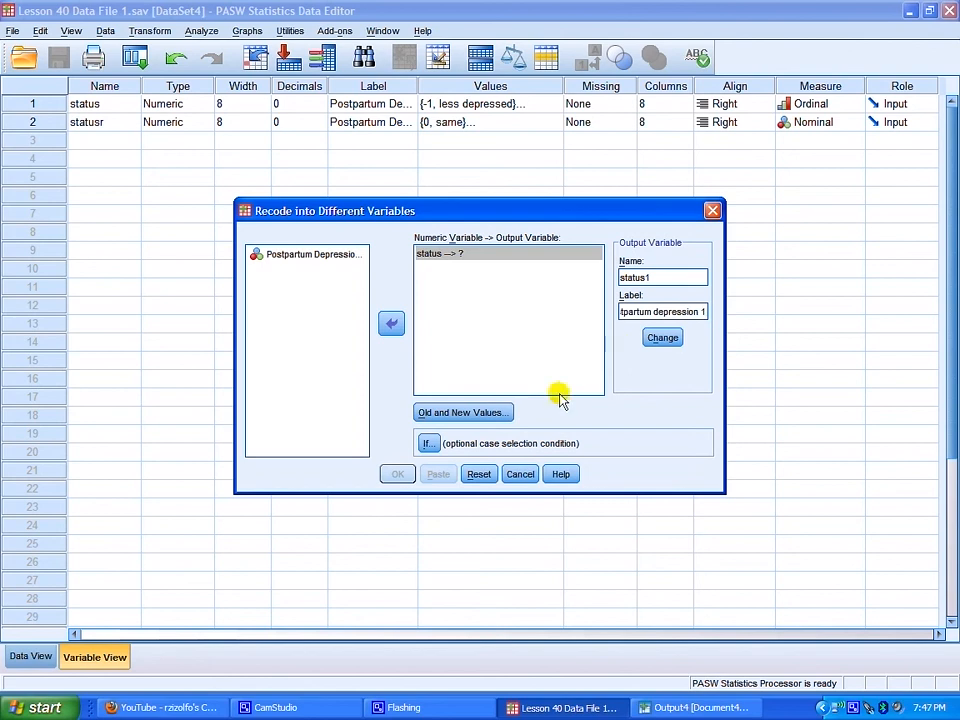
mouse_move(624, 376)
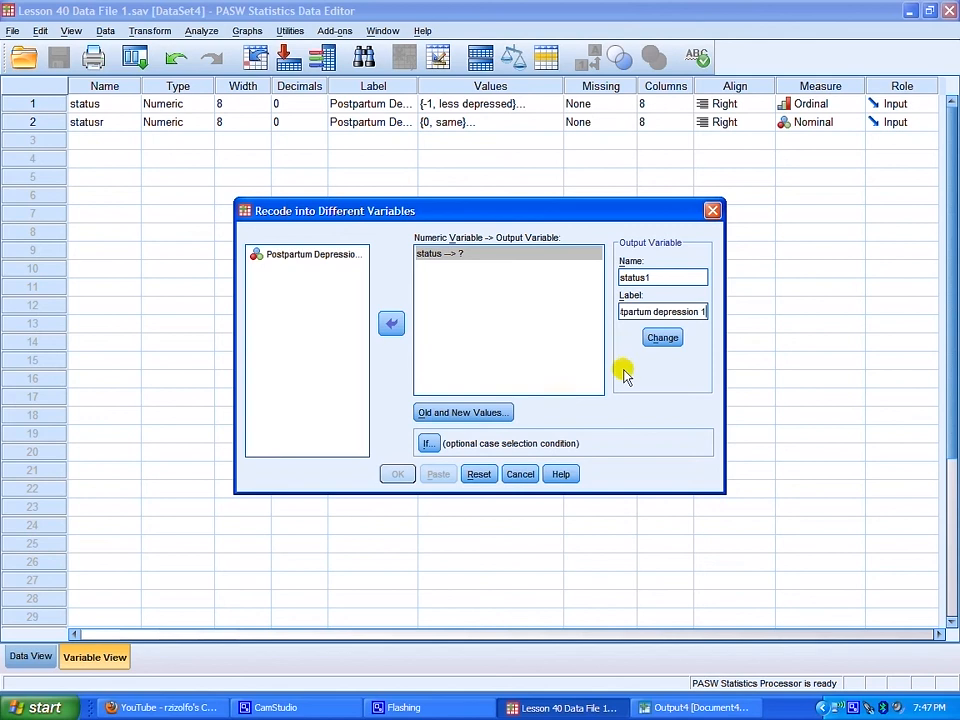
mouse_move(648, 372)
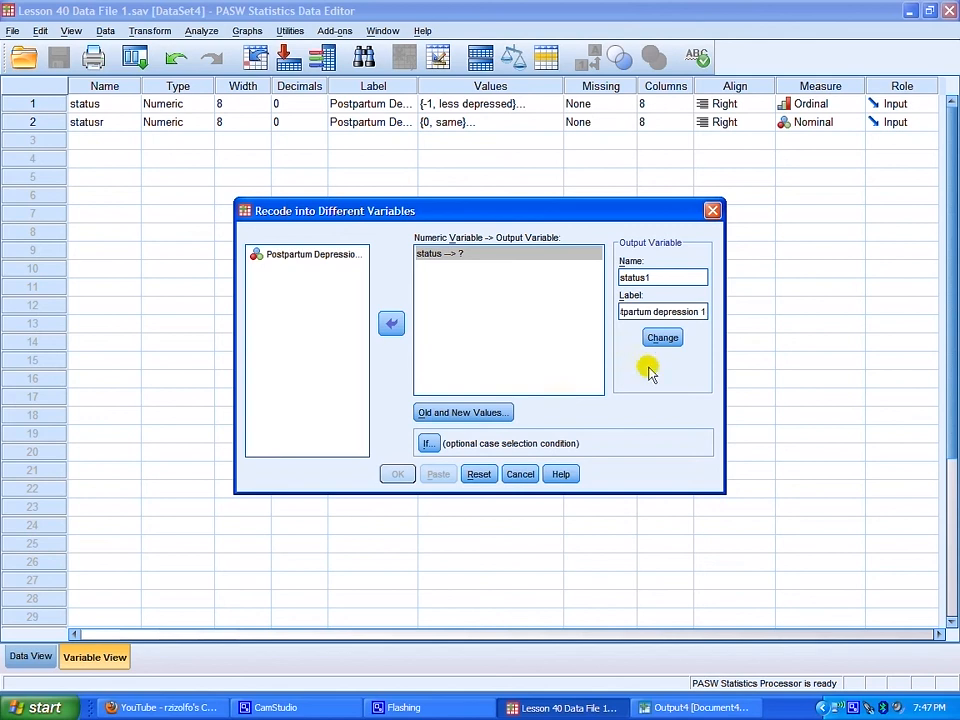
mouse_move(662, 336)
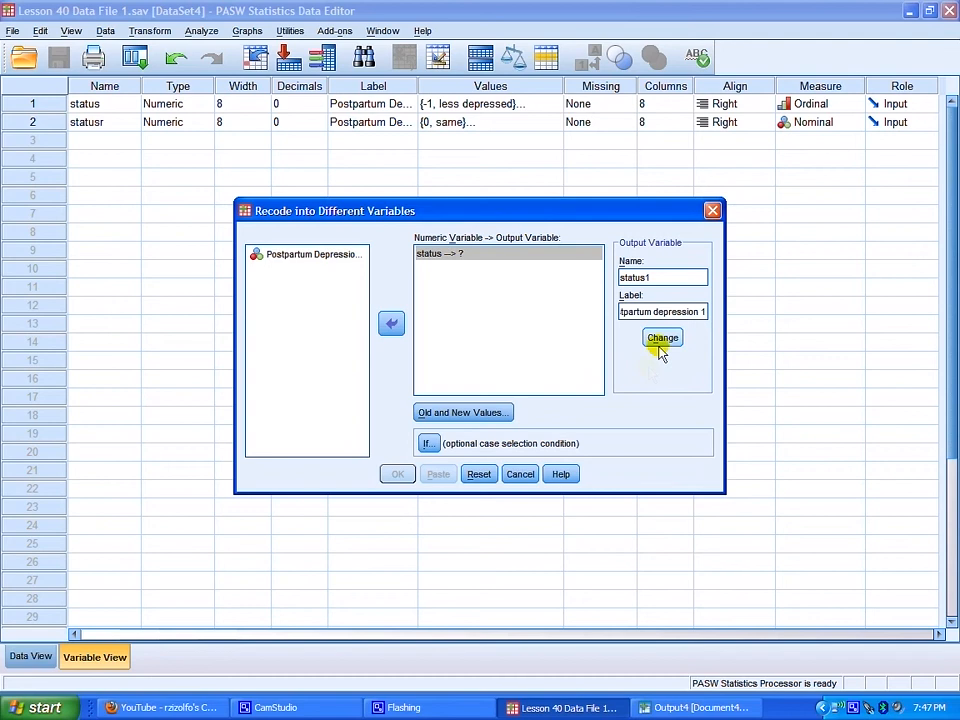
left_click(662, 336)
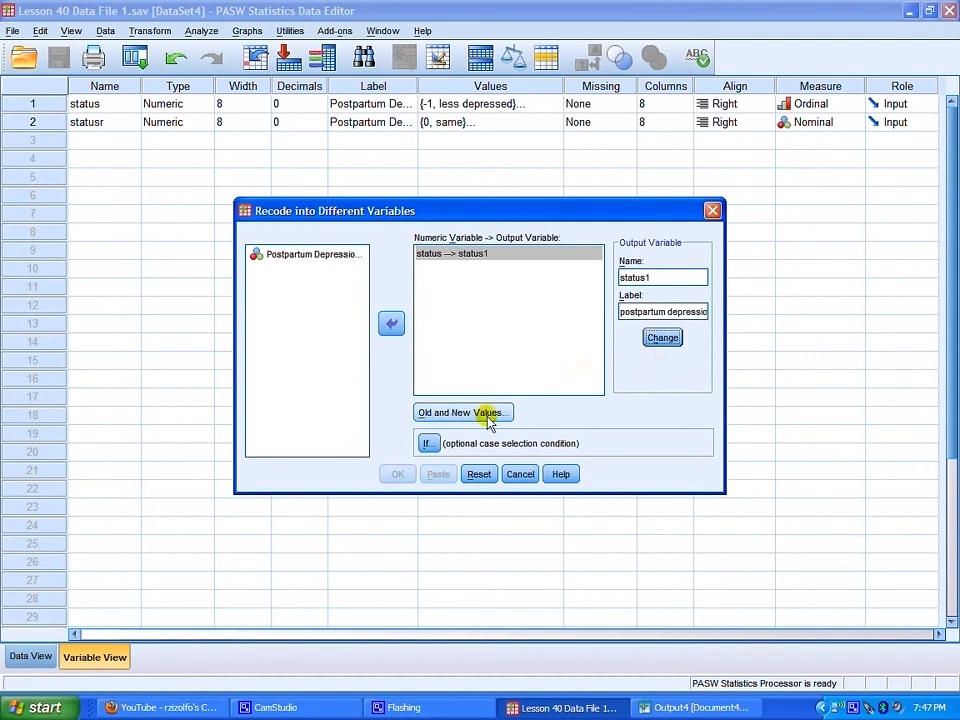
Map old values 0 to 0, -1 to 1 and 1 to 1, then run the recode
left_click(462, 412)
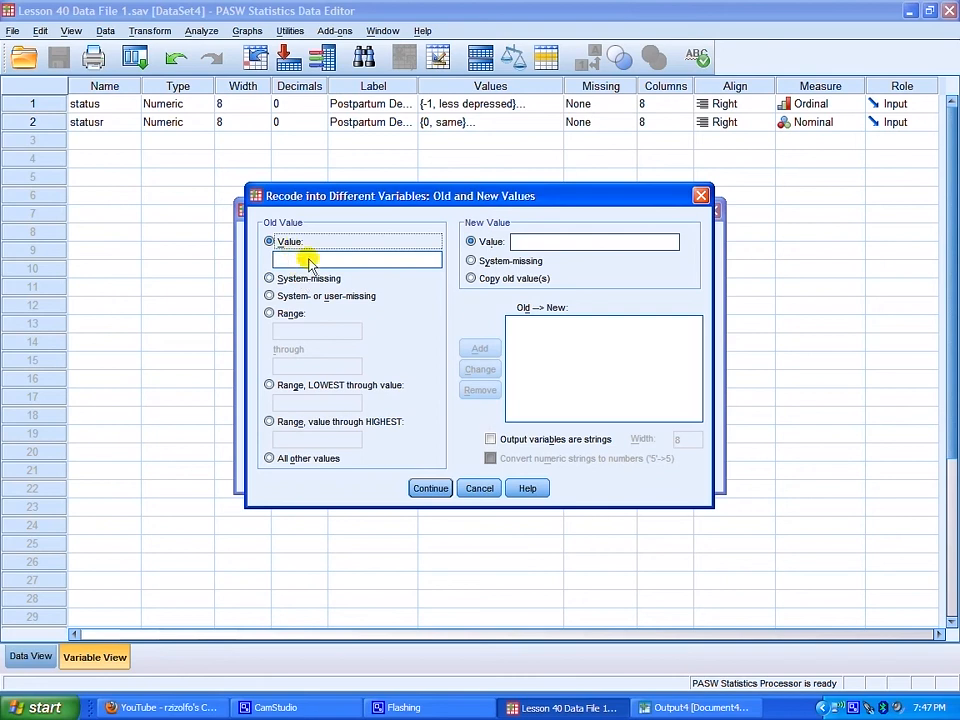
type("0")
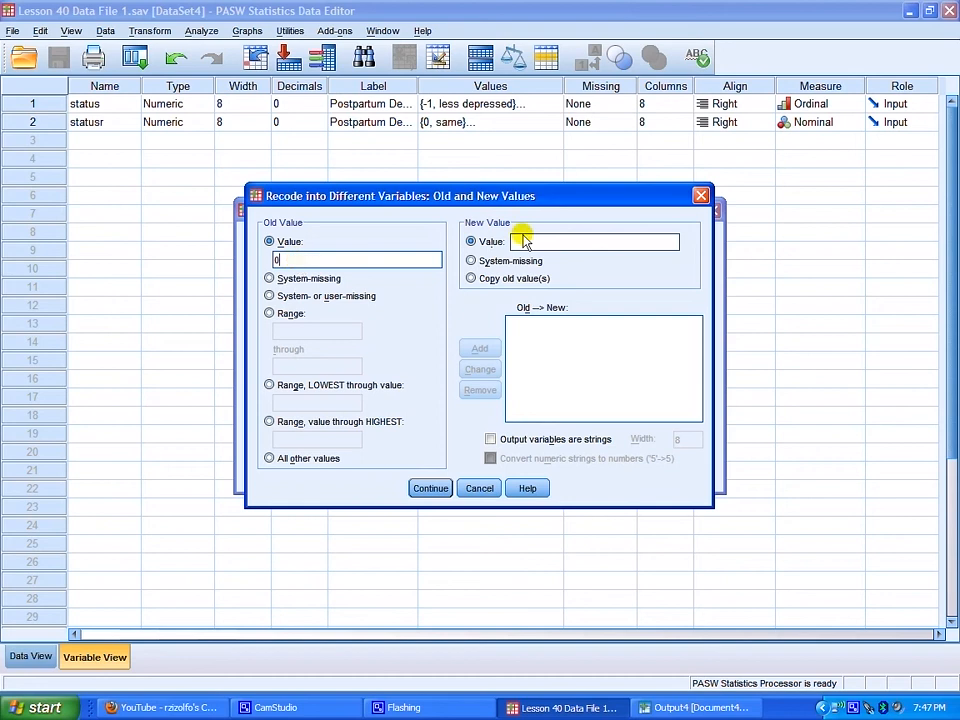
mouse_move(548, 252)
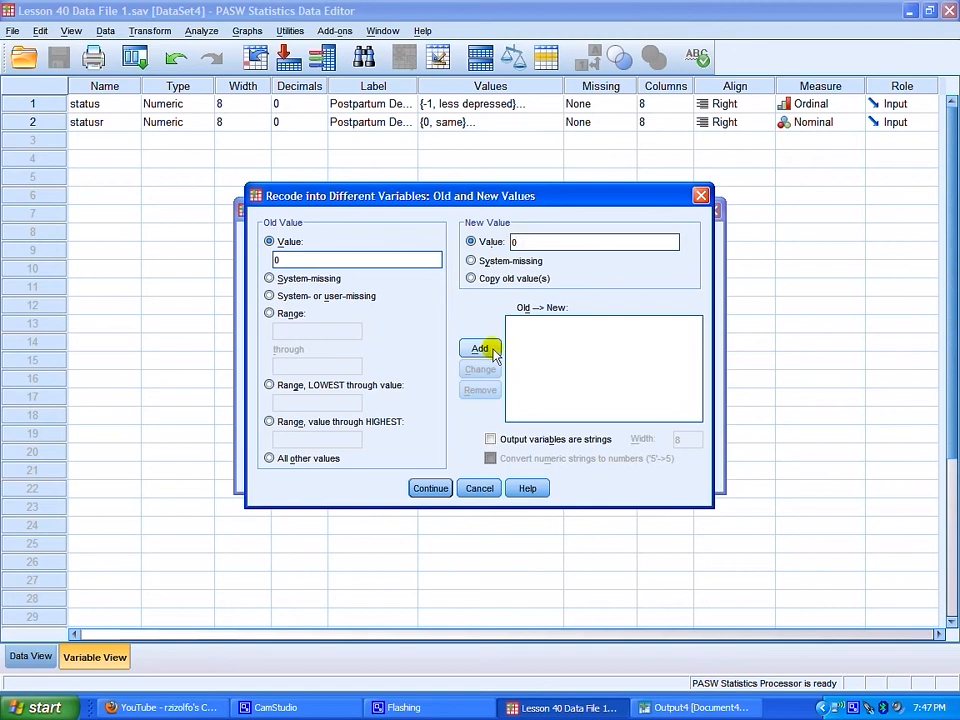
left_click(480, 348)
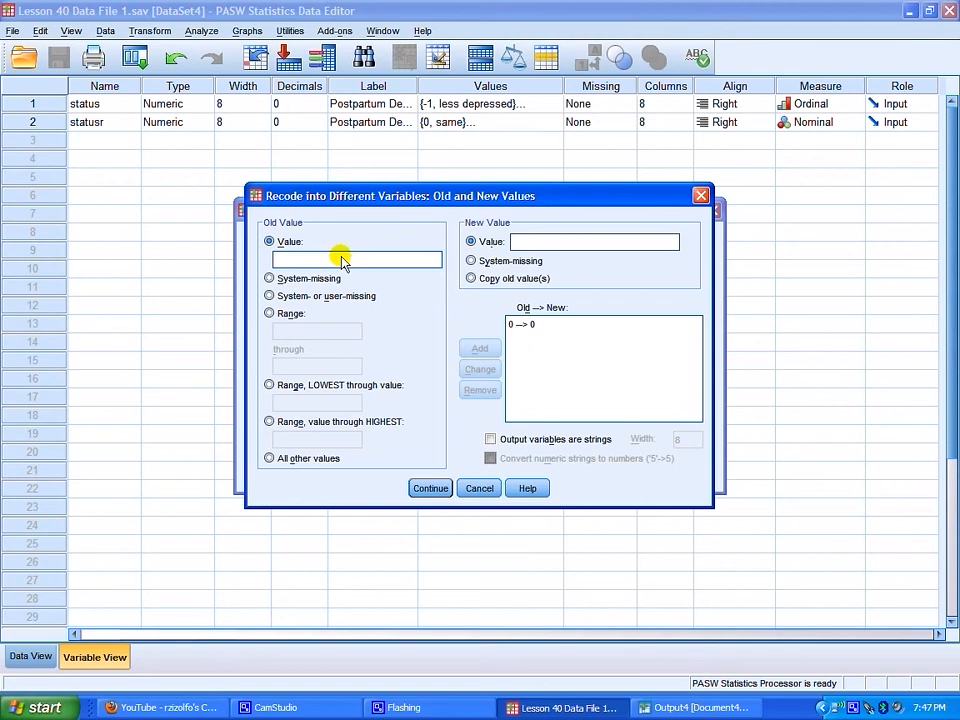
type("-1")
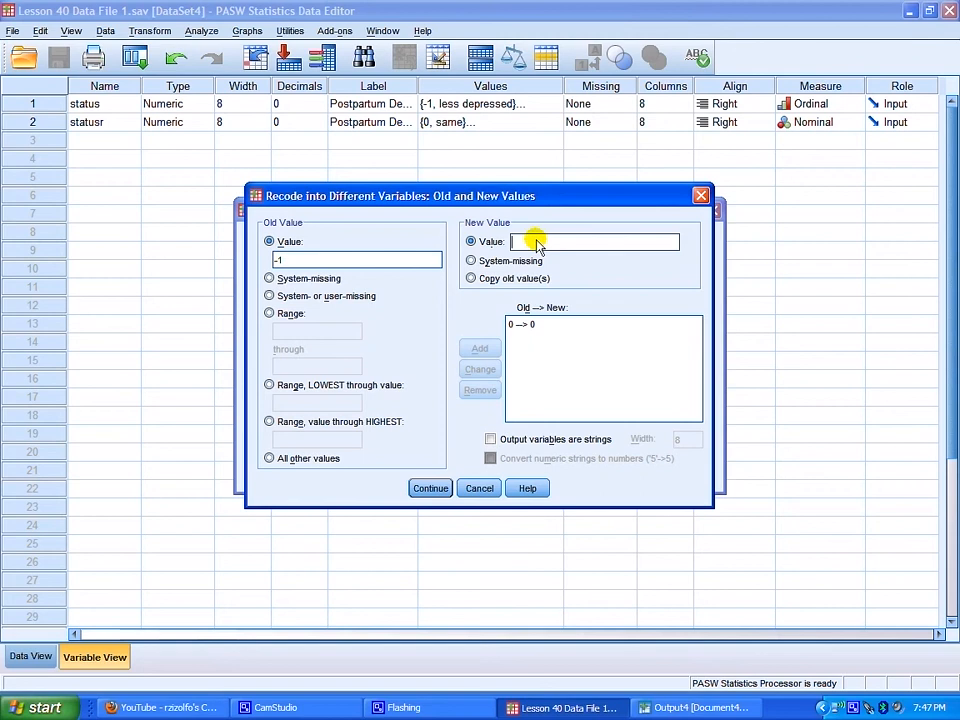
type("1")
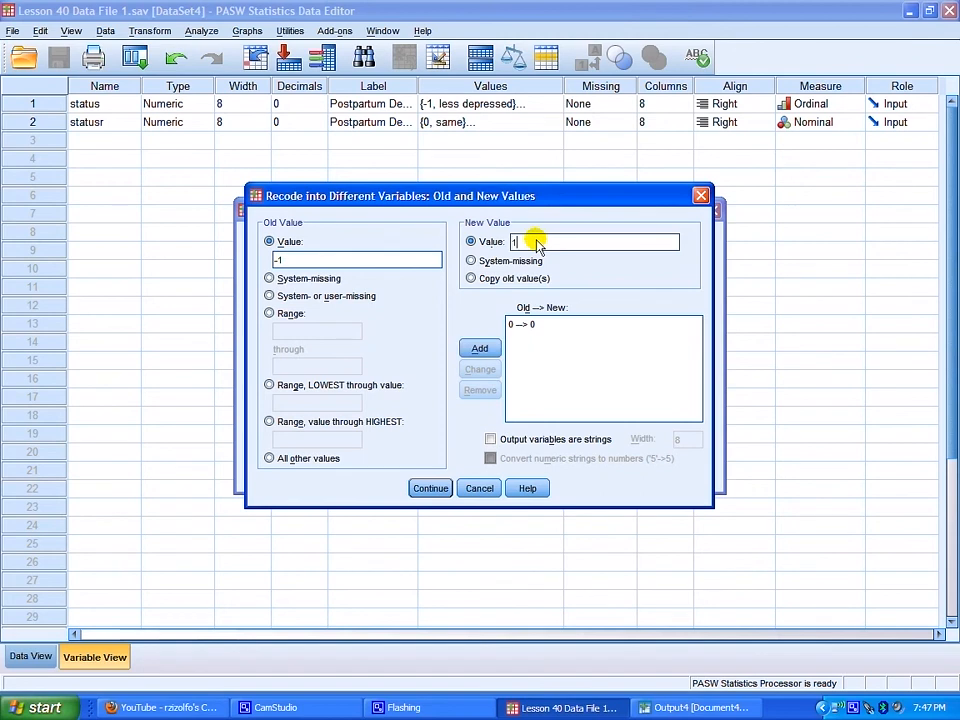
mouse_move(598, 328)
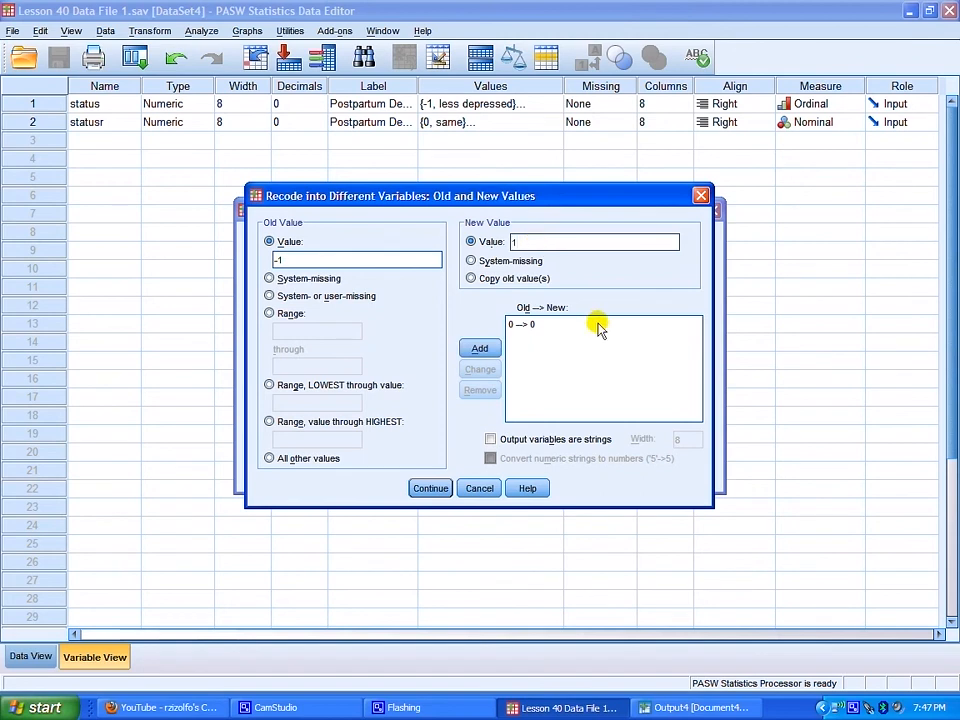
left_click(520, 324)
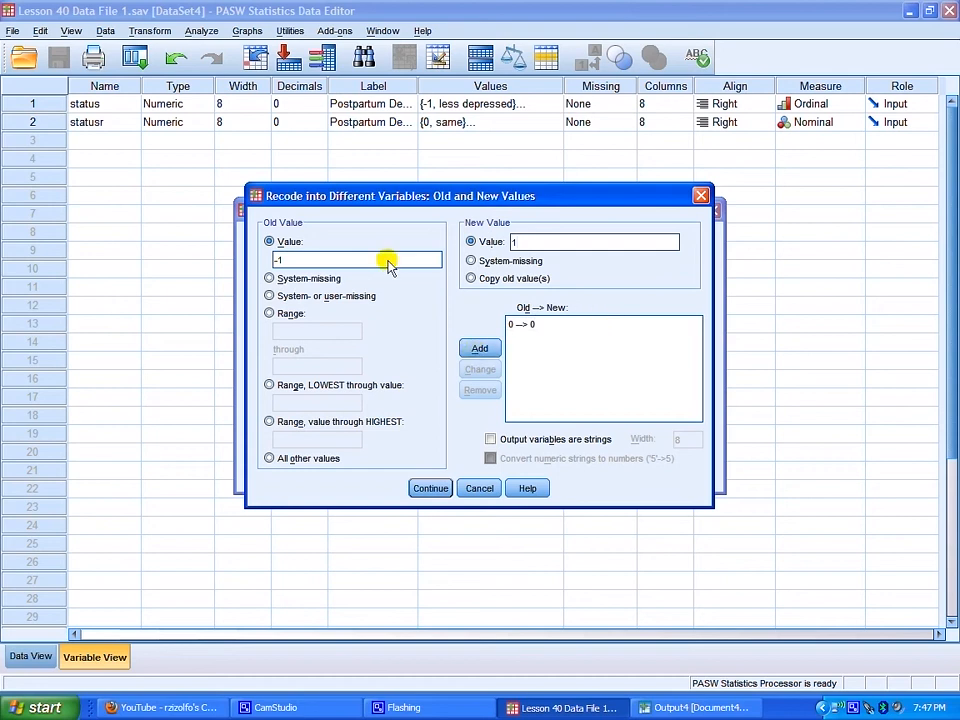
mouse_move(530, 220)
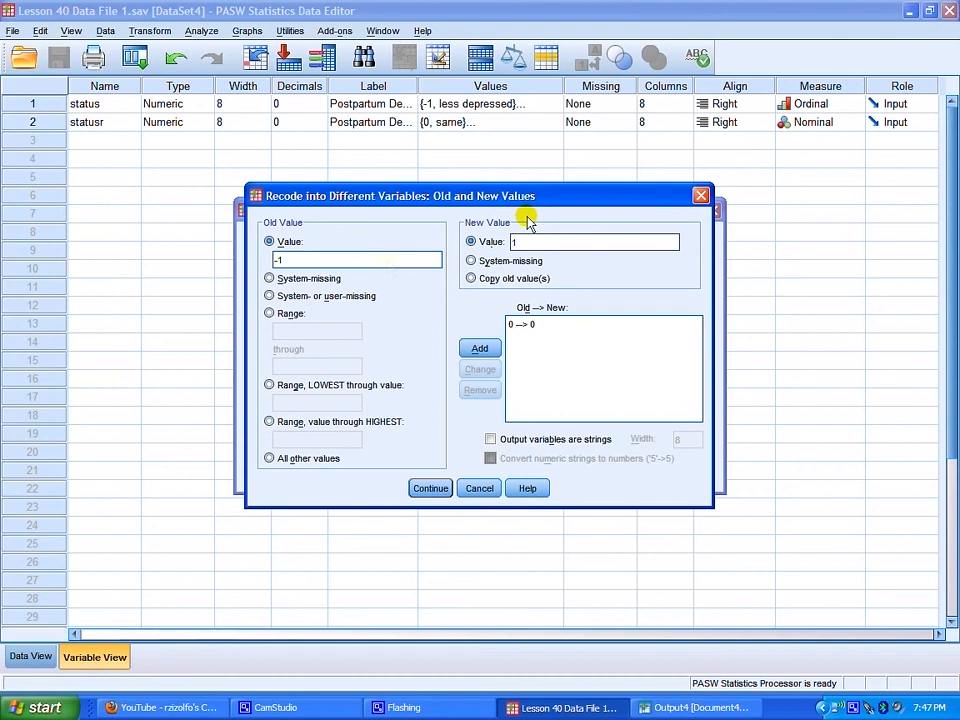
left_click(480, 348)
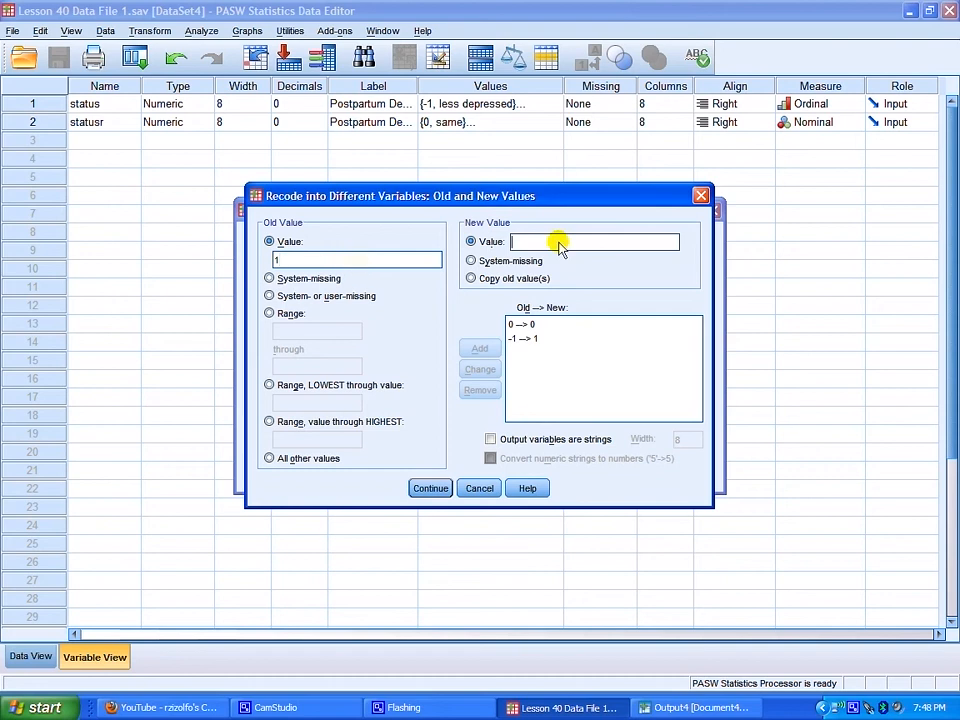
type("1")
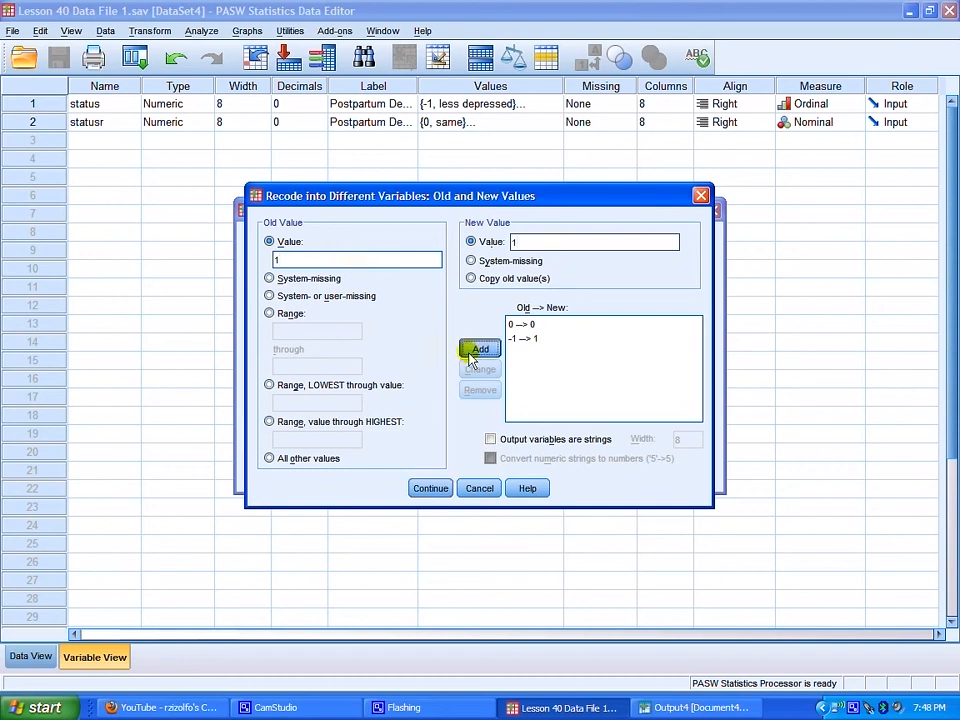
left_click(480, 348)
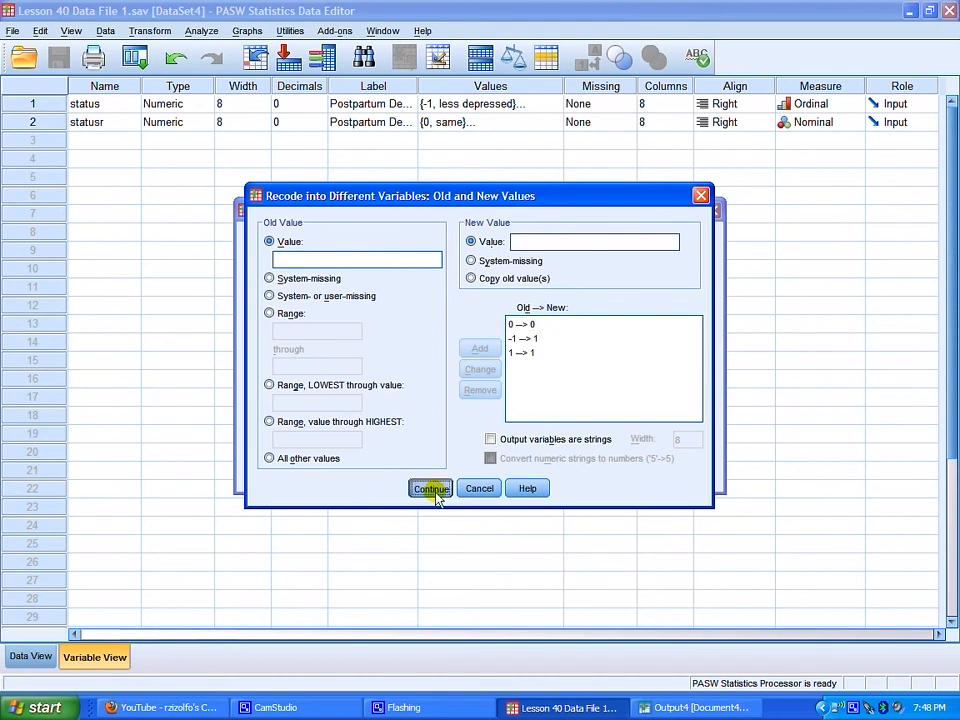
left_click(430, 488)
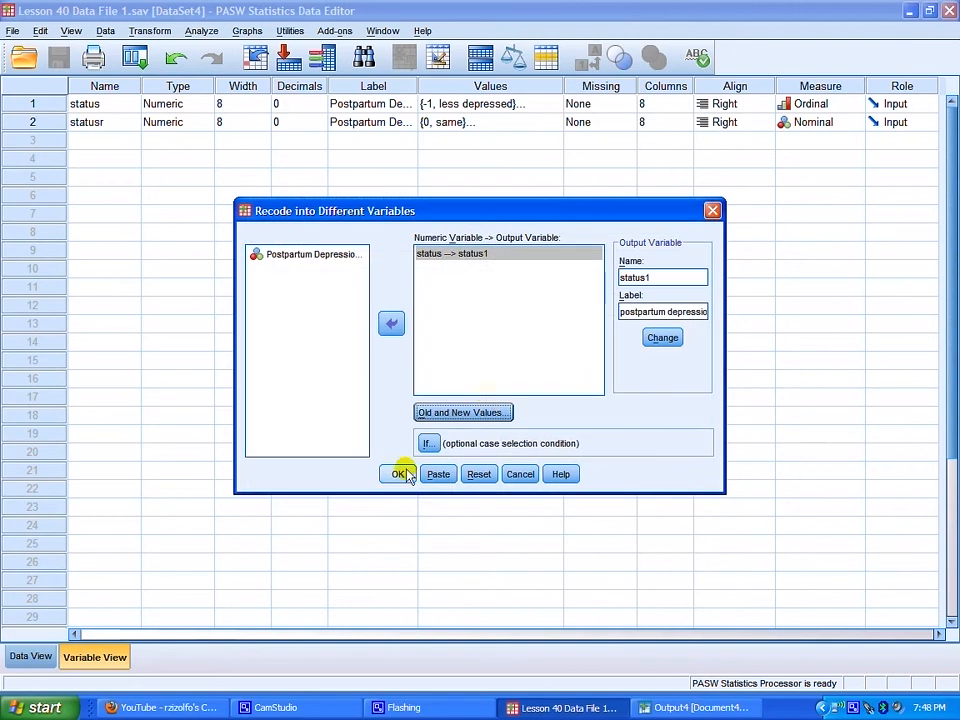
Return to the Data Editor and set status1's measurement level to Nominal
left_click(400, 472)
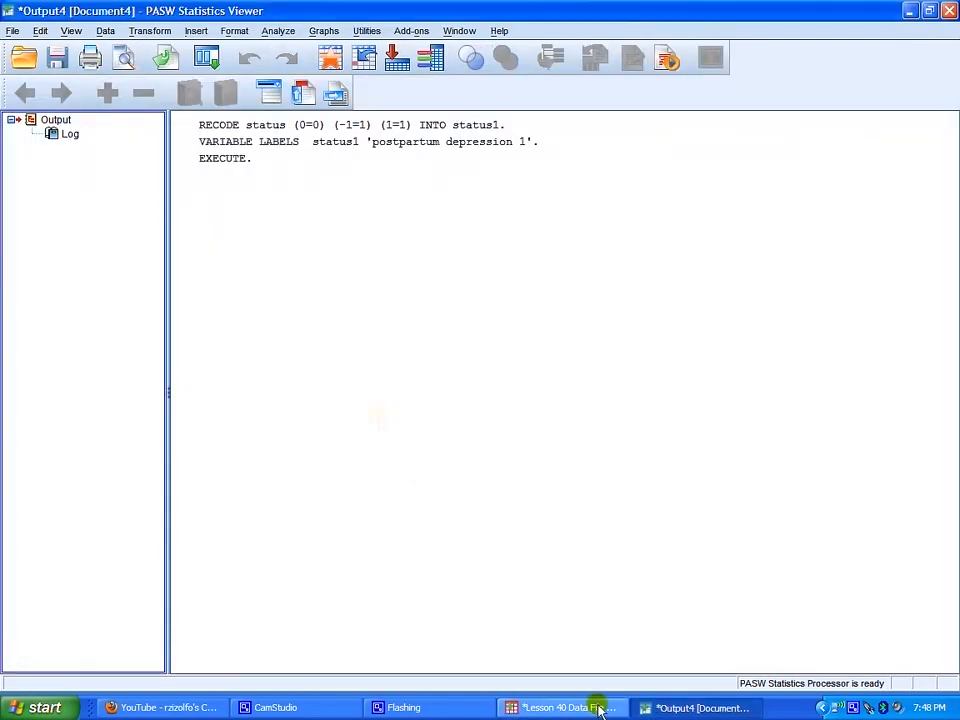
left_click(562, 708)
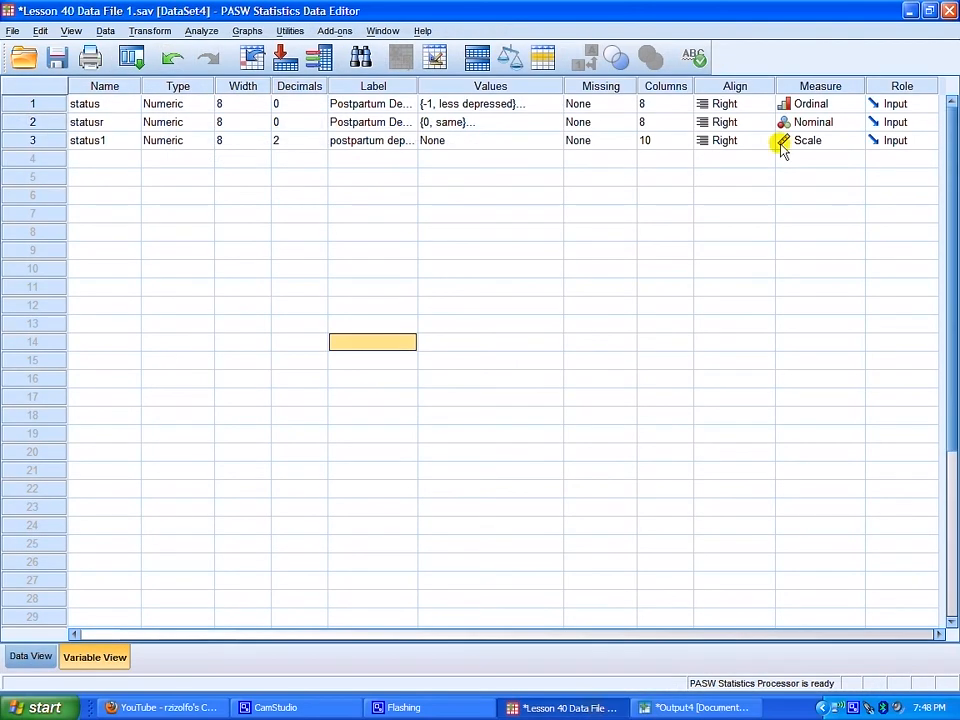
mouse_move(816, 144)
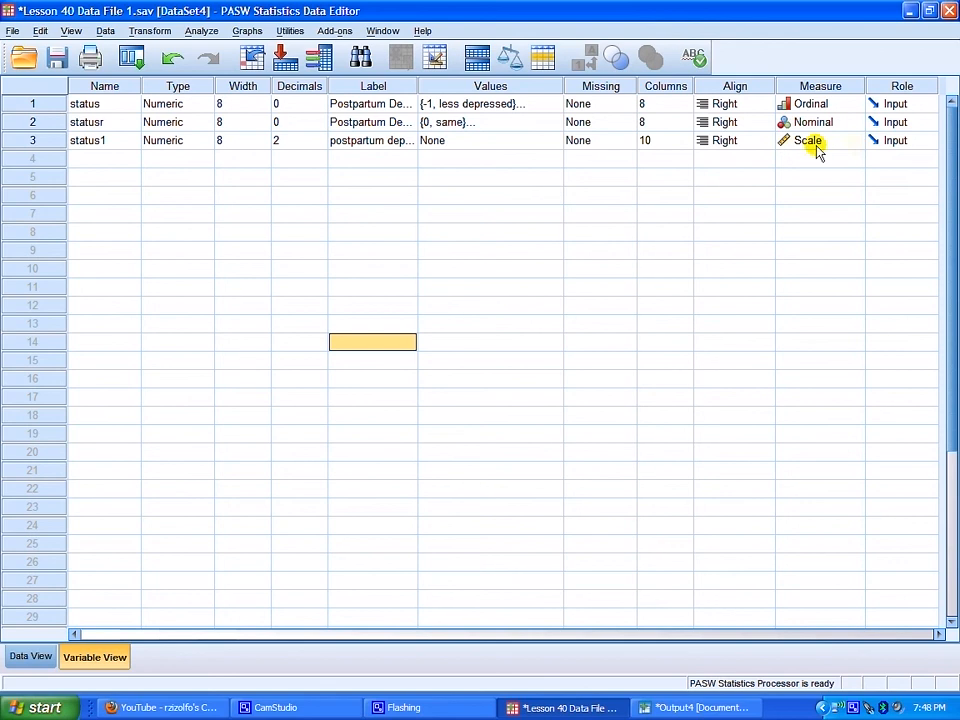
mouse_move(804, 94)
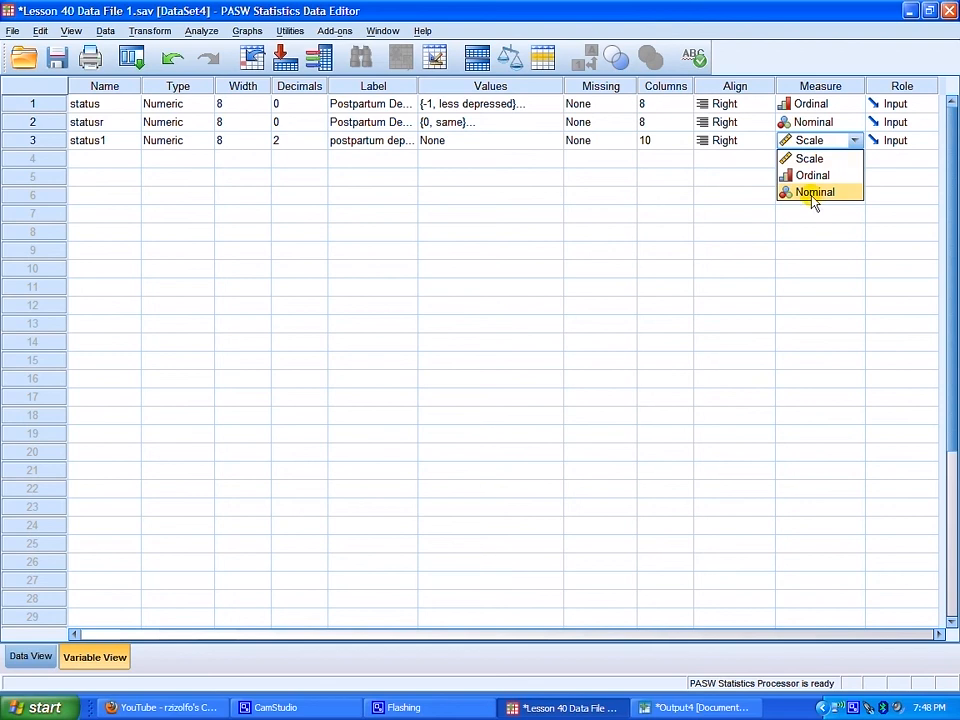
left_click(814, 192)
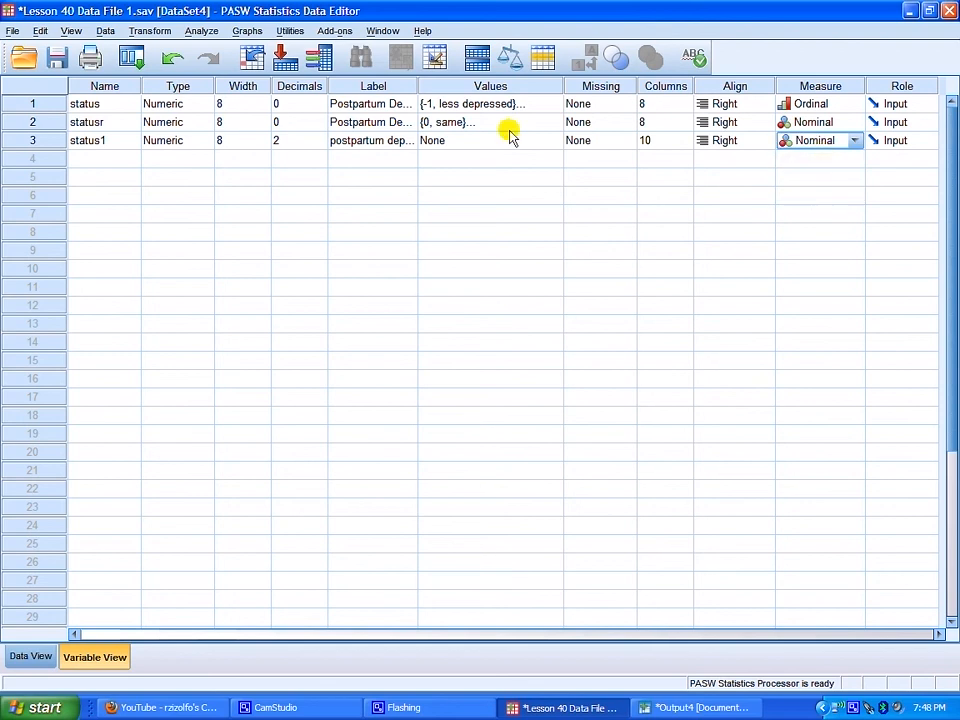
Give status1 the value labels 0 = same and 1 = more or less depressed
left_click(490, 140)
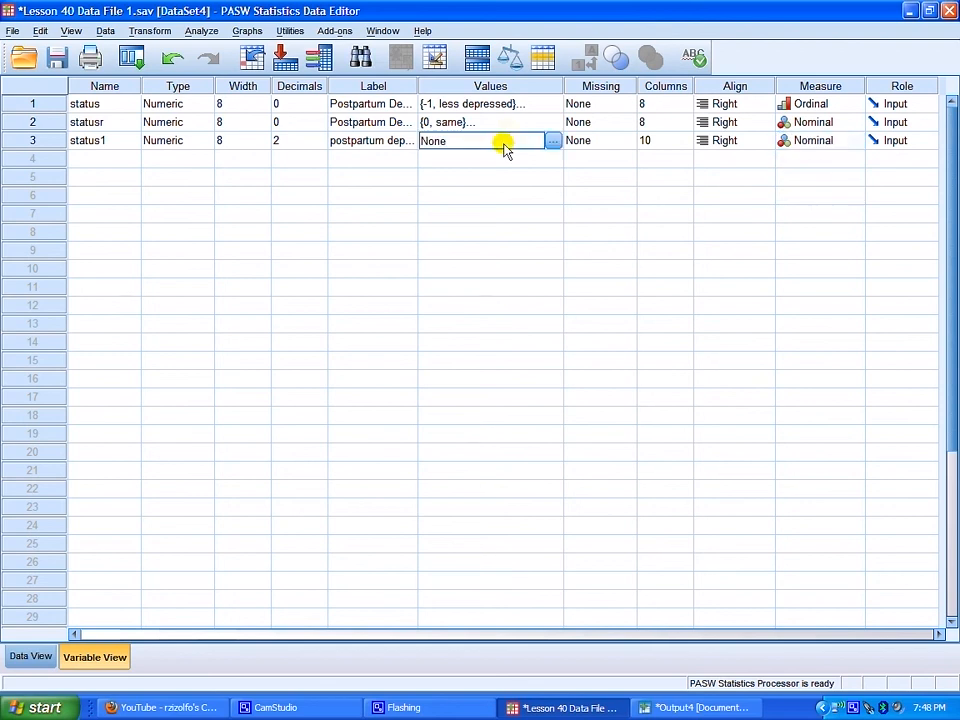
left_click(552, 140)
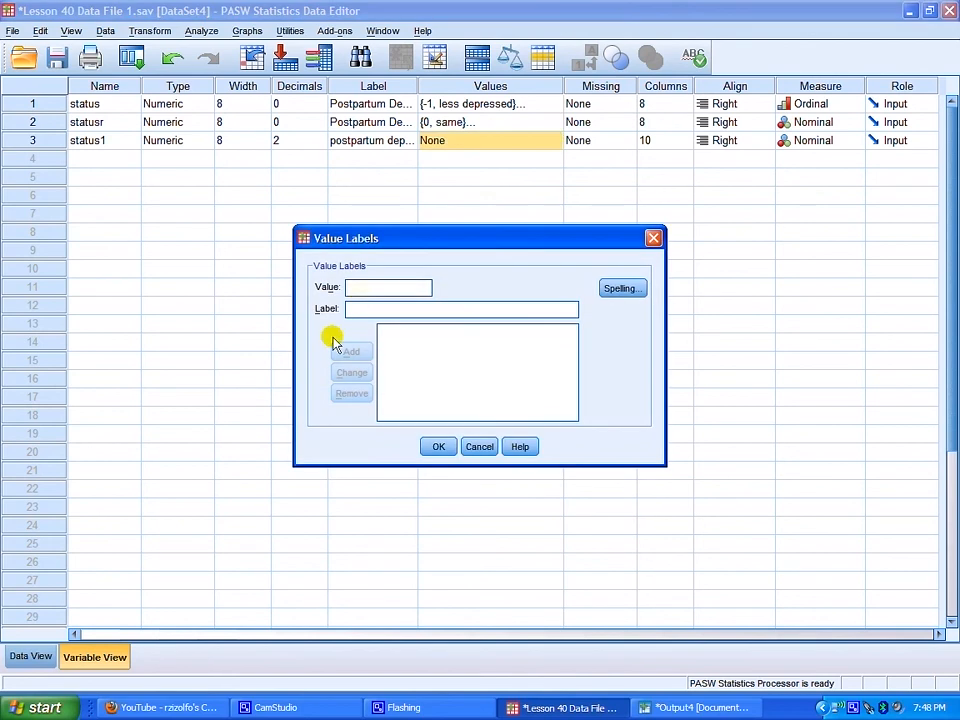
type("0")
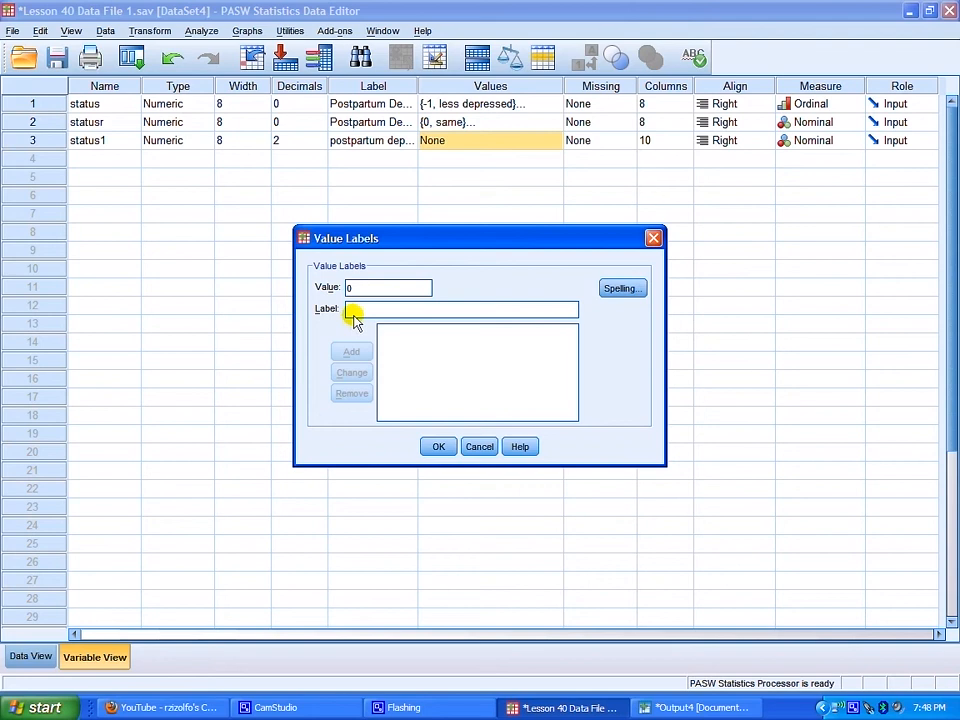
type("same")
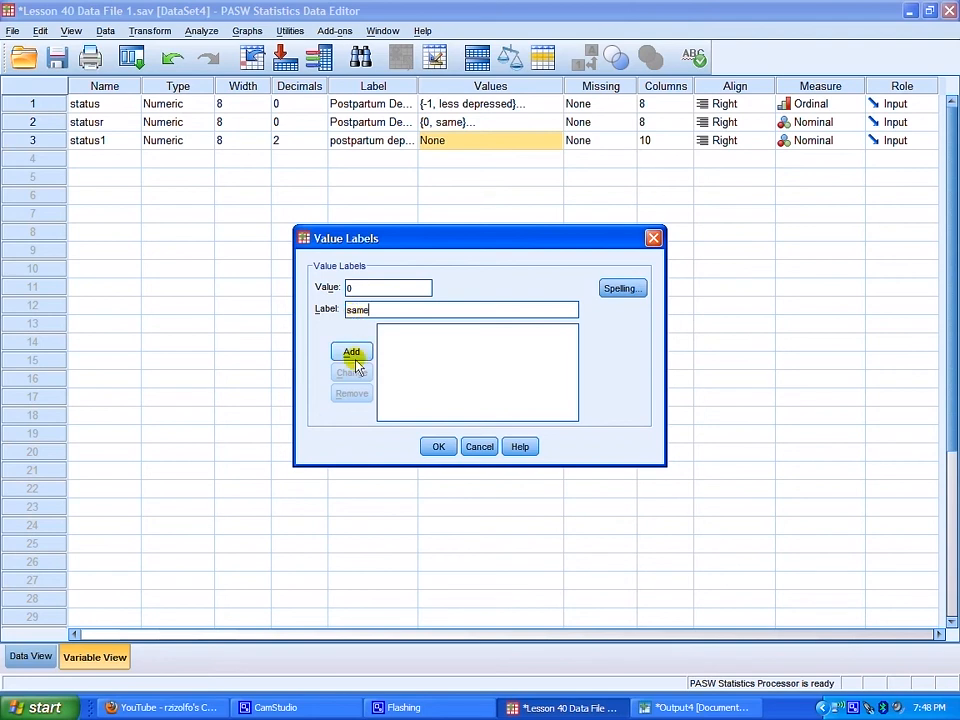
left_click(352, 352)
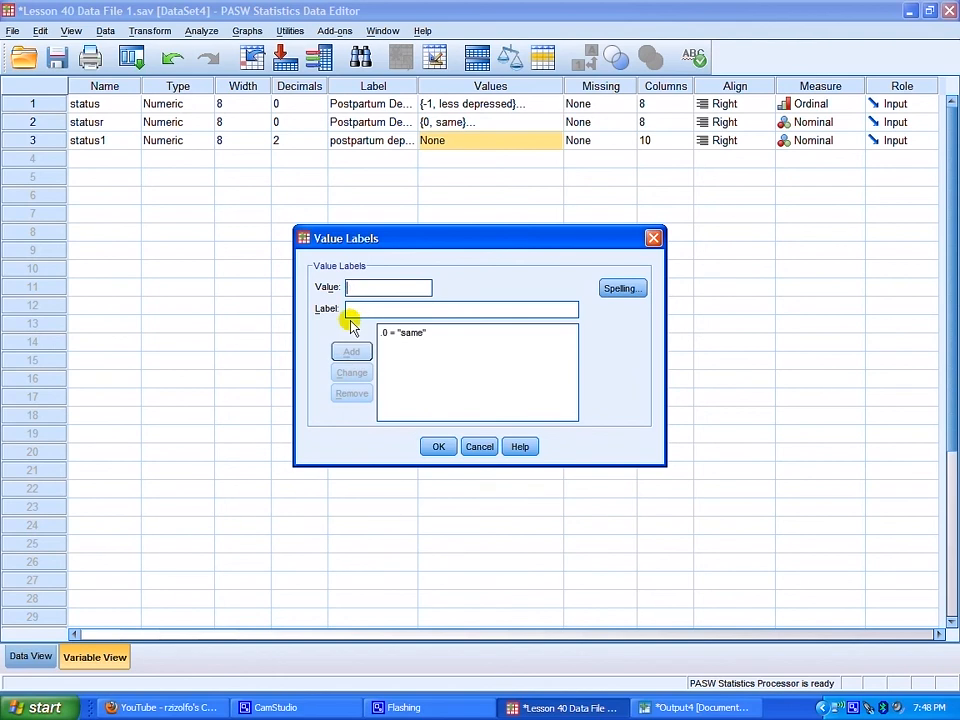
type("1")
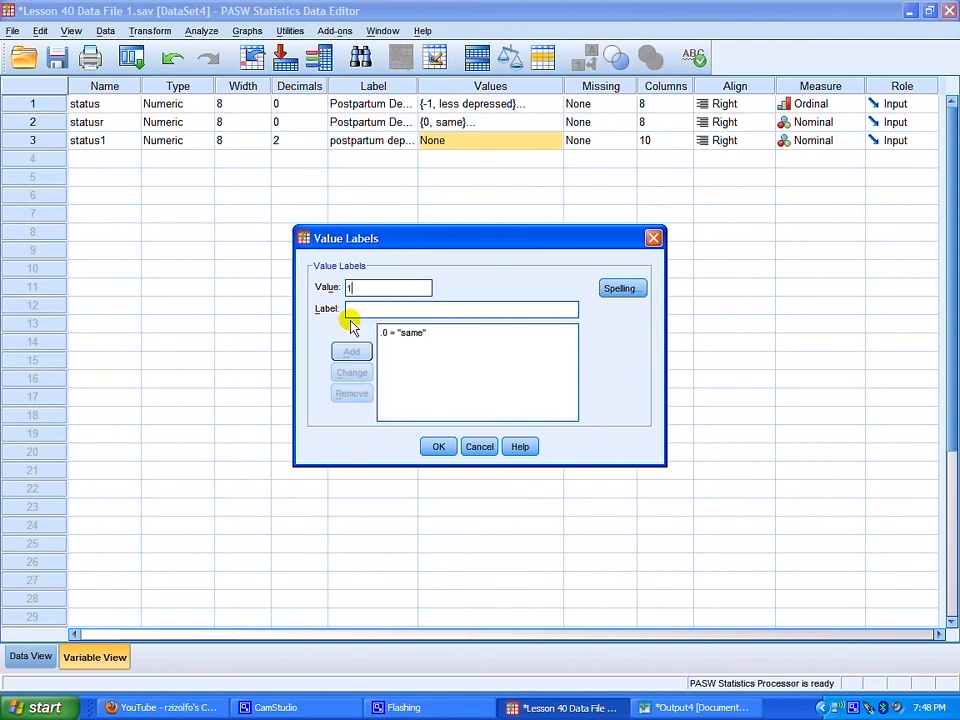
type("more")
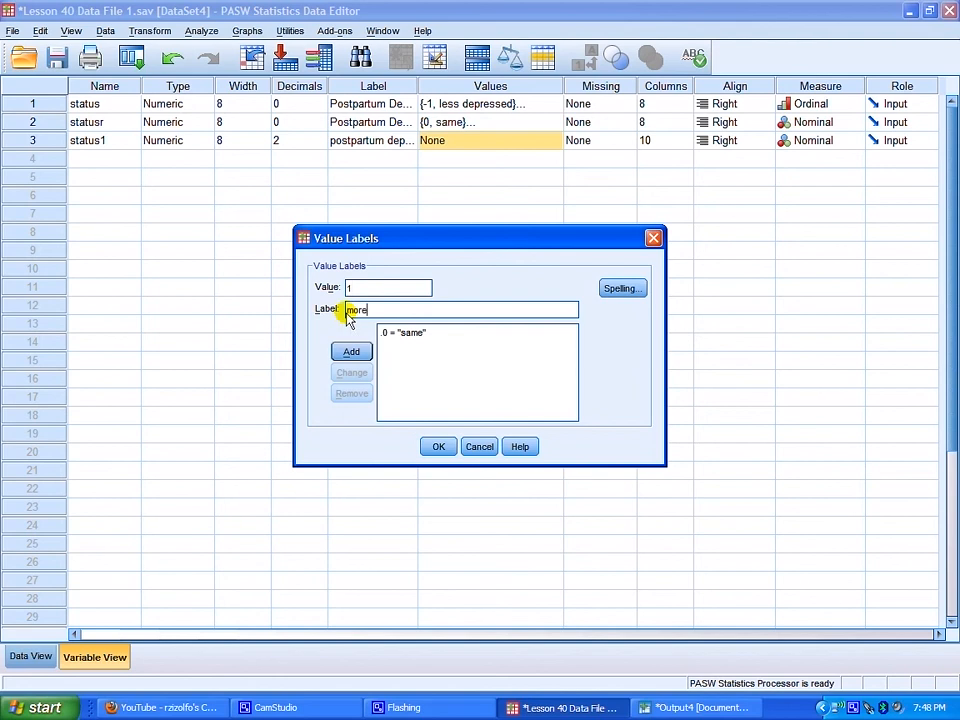
type("or less")
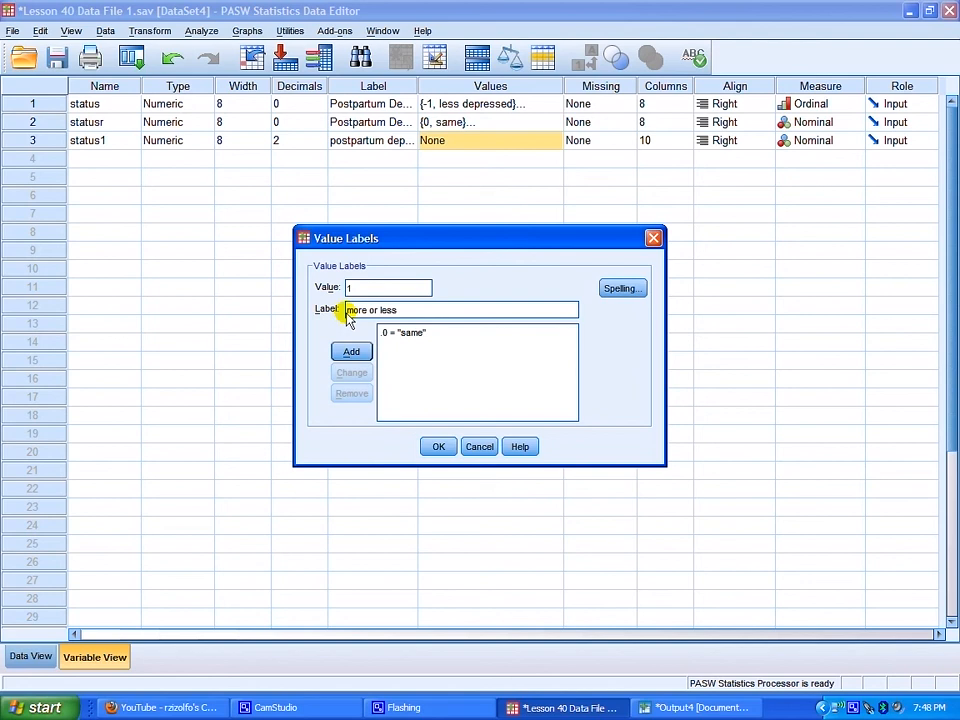
type("depressed")
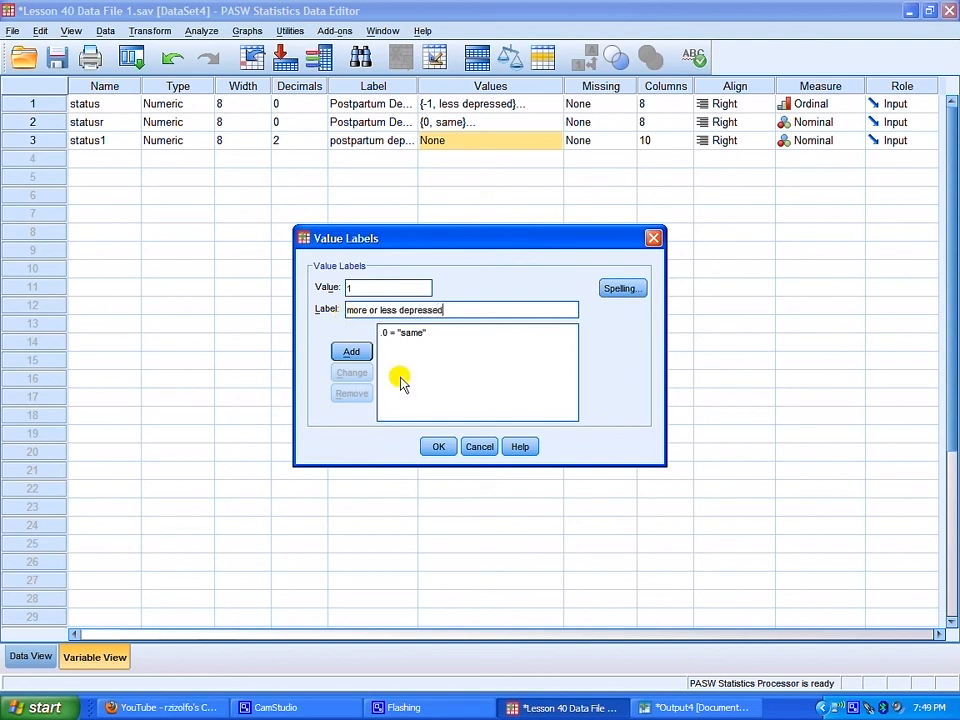
left_click(352, 352)
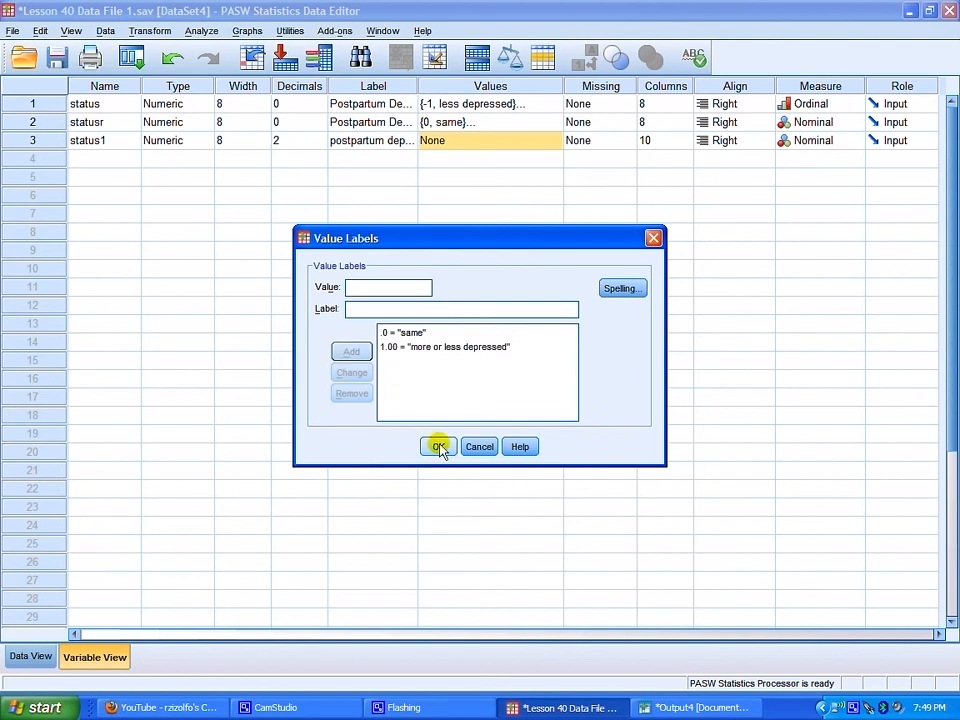
left_click(438, 446)
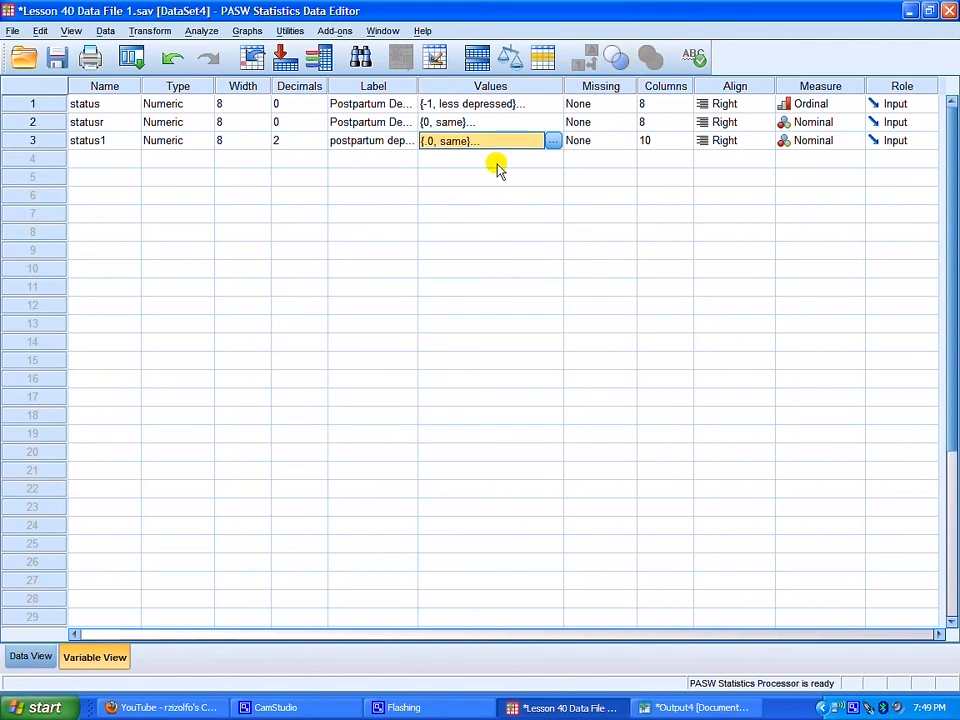
Compare with statusr's value labels and leave them unchanged
left_click(552, 140)
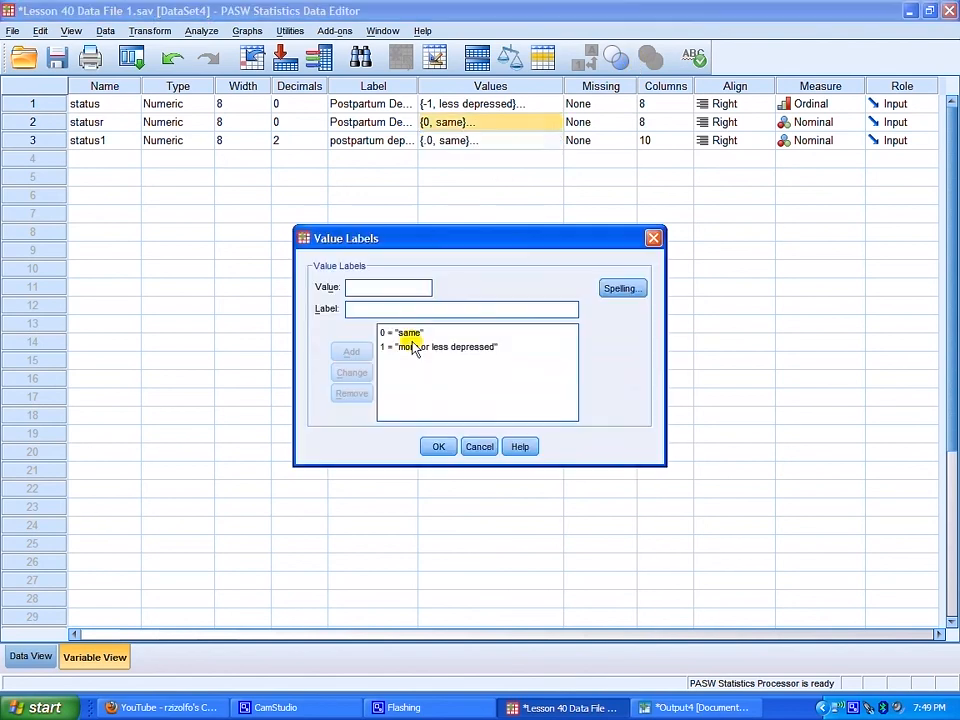
left_click(436, 446)
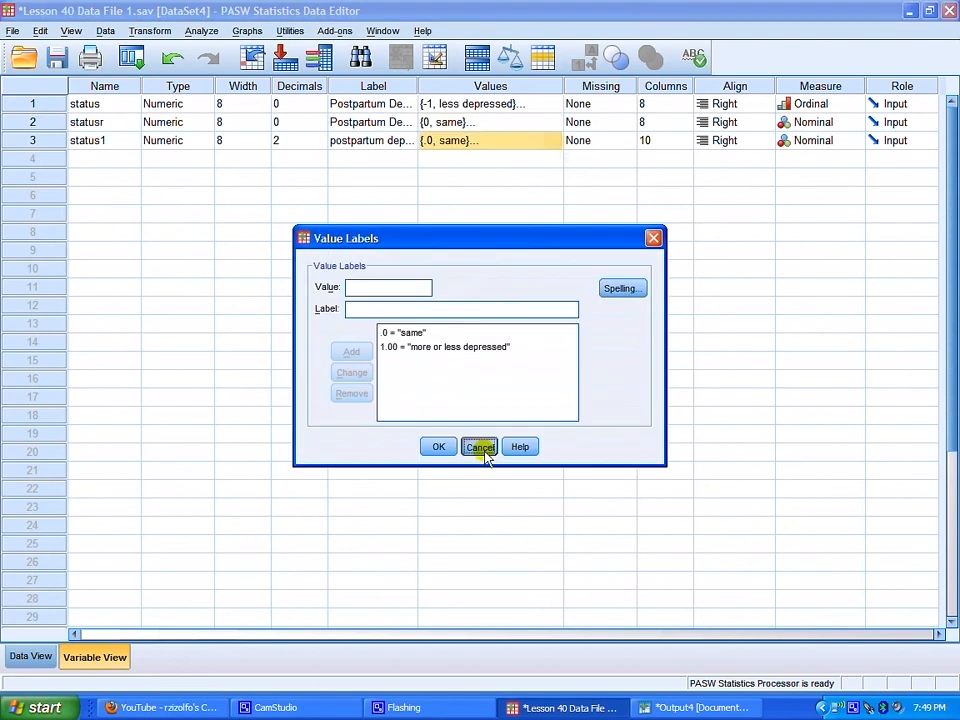
left_click(480, 446)
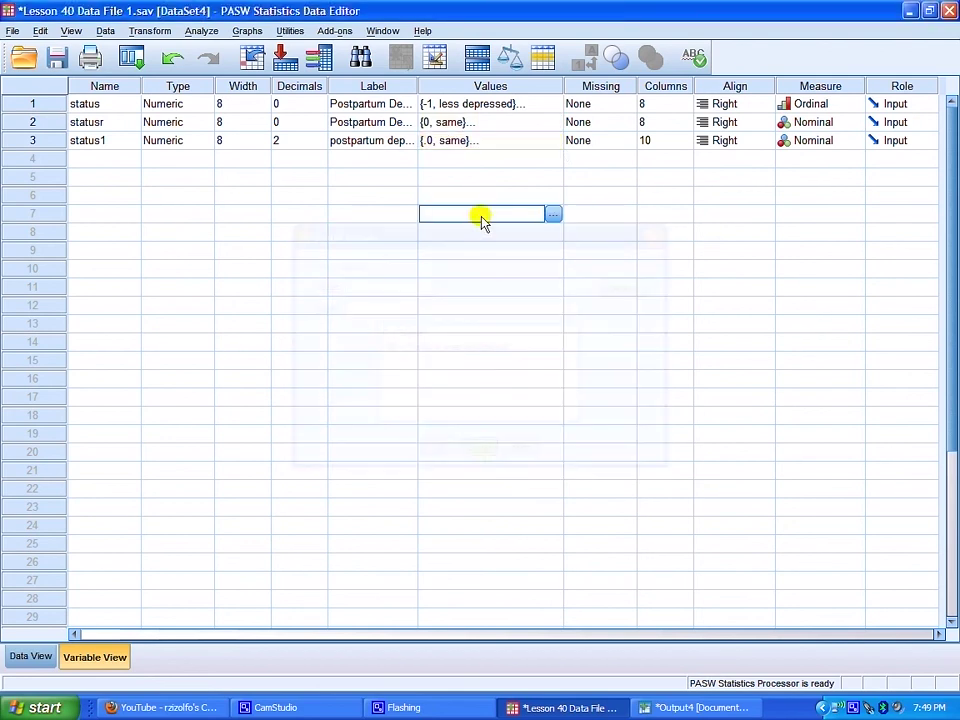
mouse_move(78, 132)
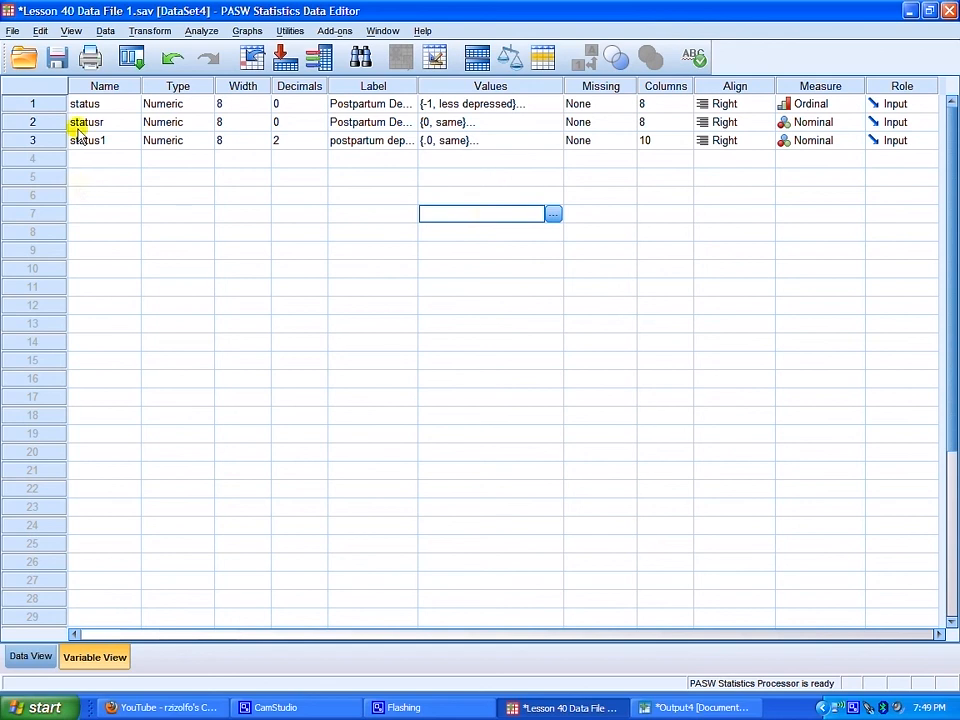
mouse_move(160, 96)
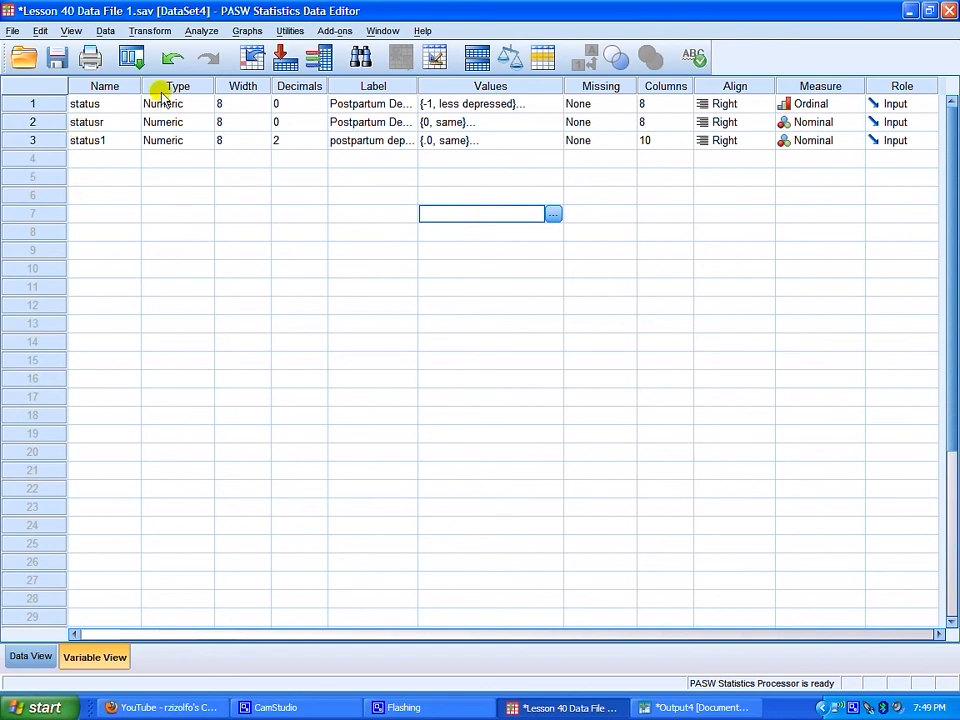
mouse_move(64, 136)
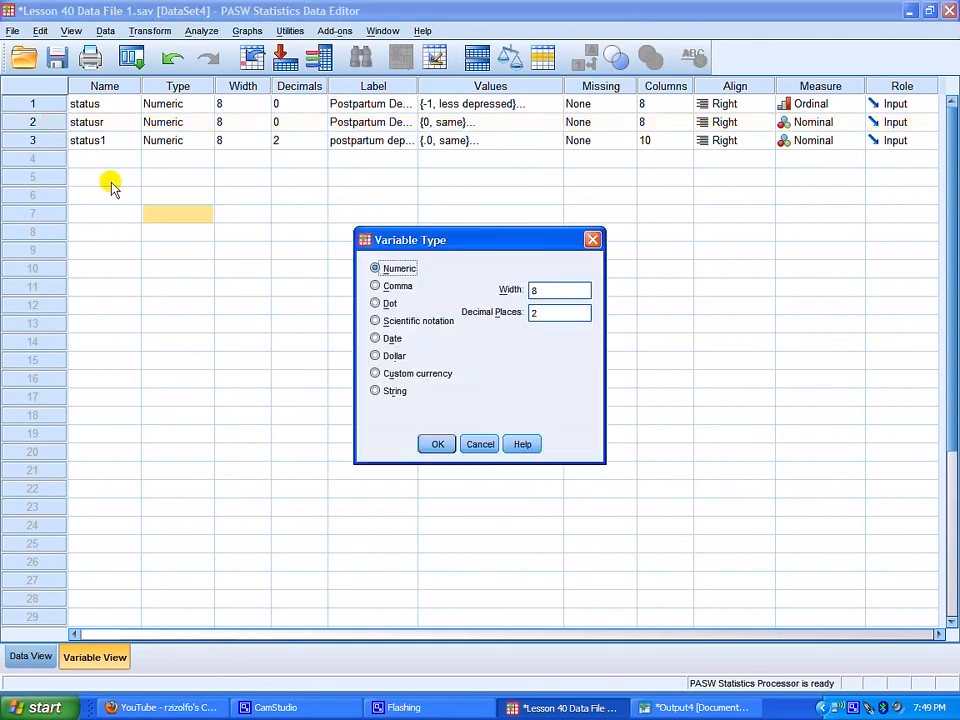
mouse_move(480, 444)
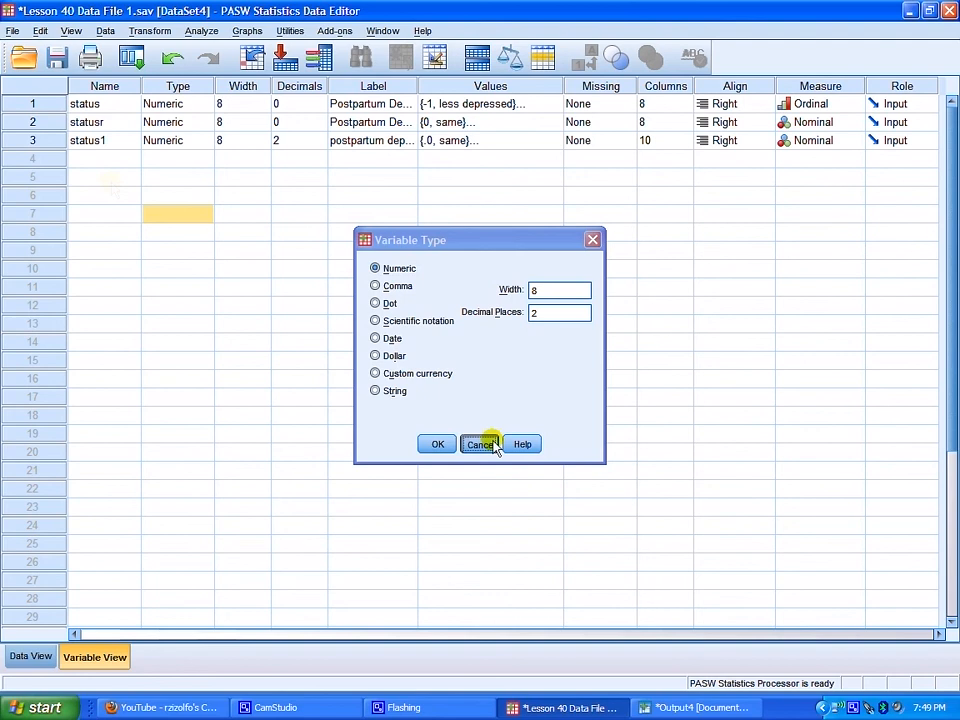
left_click(480, 444)
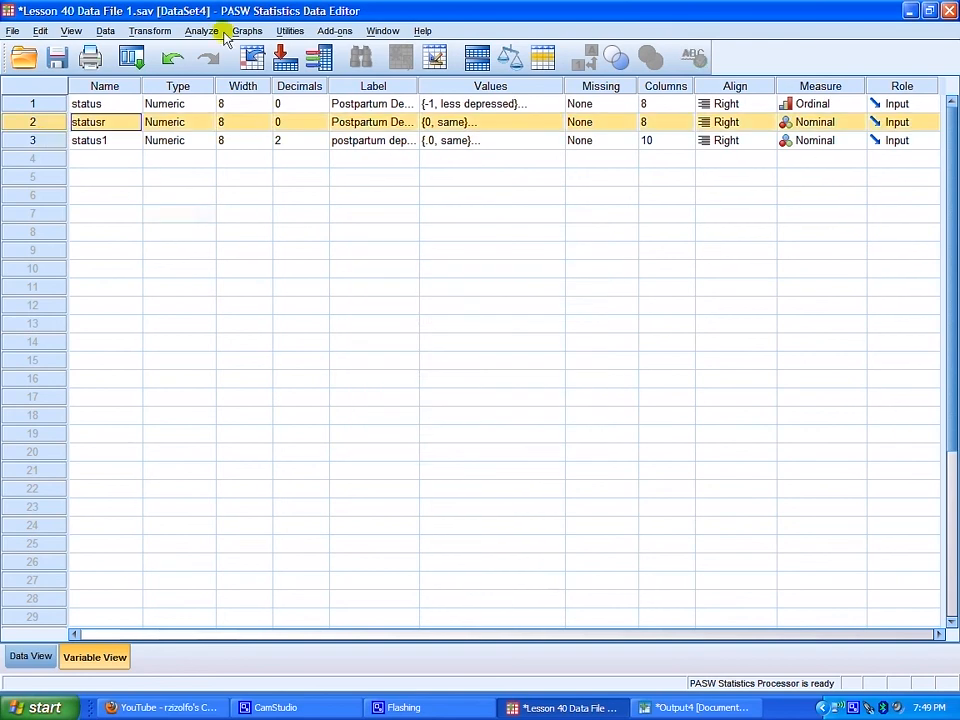
Start a one-sample nonparametric test from the Analyze menu
left_click(204, 30)
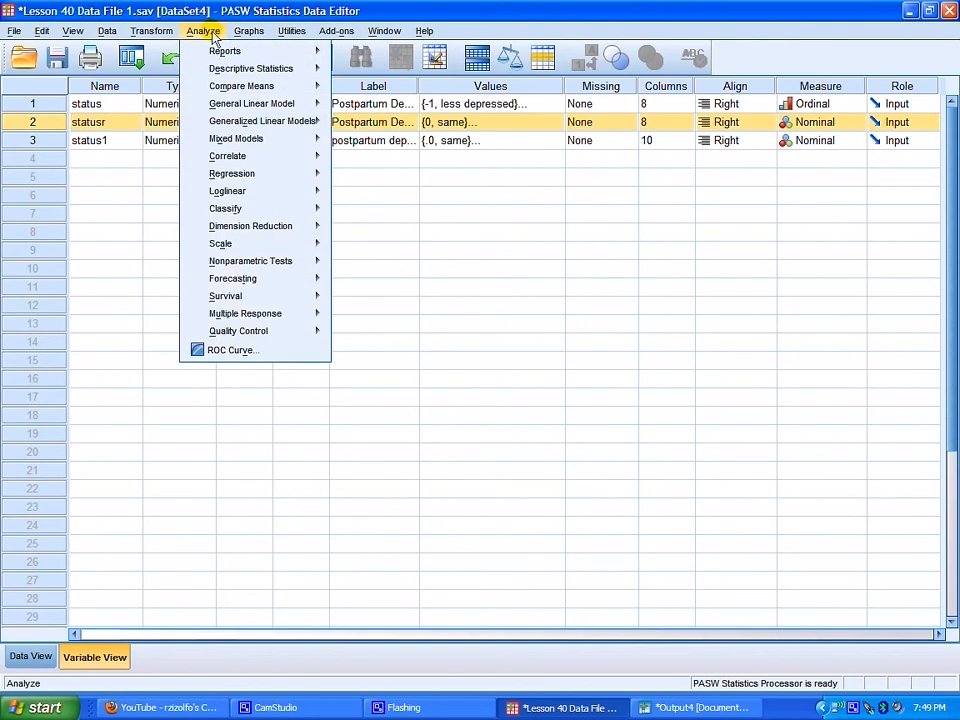
mouse_move(250, 260)
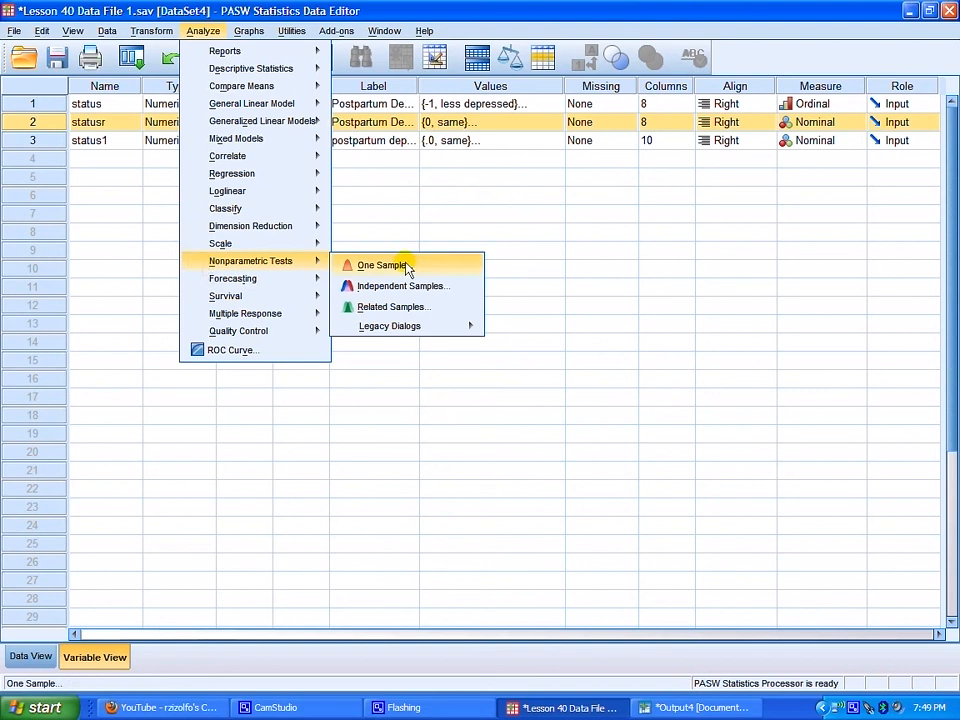
mouse_move(452, 270)
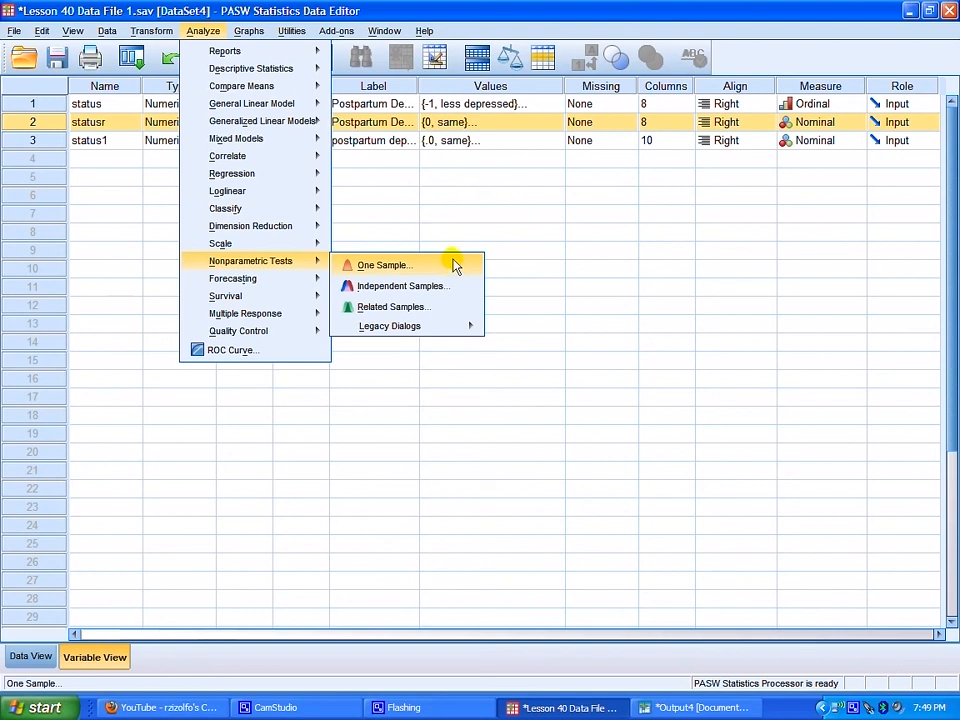
left_click(384, 264)
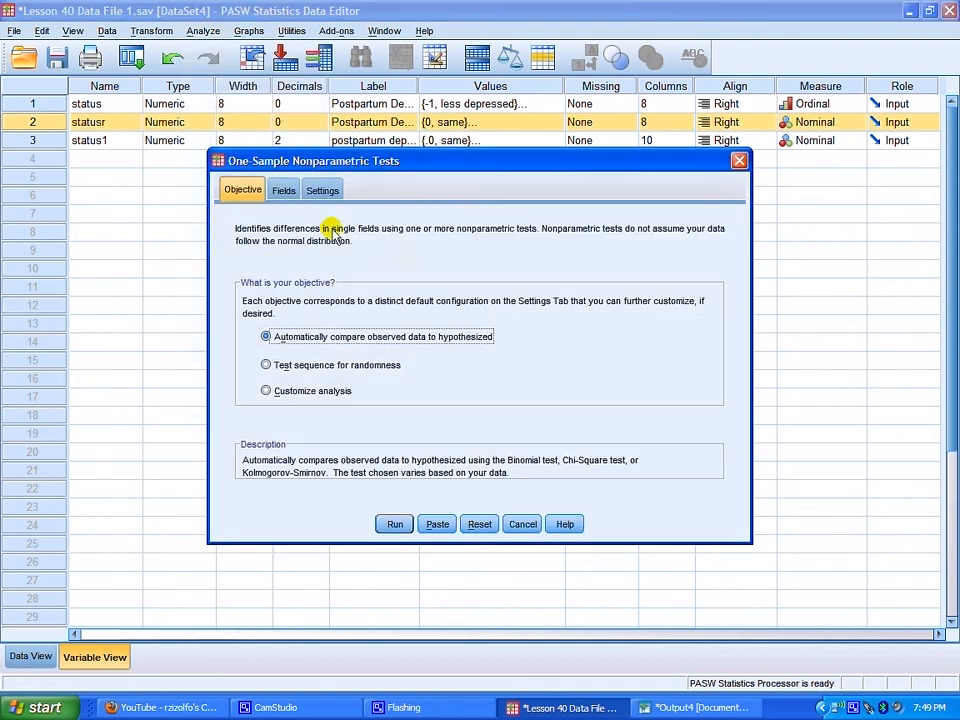
mouse_move(350, 198)
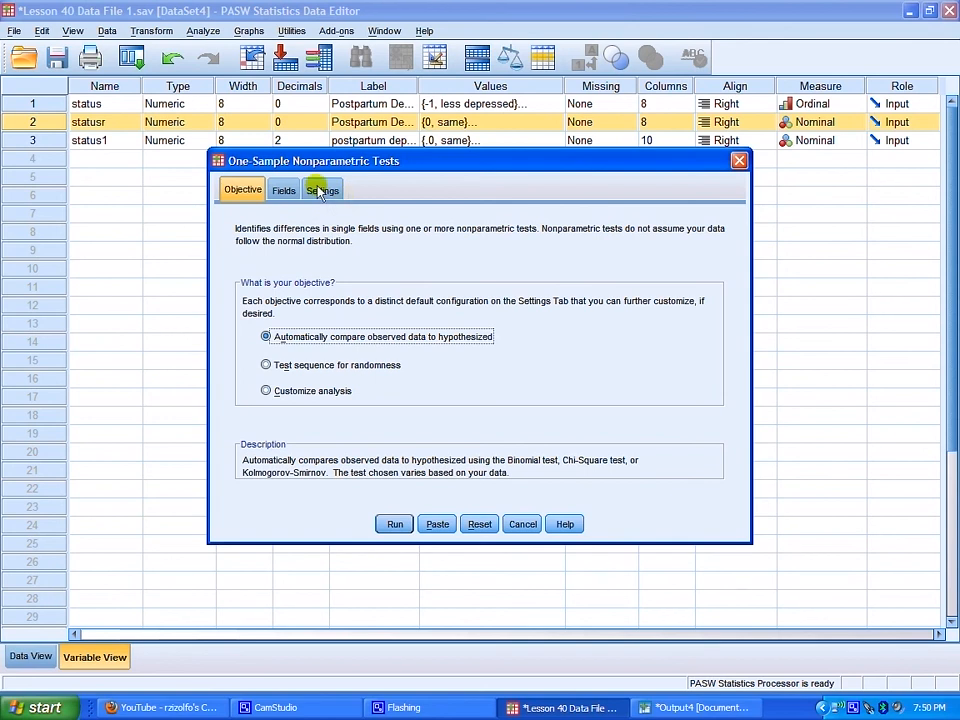
mouse_move(288, 190)
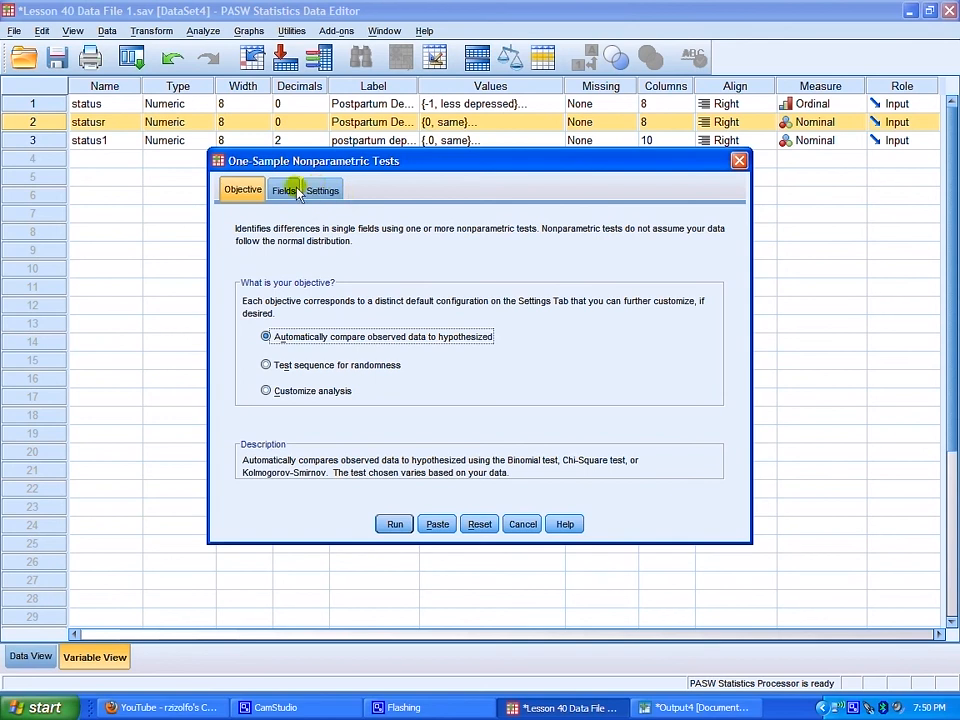
Customize tests to run the chi-square test with equal expected probabilities for all categories
left_click(322, 188)
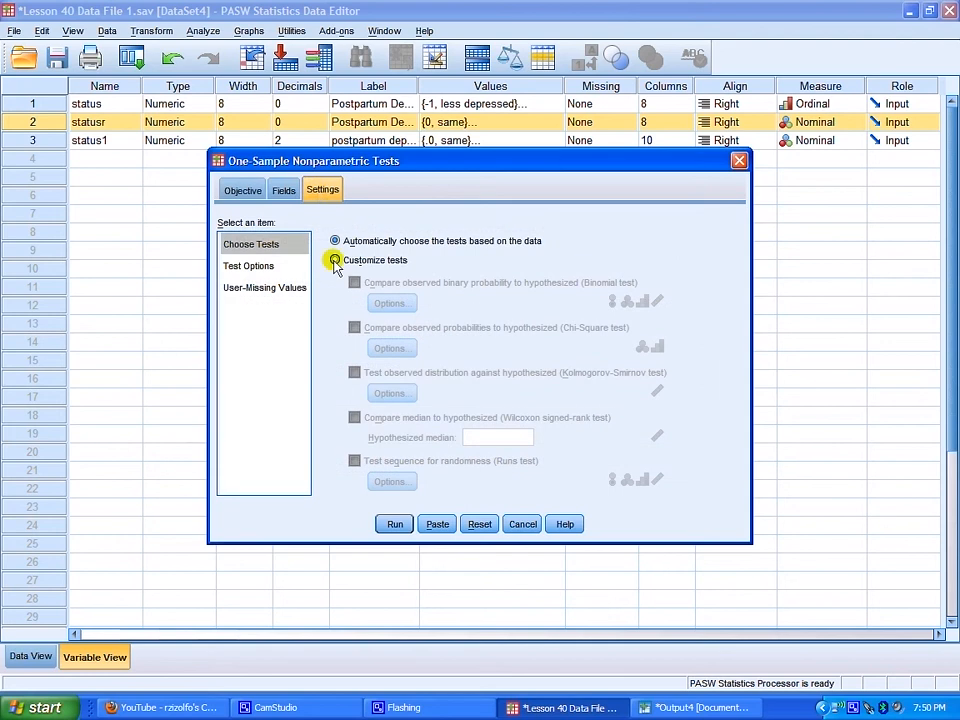
left_click(334, 260)
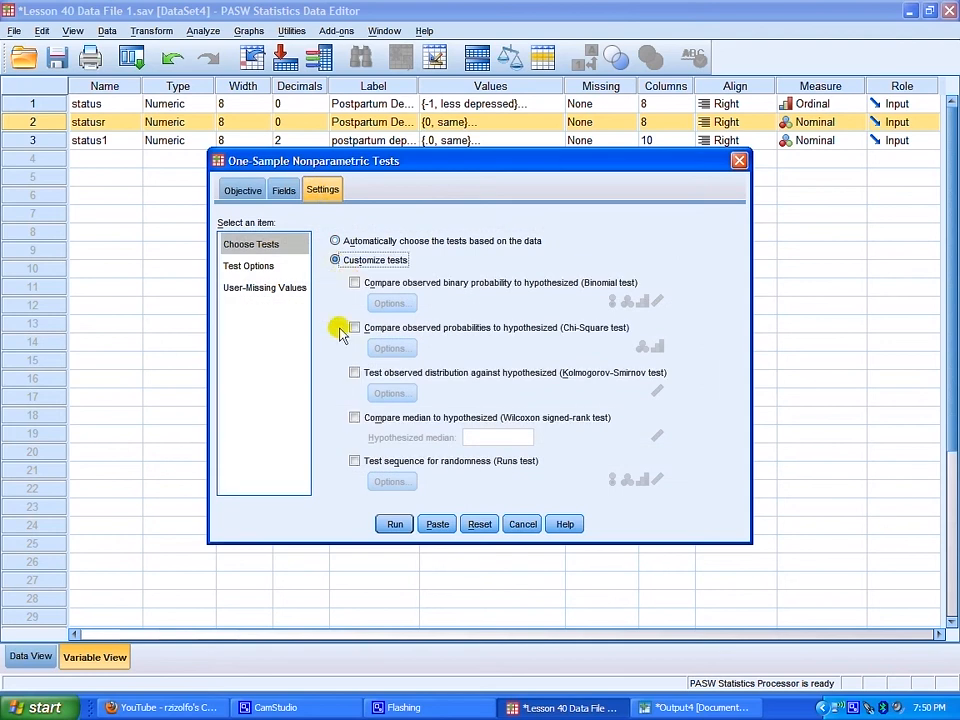
left_click(356, 328)
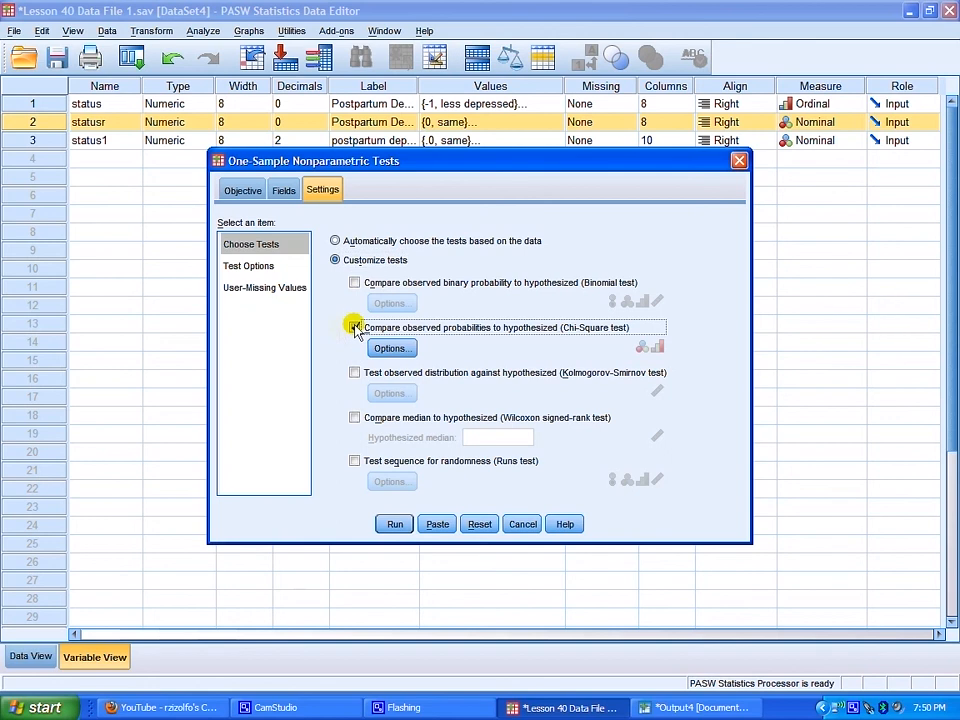
left_click(354, 328)
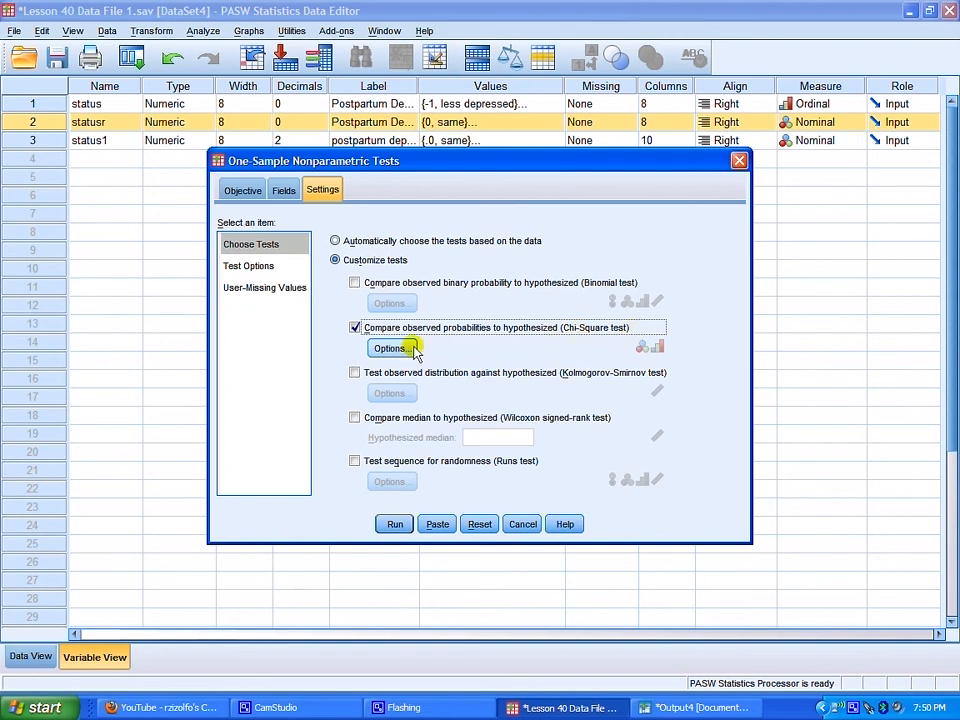
left_click(390, 348)
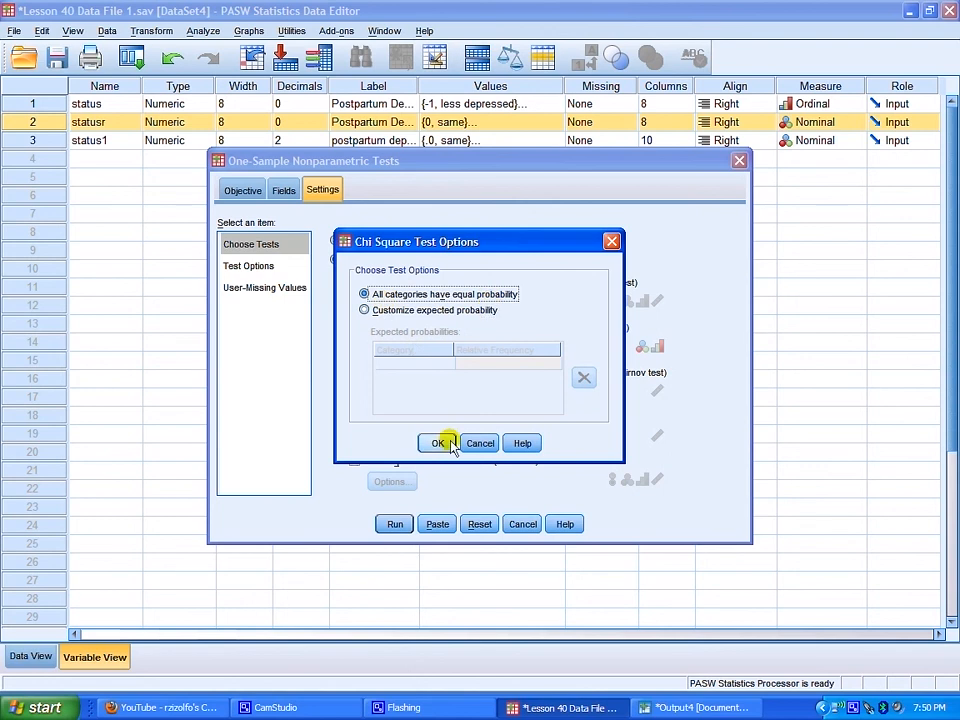
left_click(438, 444)
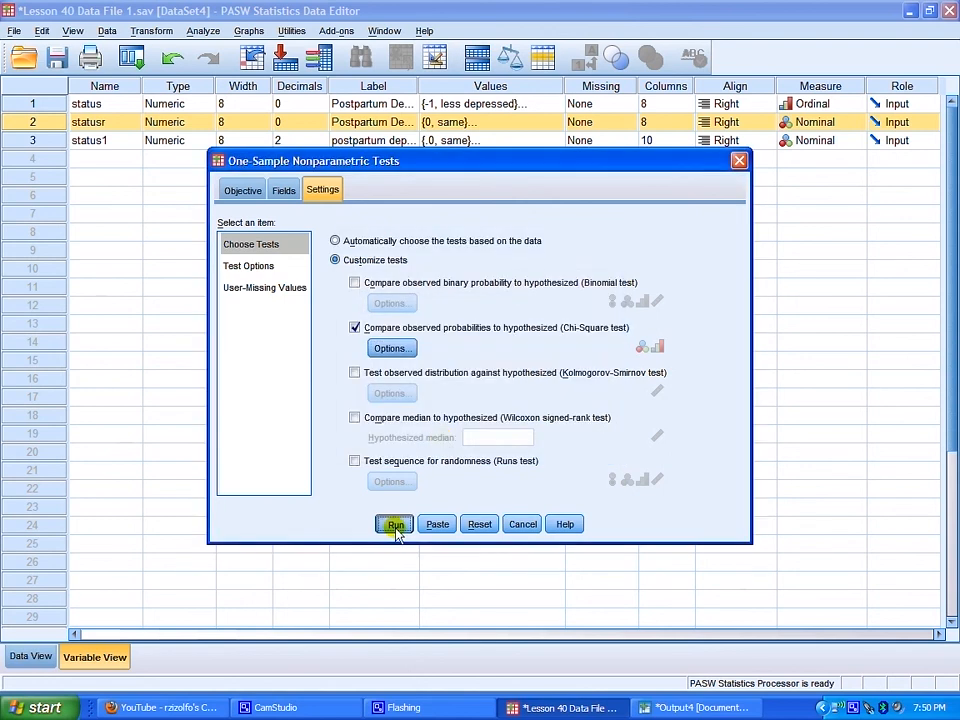
Run the one-sample nonparametric tests and view the Hypothesis Test Summary
left_click(394, 524)
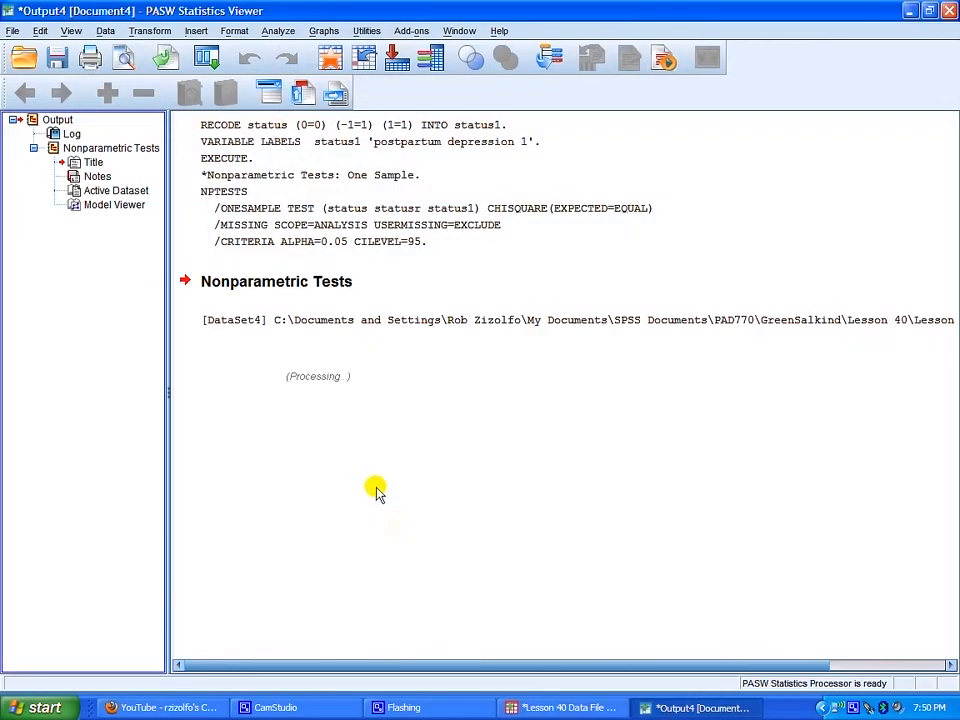
mouse_move(612, 424)
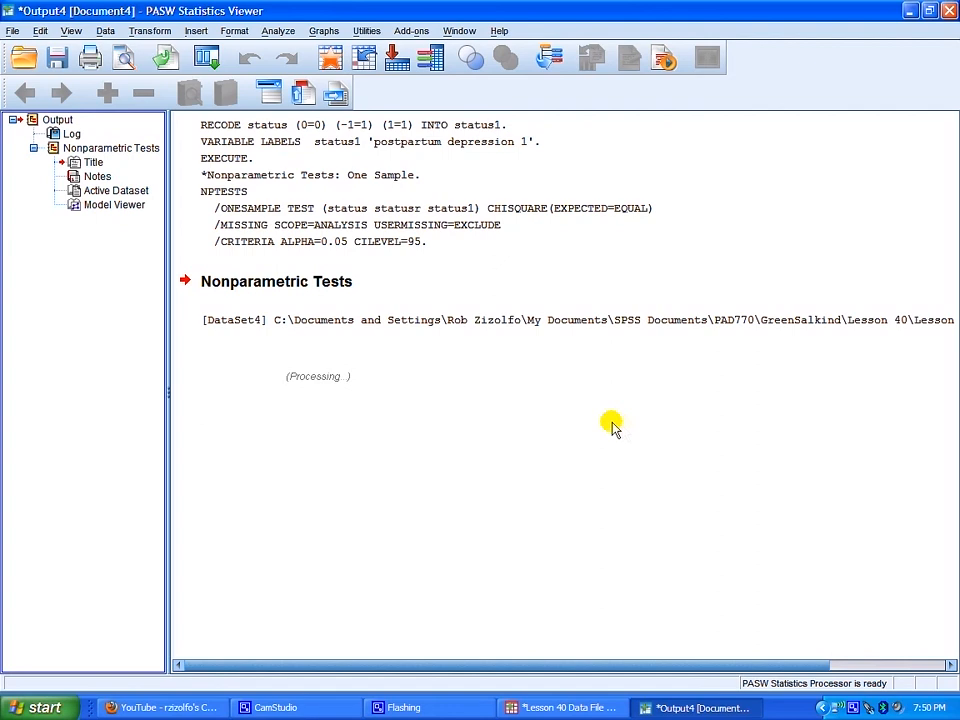
scroll("right", 3)
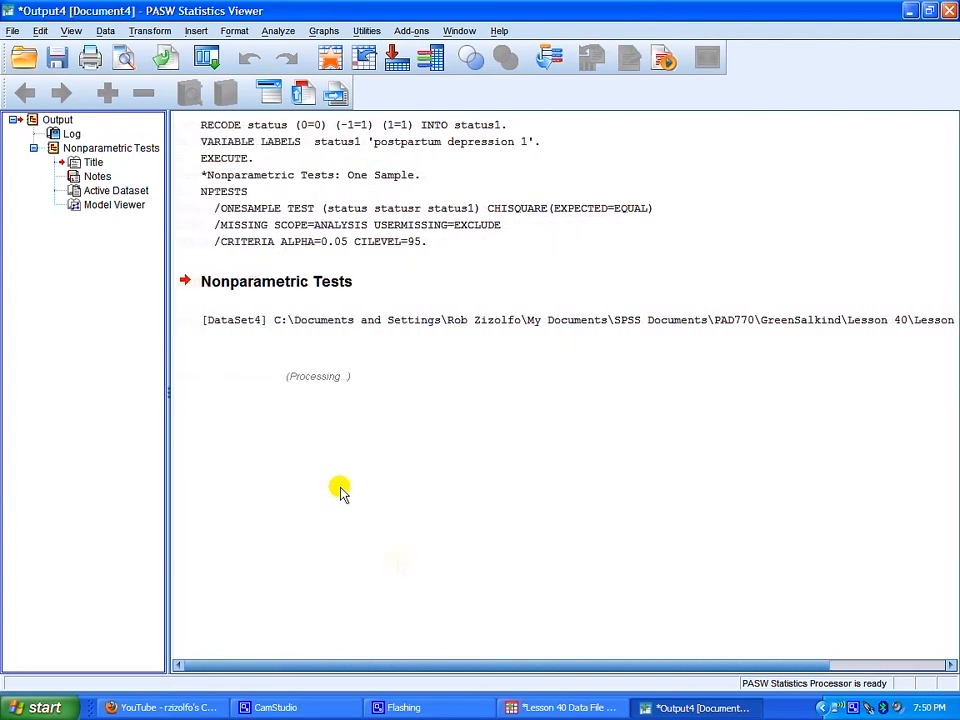
mouse_move(436, 476)
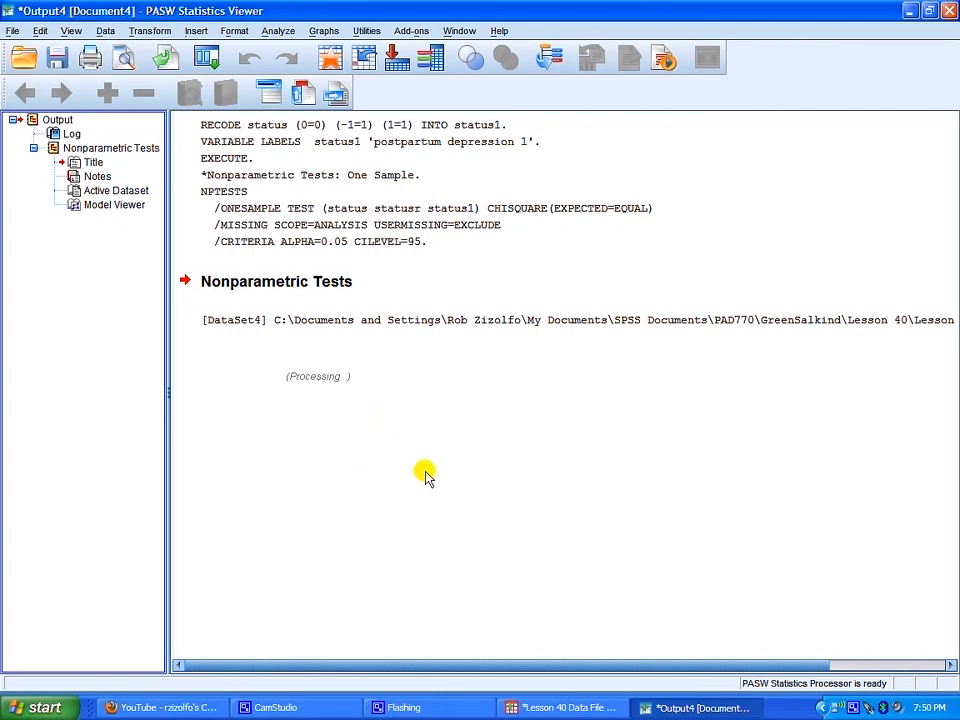
mouse_move(340, 424)
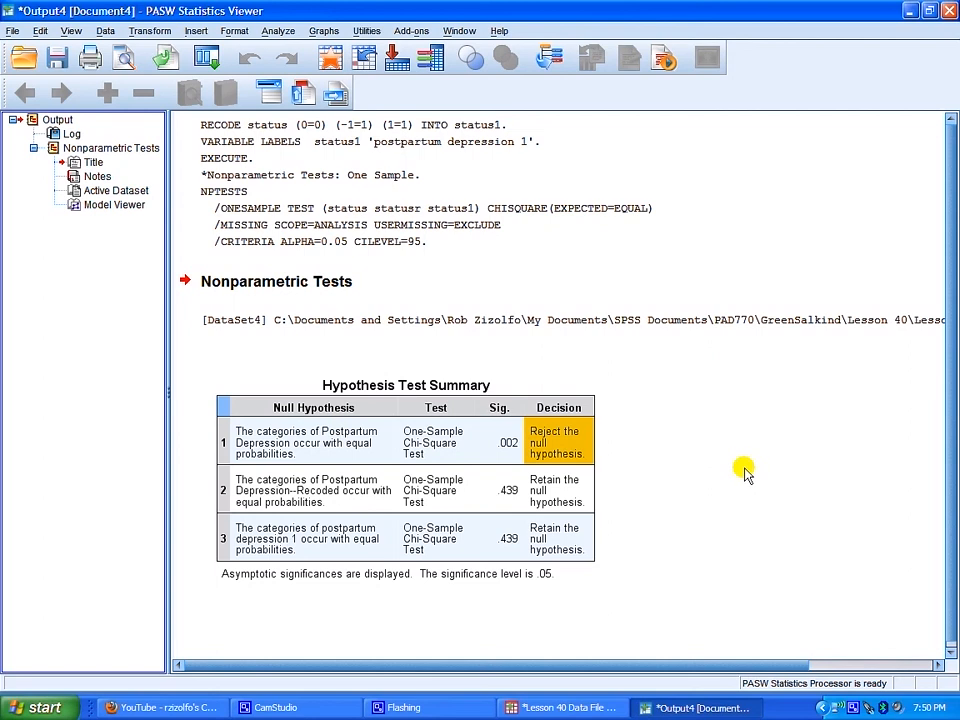
mouse_move(676, 422)
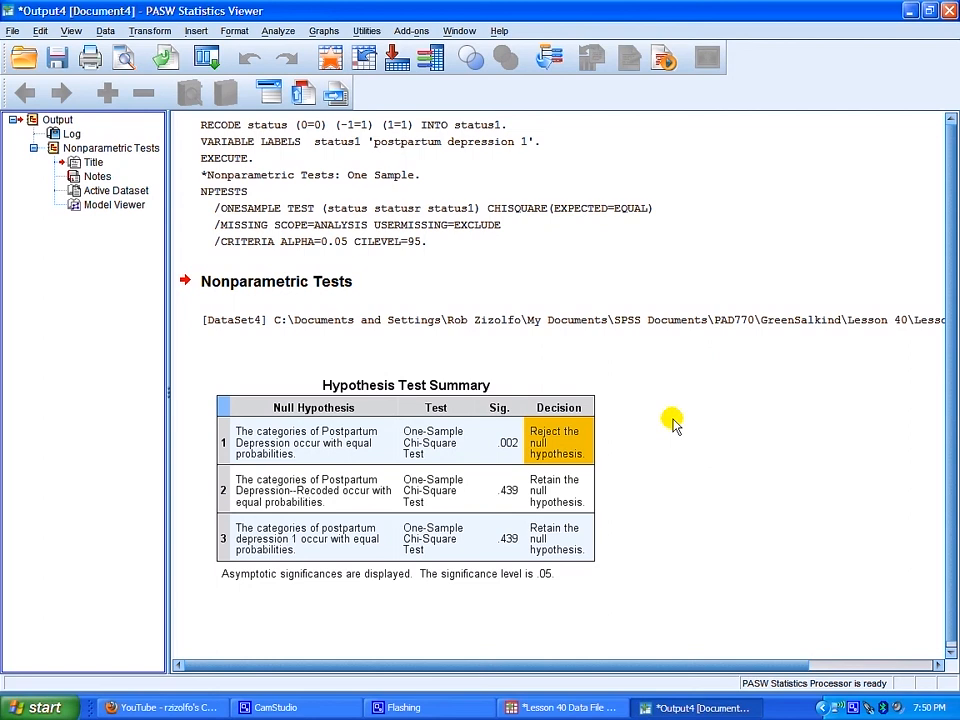
mouse_move(664, 414)
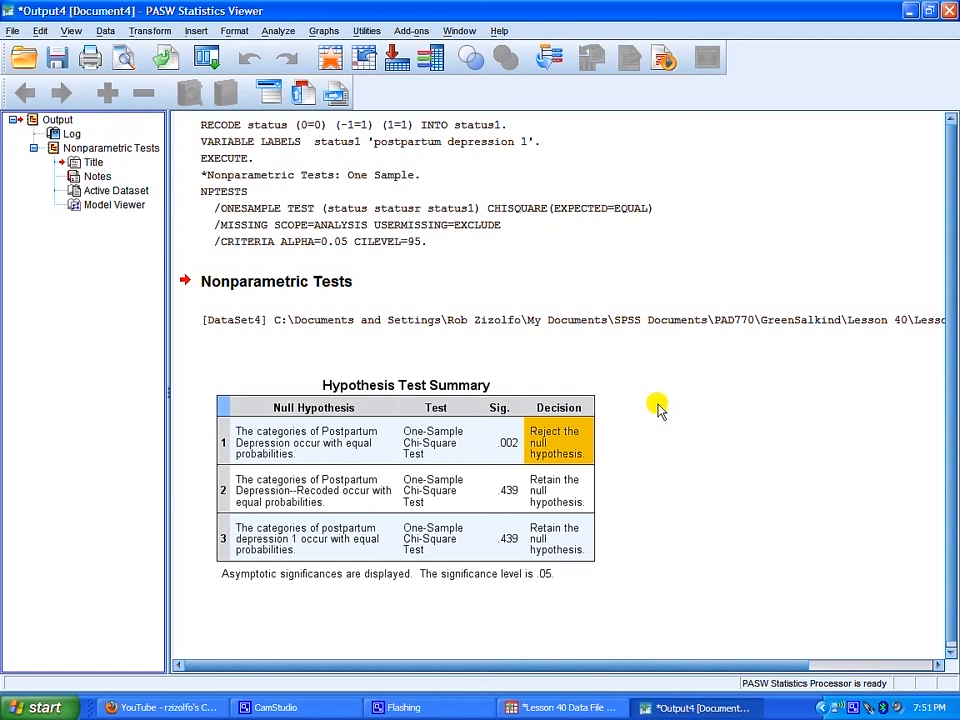
left_click(570, 452)
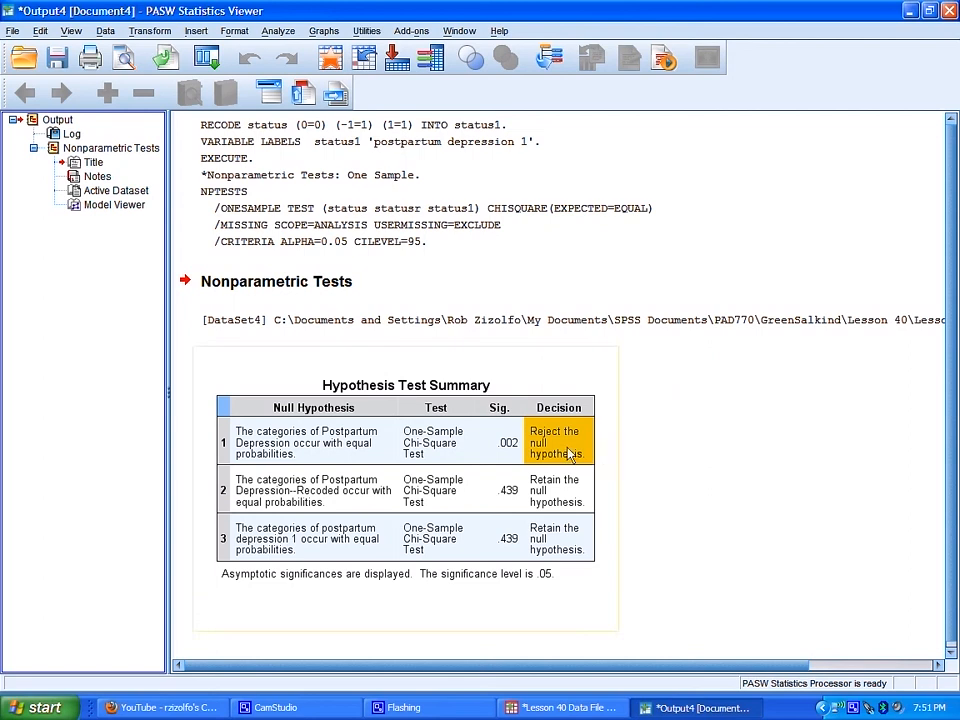
mouse_move(702, 478)
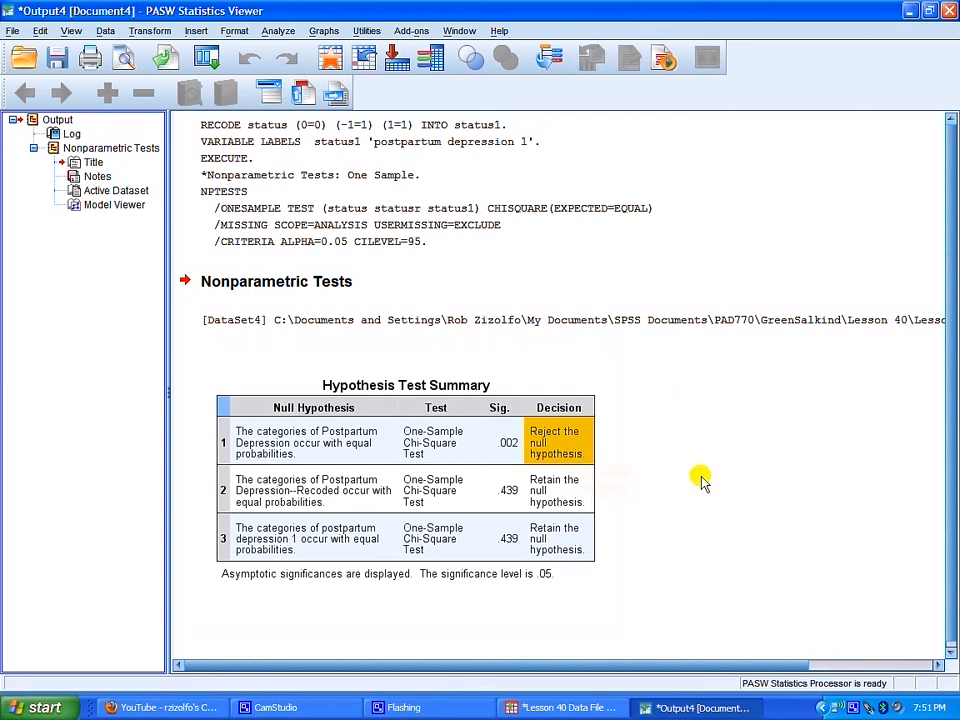
left_click(556, 490)
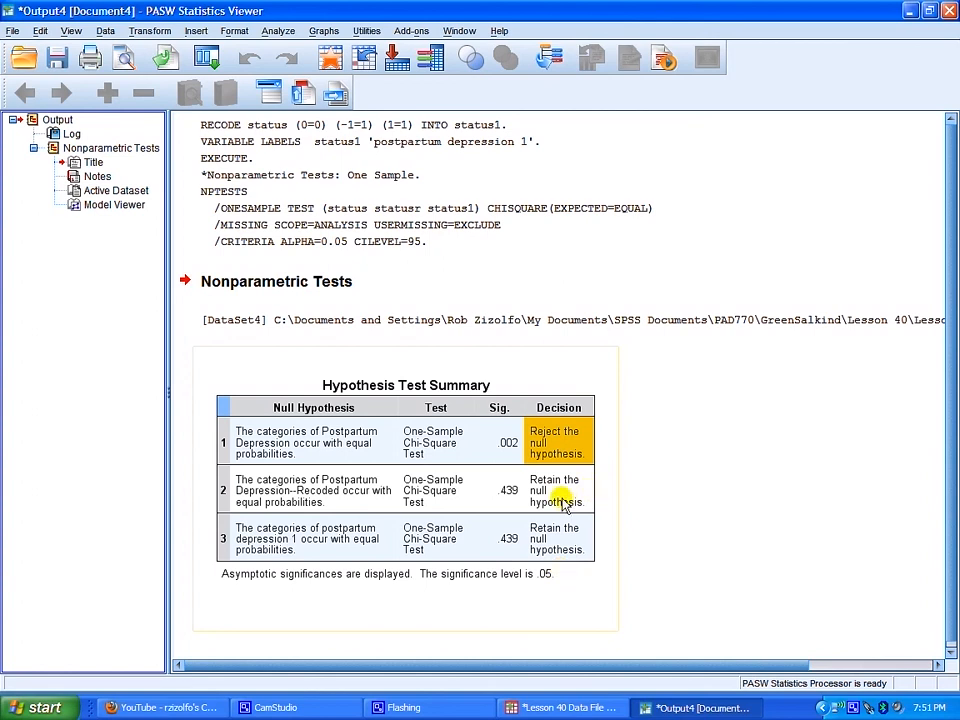
mouse_move(612, 498)
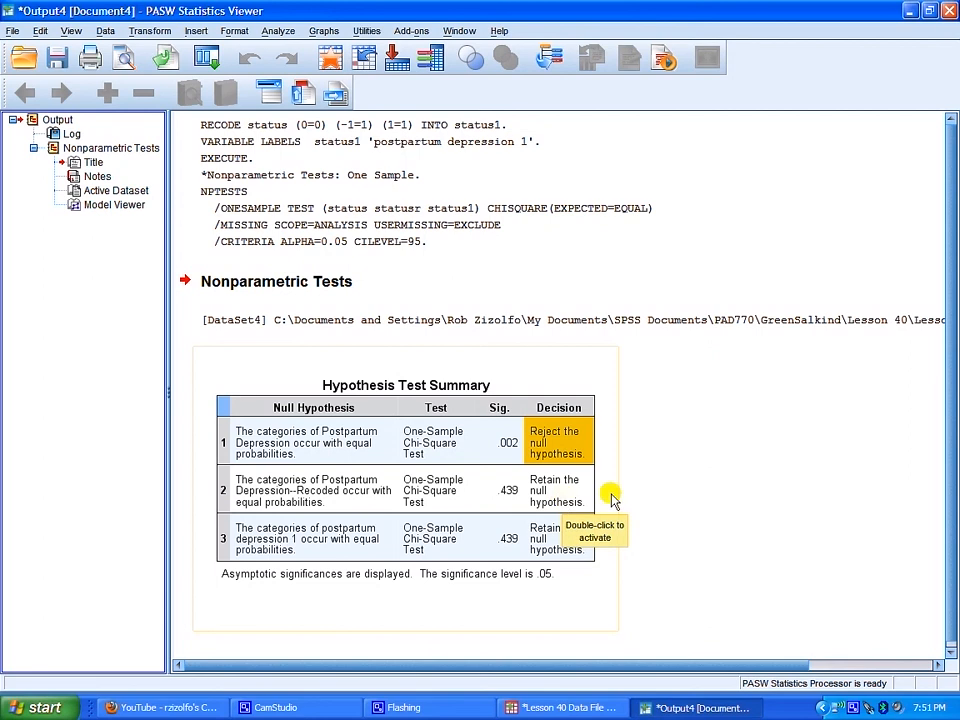
mouse_move(784, 496)
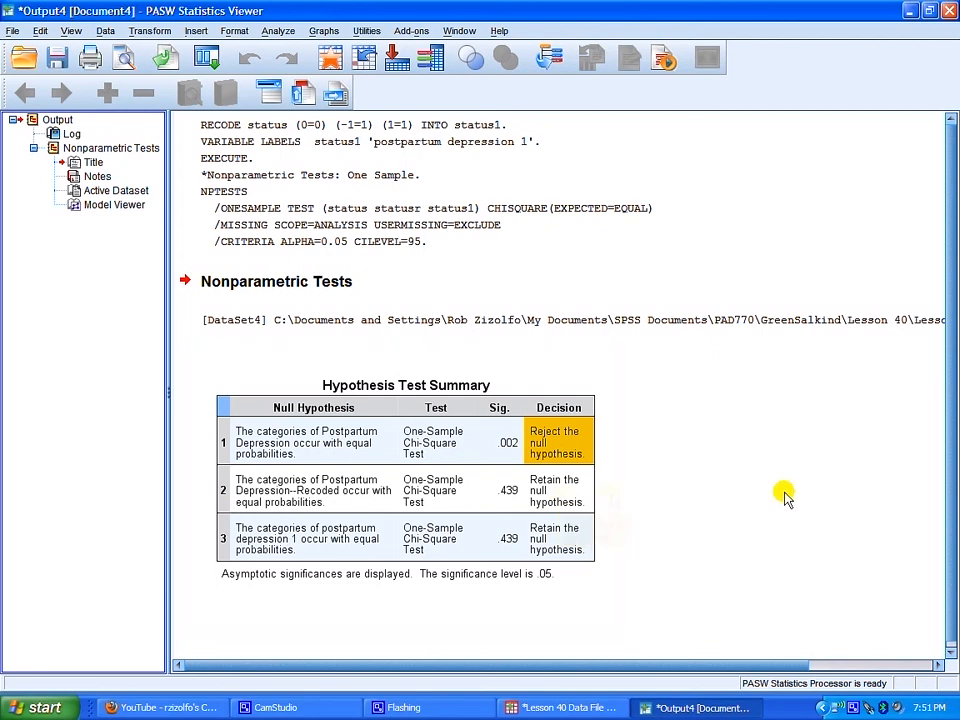
mouse_move(736, 488)
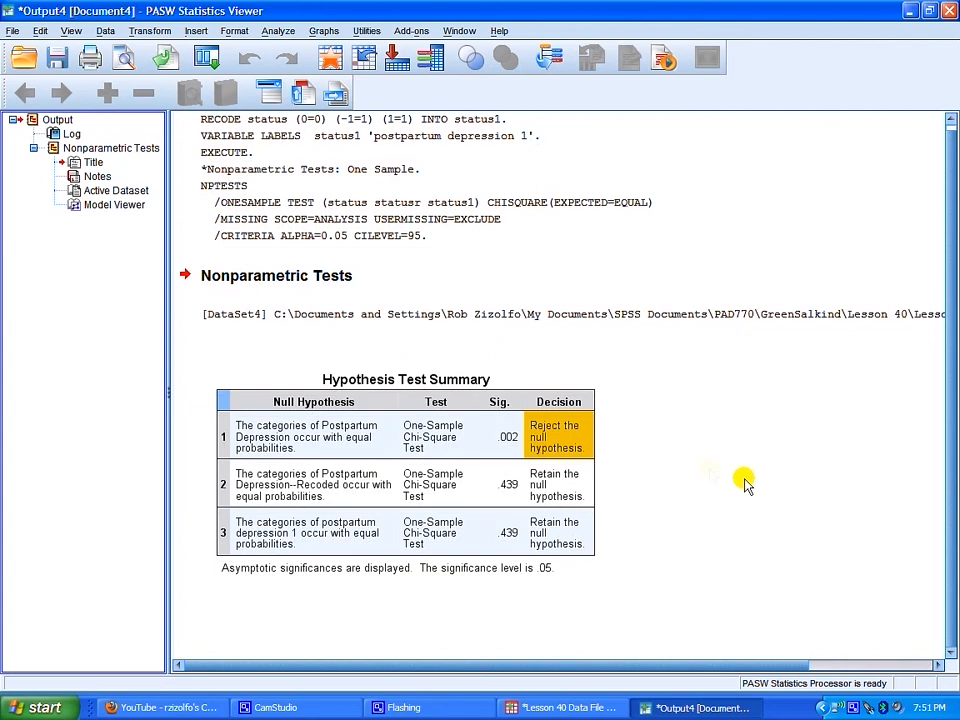
mouse_move(660, 462)
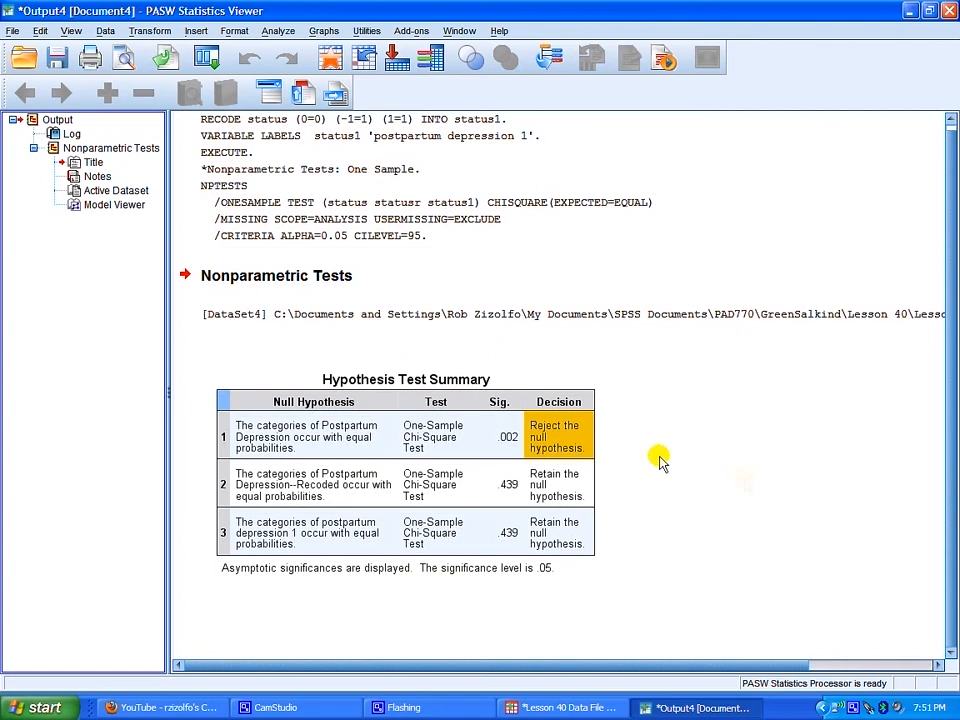
left_click(488, 502)
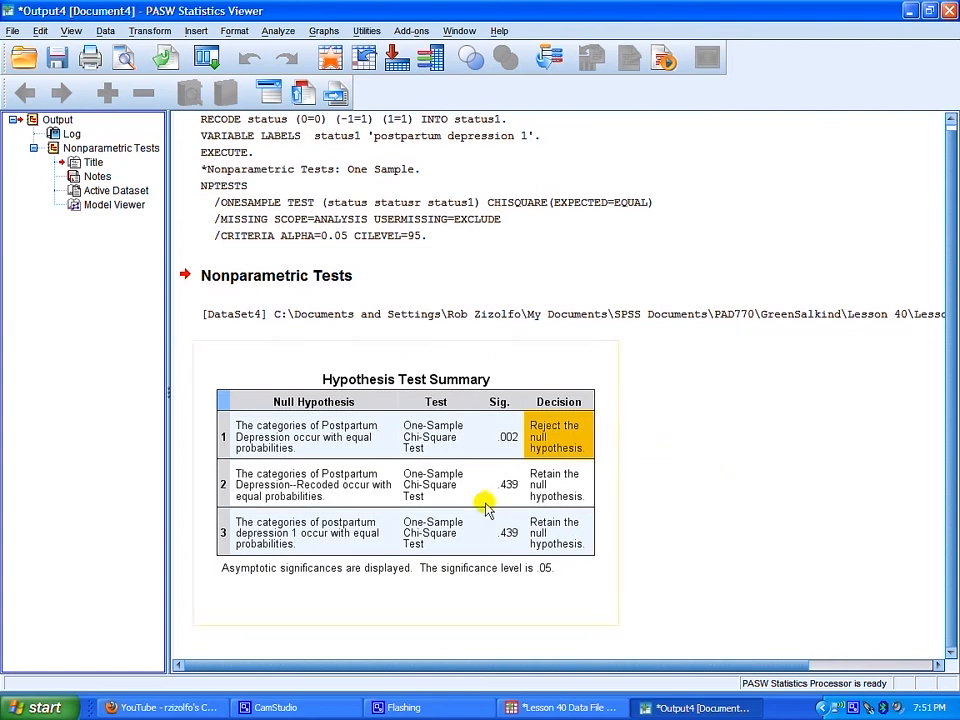
mouse_move(664, 470)
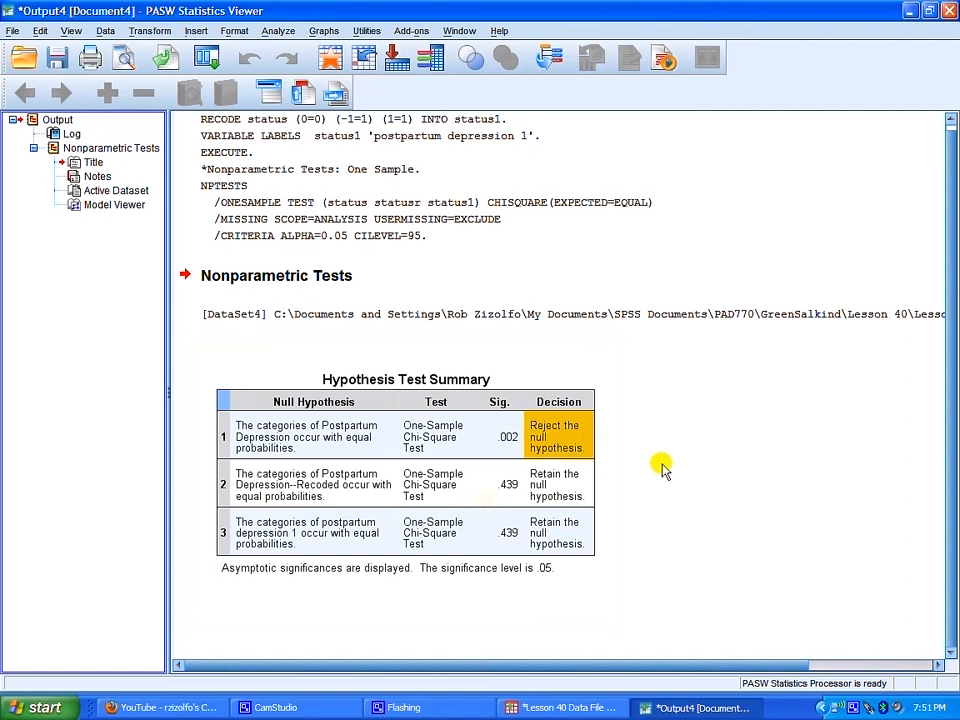
mouse_move(710, 452)
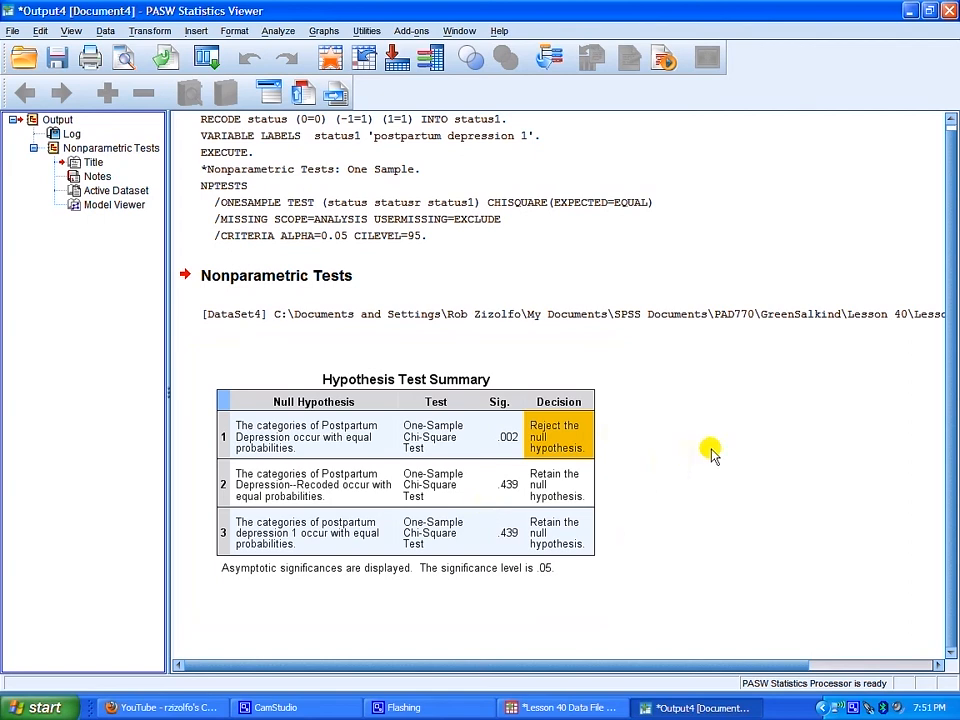
mouse_move(630, 444)
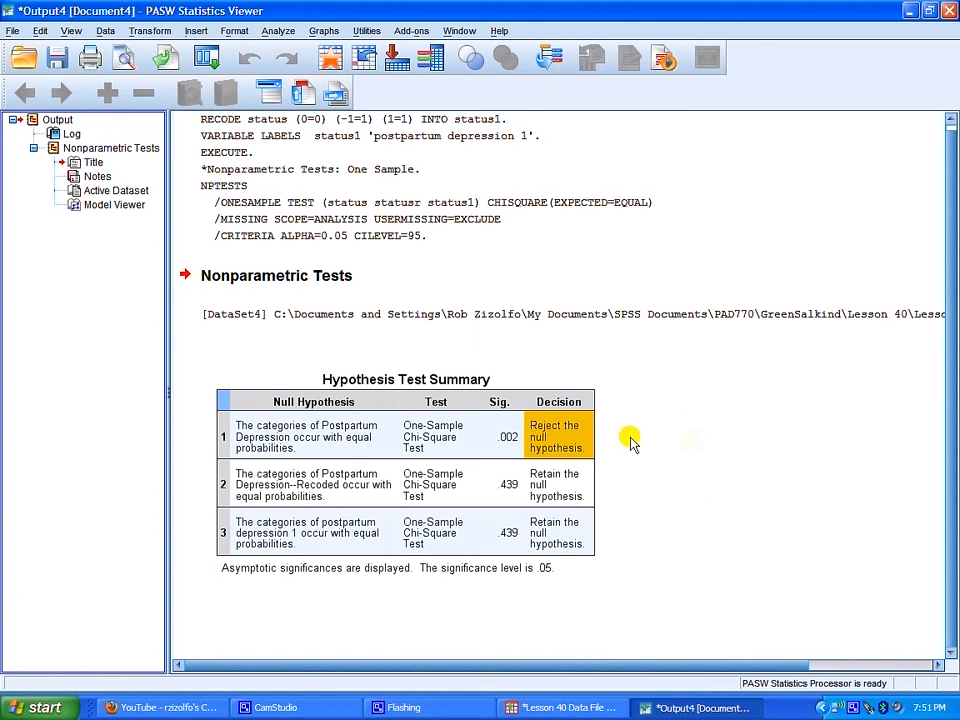
mouse_move(656, 356)
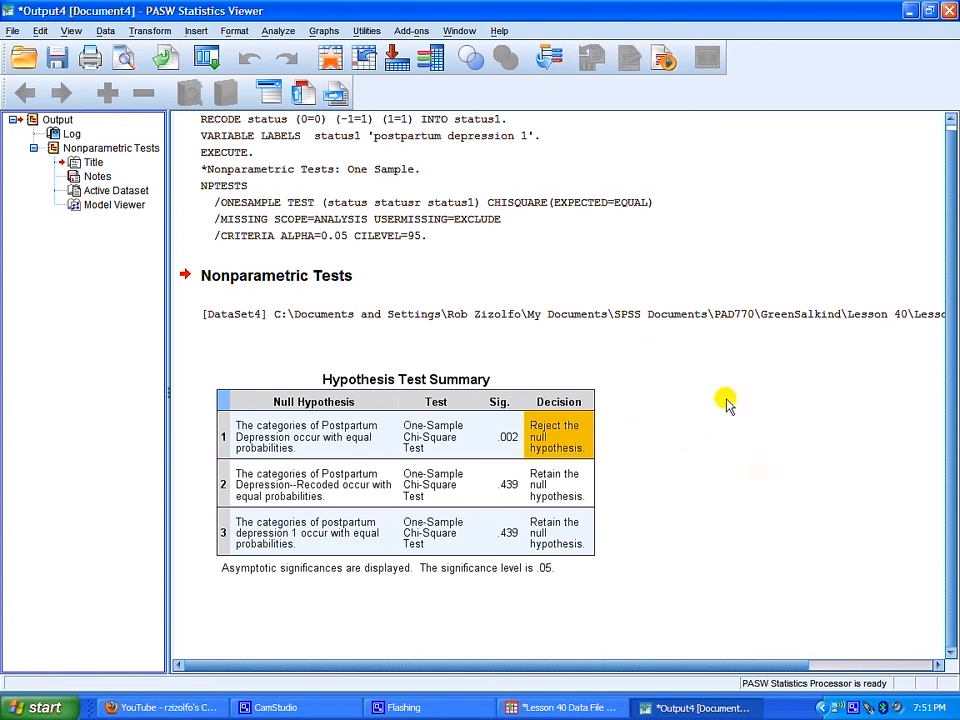
mouse_move(656, 492)
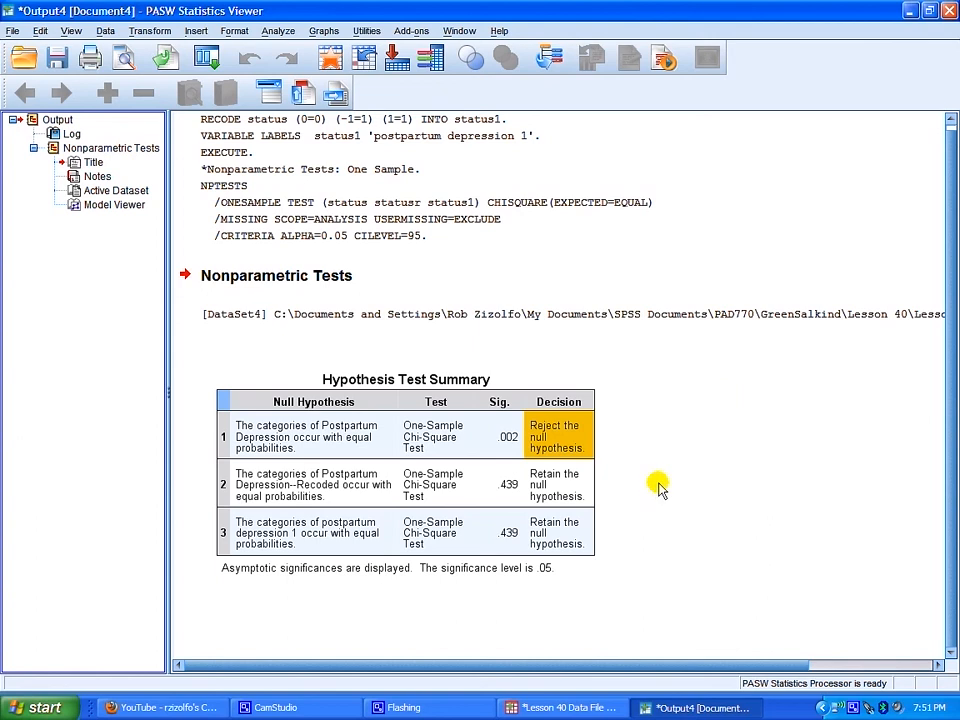
mouse_move(664, 478)
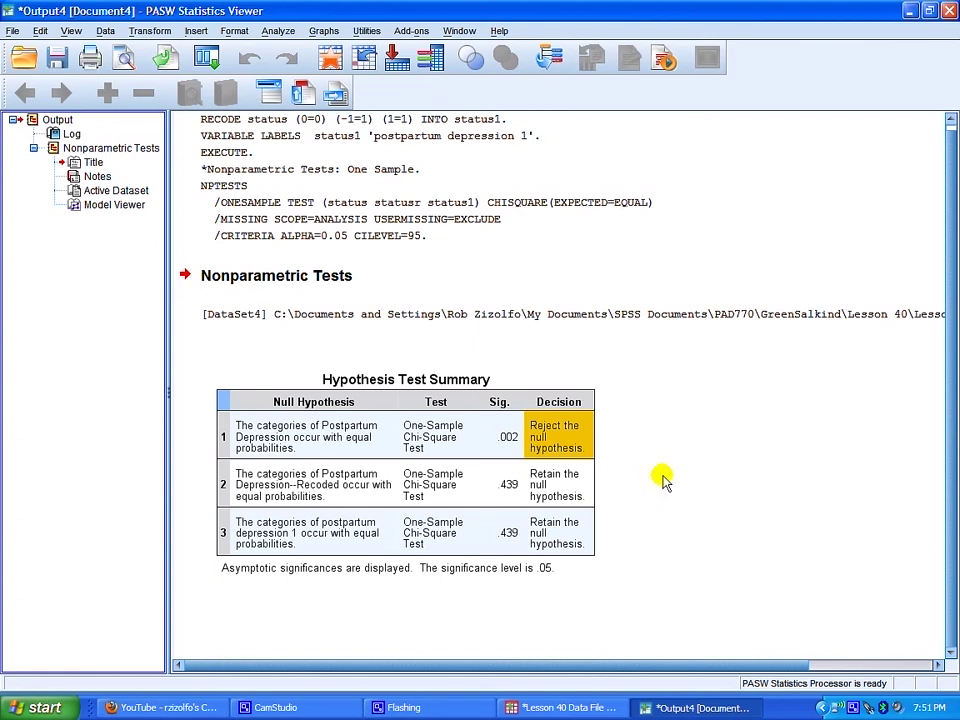
mouse_move(150, 32)
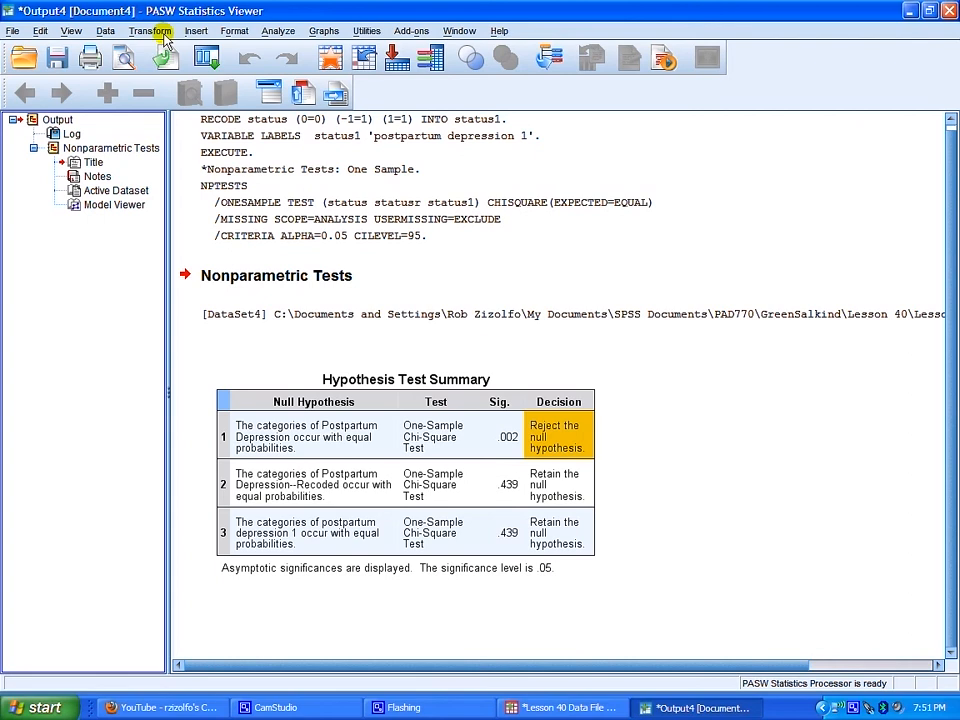
Bring up the legacy Chi-square Test dialog from Analyze > Nonparametric Tests
left_click(280, 30)
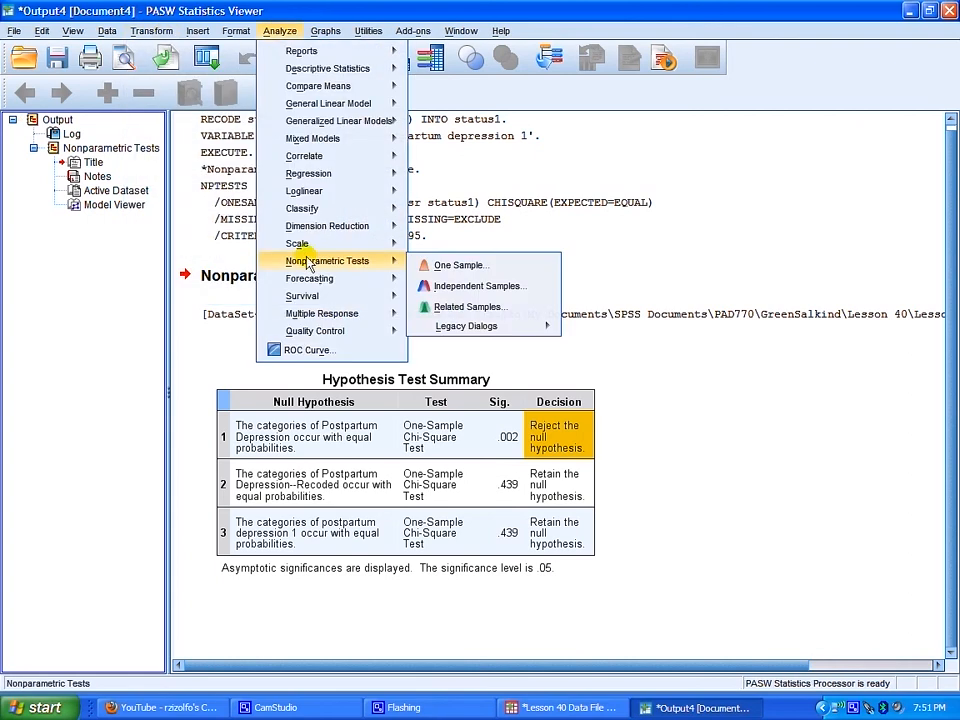
mouse_move(478, 284)
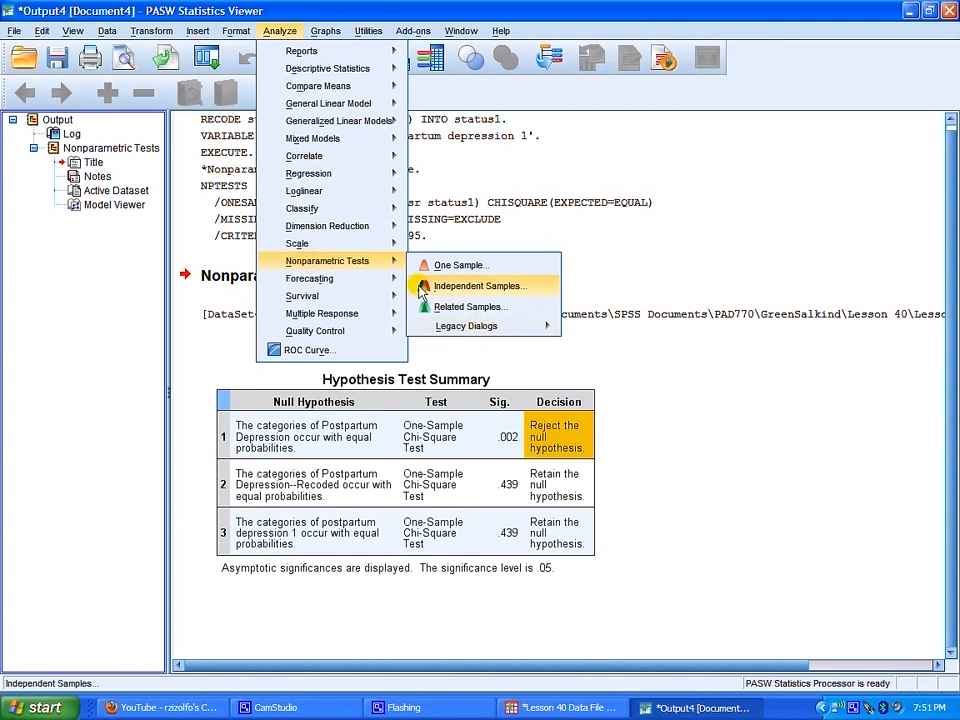
mouse_move(470, 306)
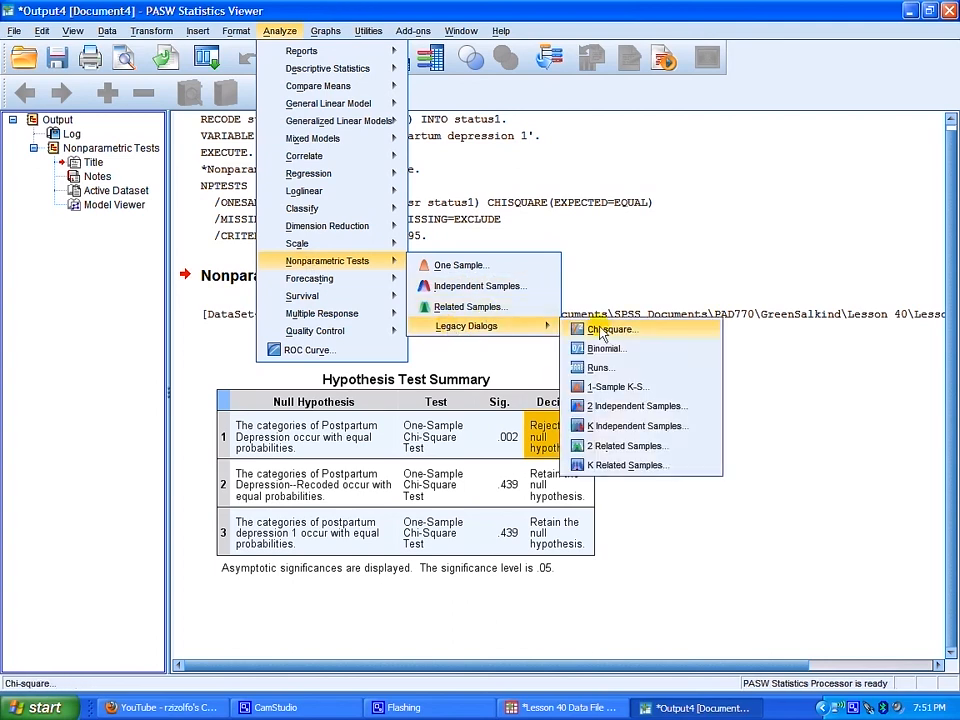
mouse_move(638, 336)
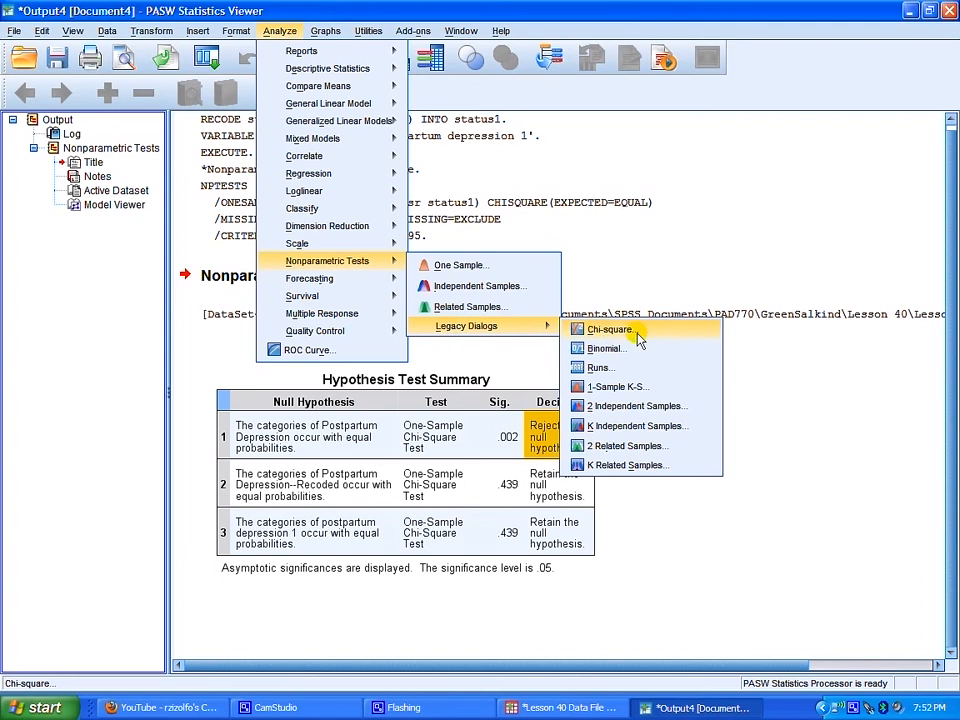
left_click(608, 328)
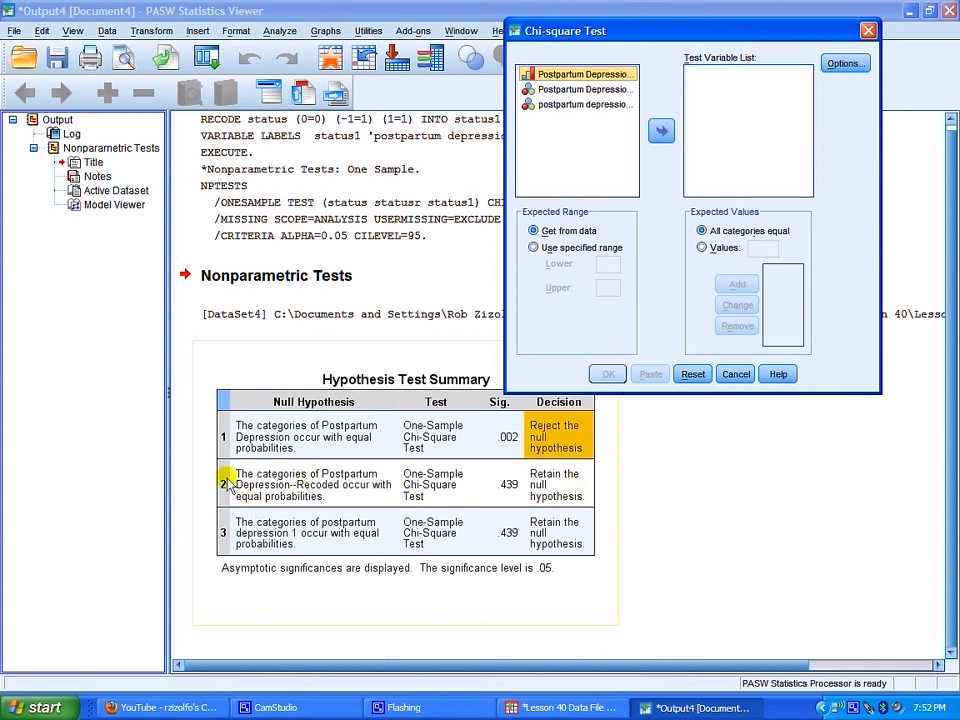
mouse_move(256, 500)
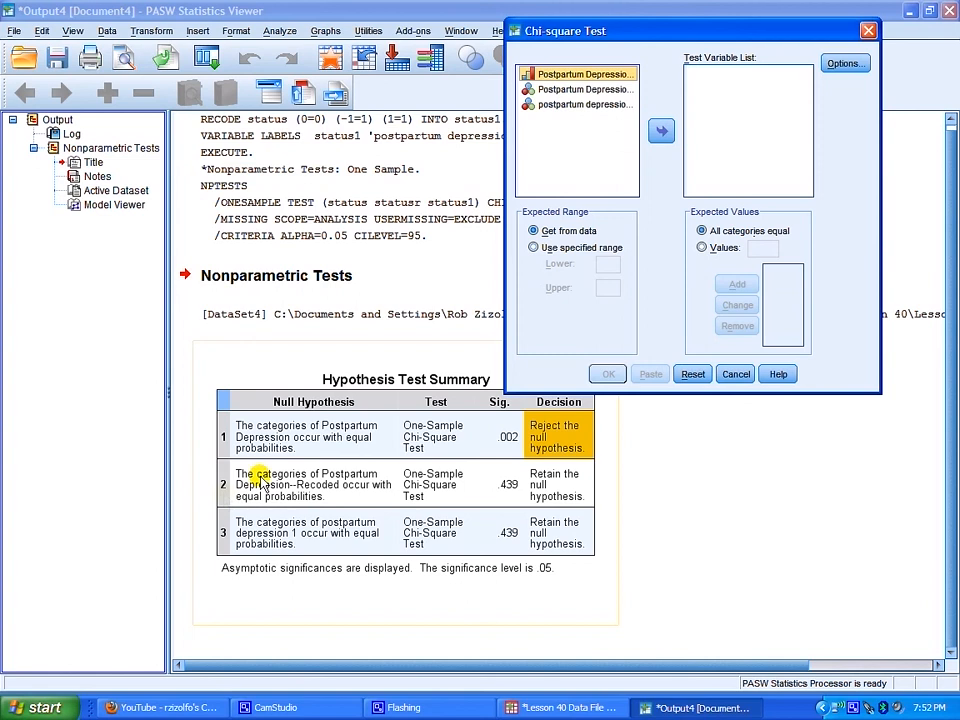
mouse_move(336, 528)
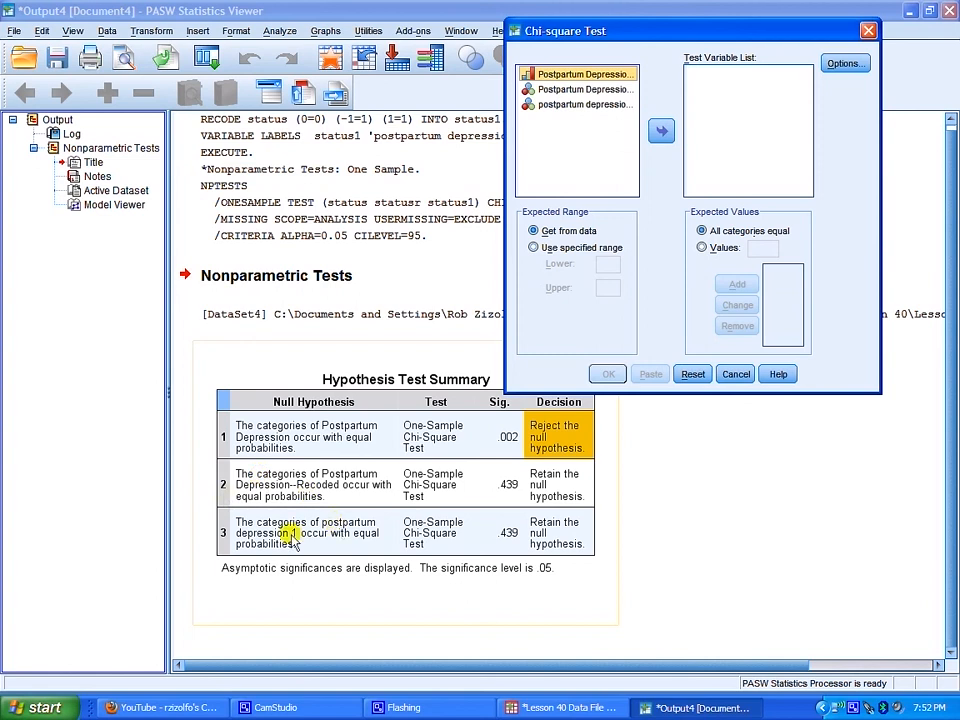
Move Postpartum Depression--Recoded [status1] into the Test Variable List
left_click(580, 88)
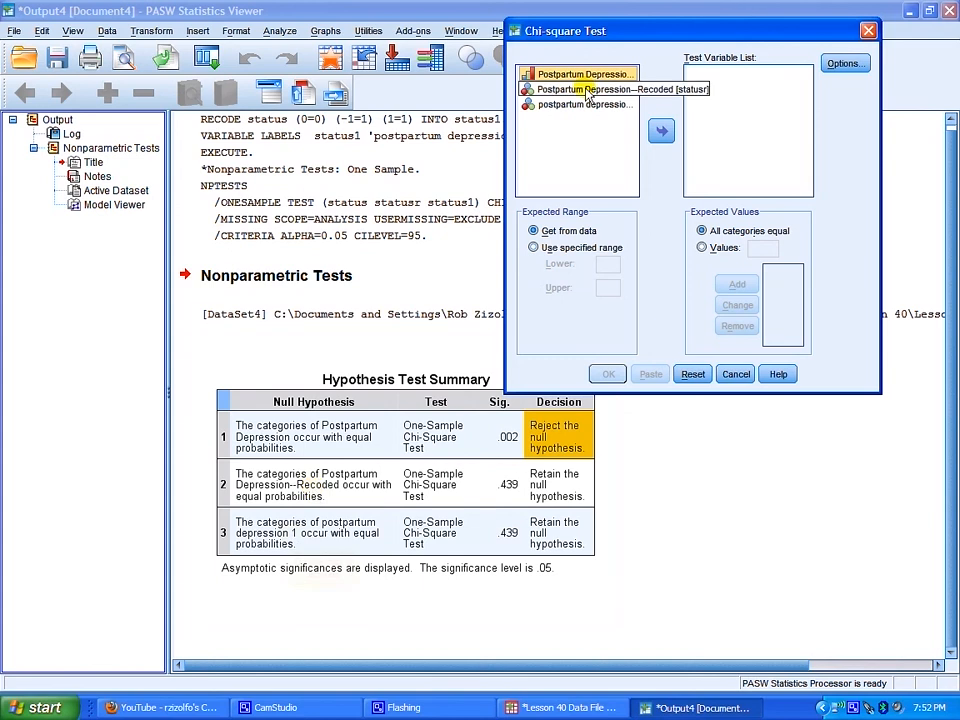
left_click(580, 74)
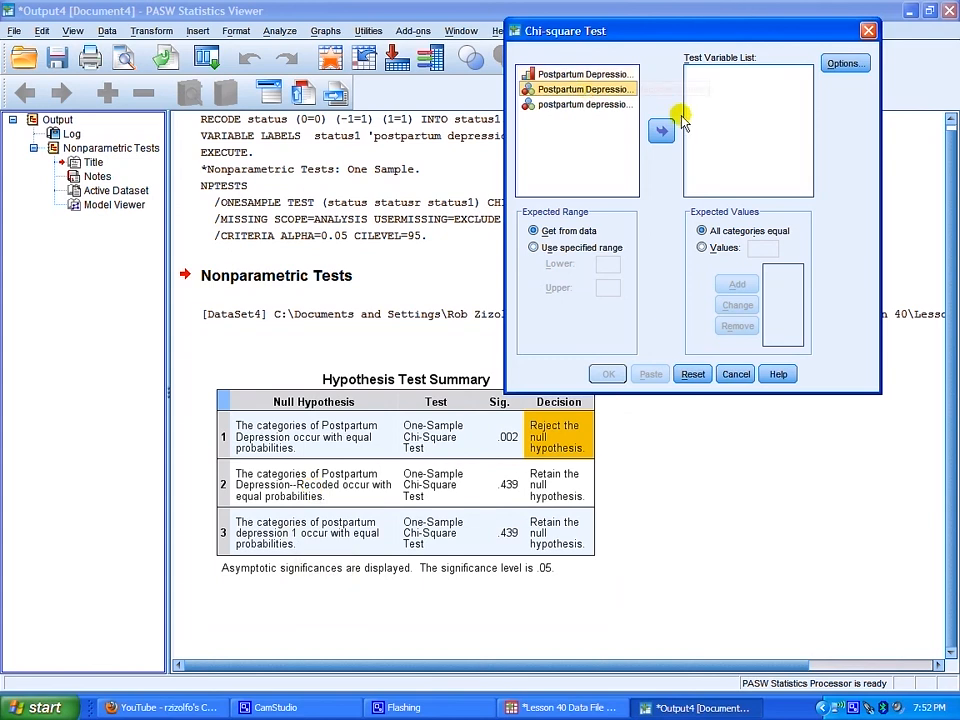
left_click(660, 132)
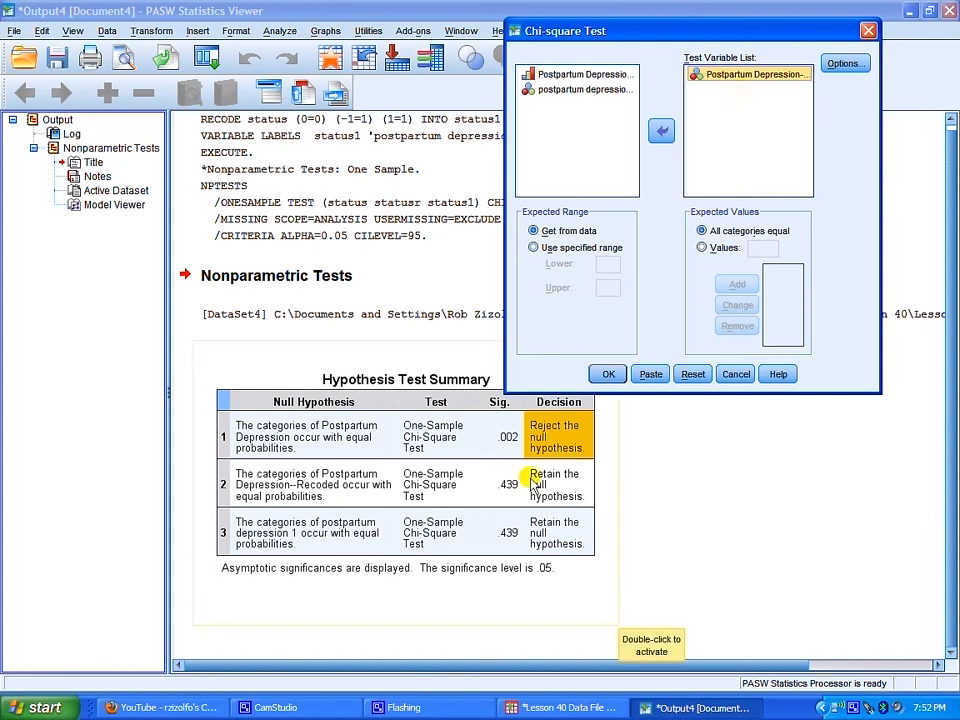
mouse_move(636, 498)
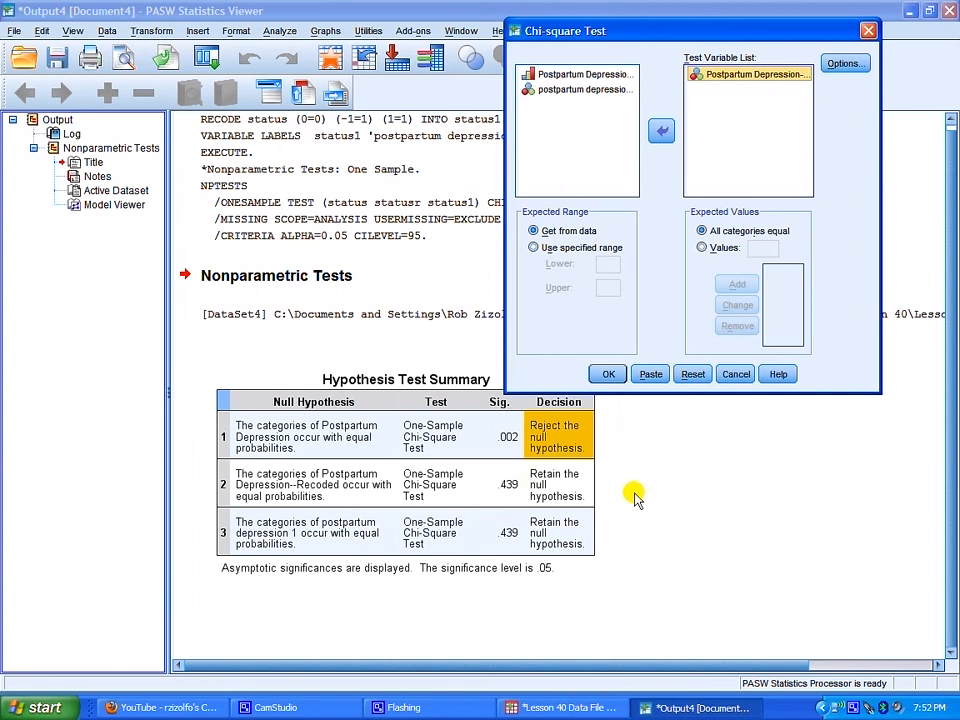
mouse_move(588, 488)
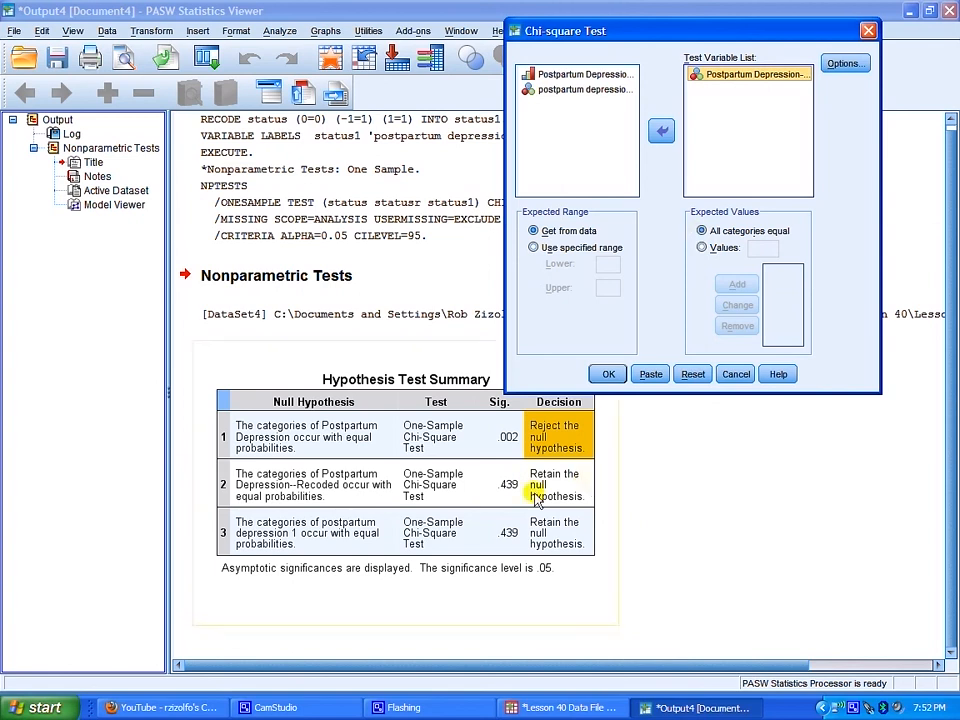
mouse_move(520, 556)
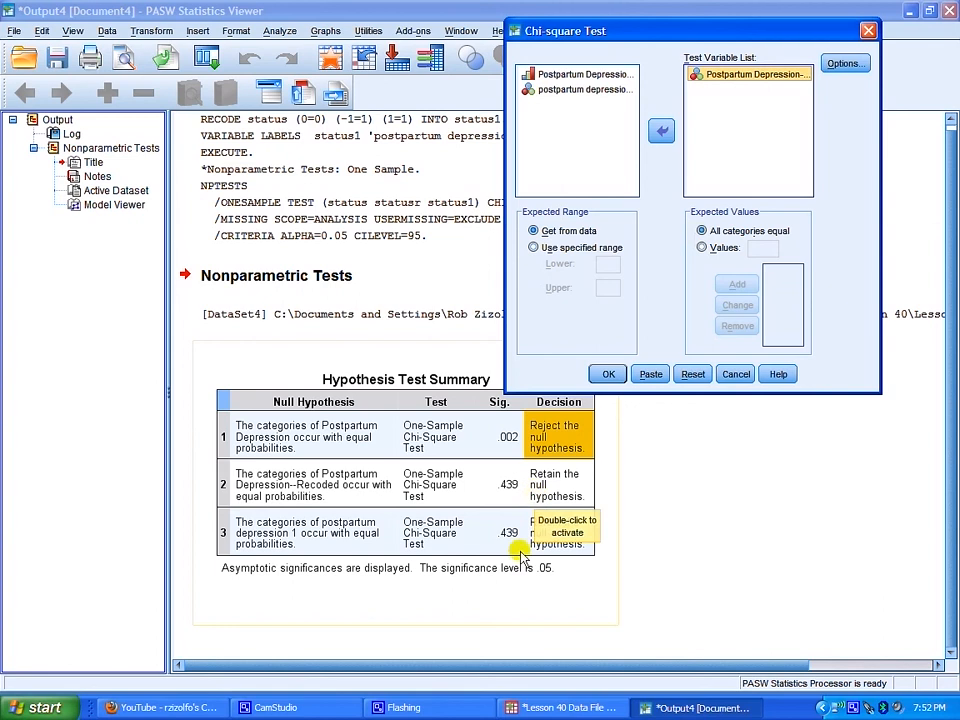
mouse_move(552, 496)
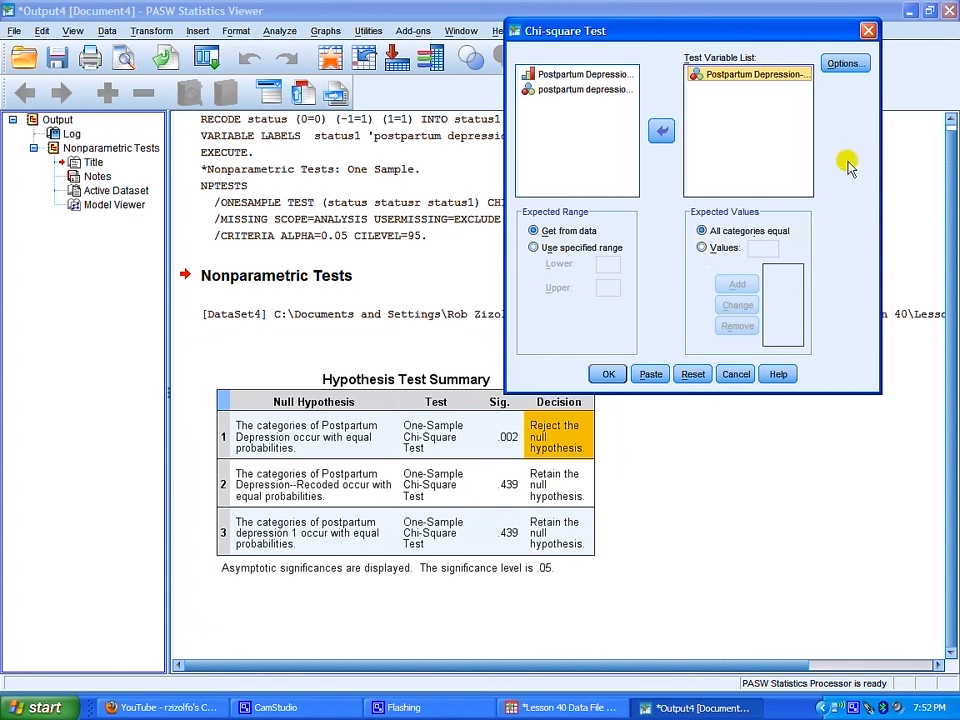
mouse_move(832, 164)
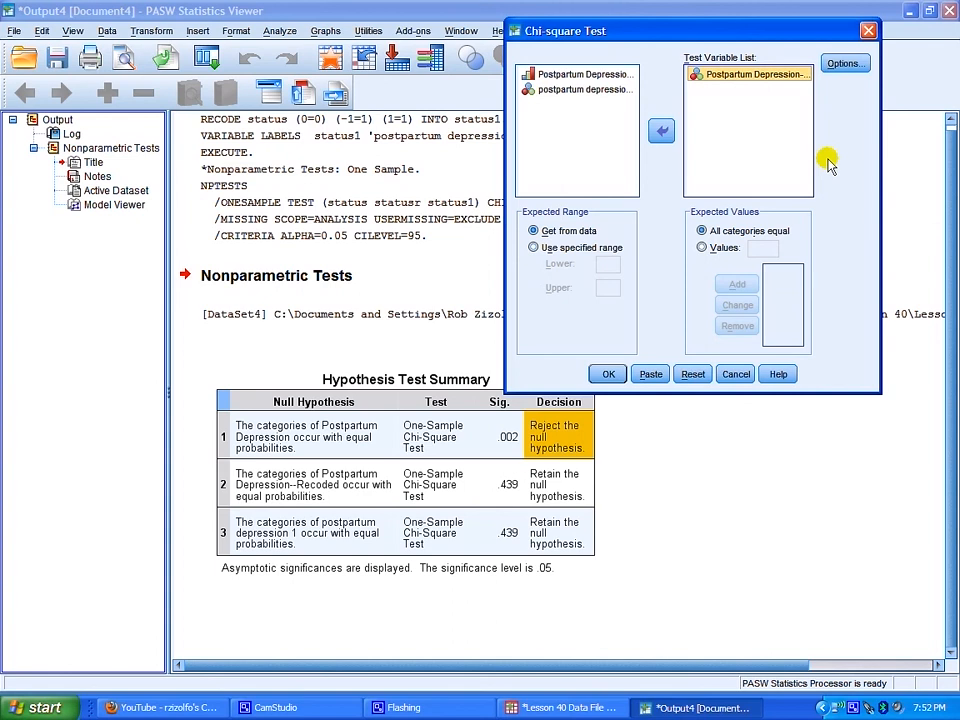
mouse_move(510, 388)
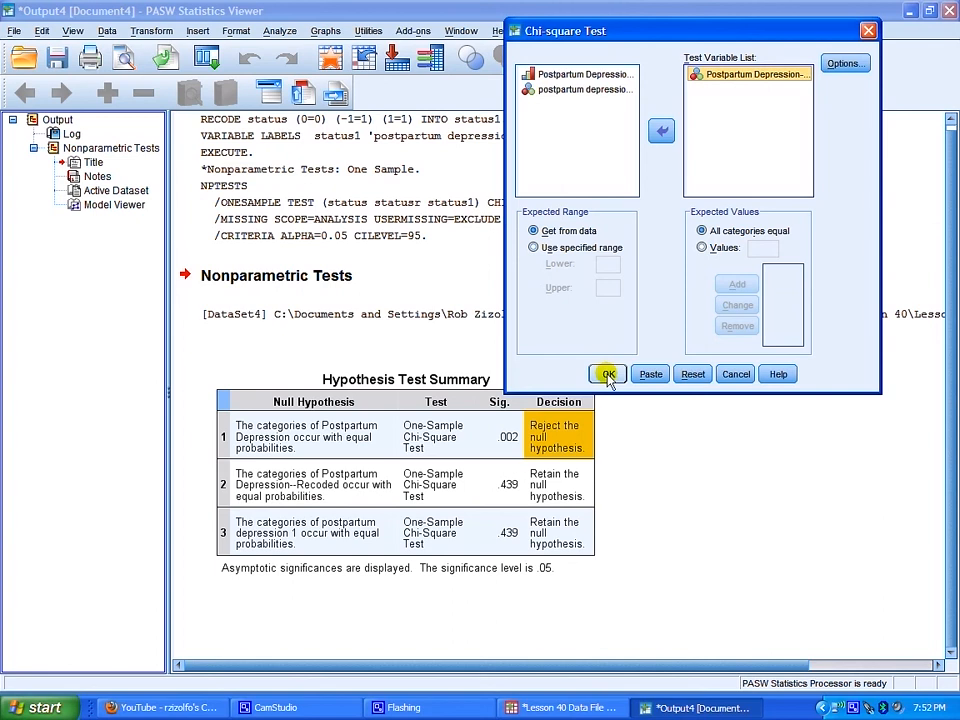
Run the legacy chi-square test: observed 33 and 27, expected 30, chi-square .600, sig .439
left_click(608, 374)
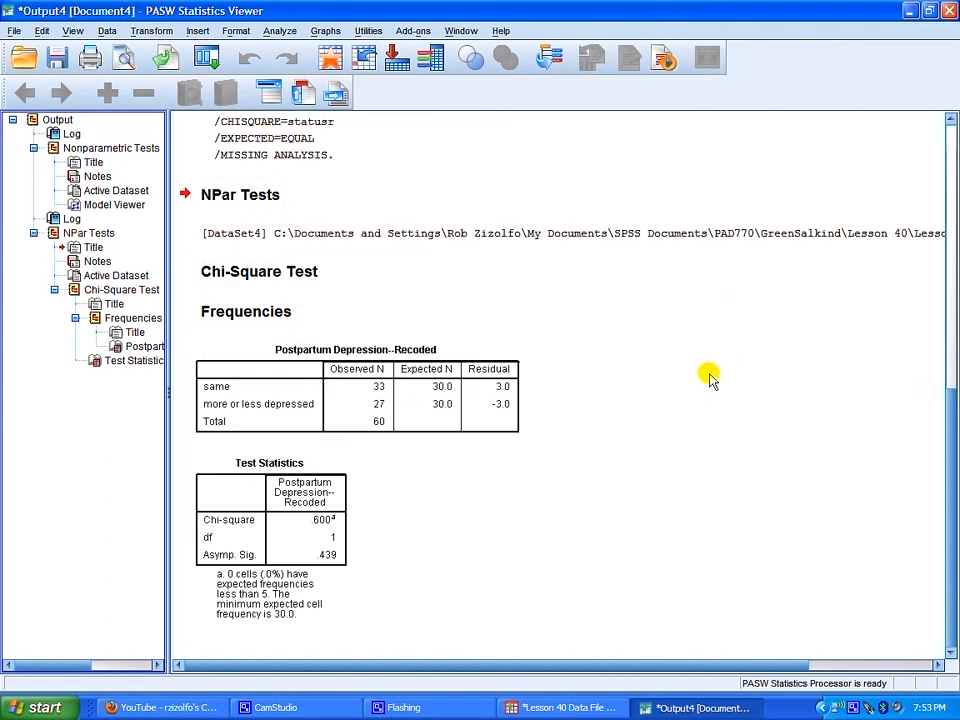
mouse_move(608, 410)
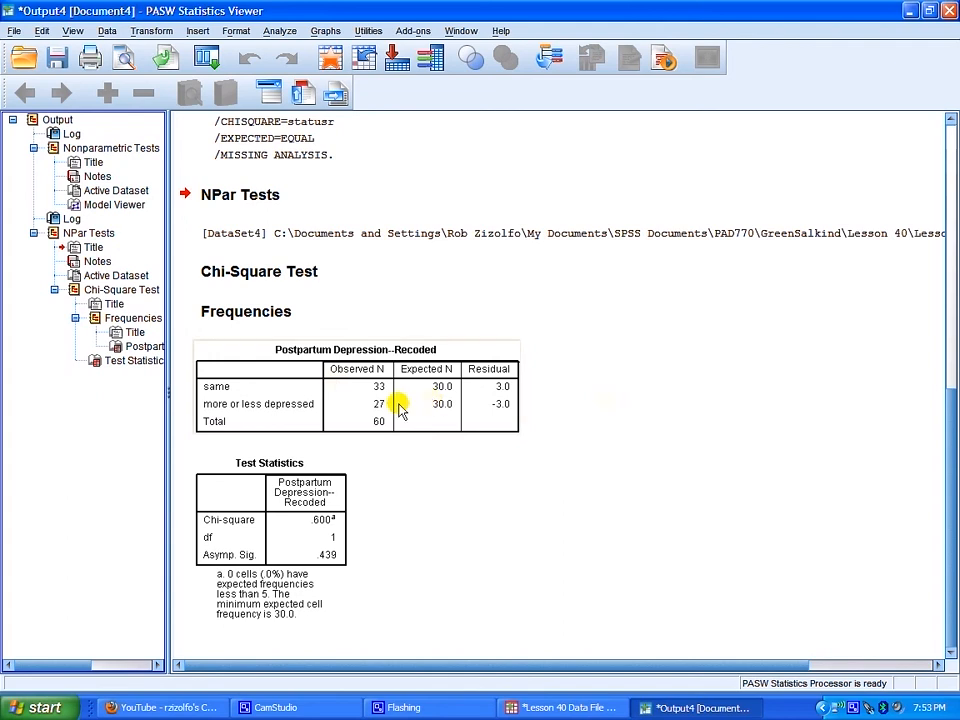
mouse_move(348, 424)
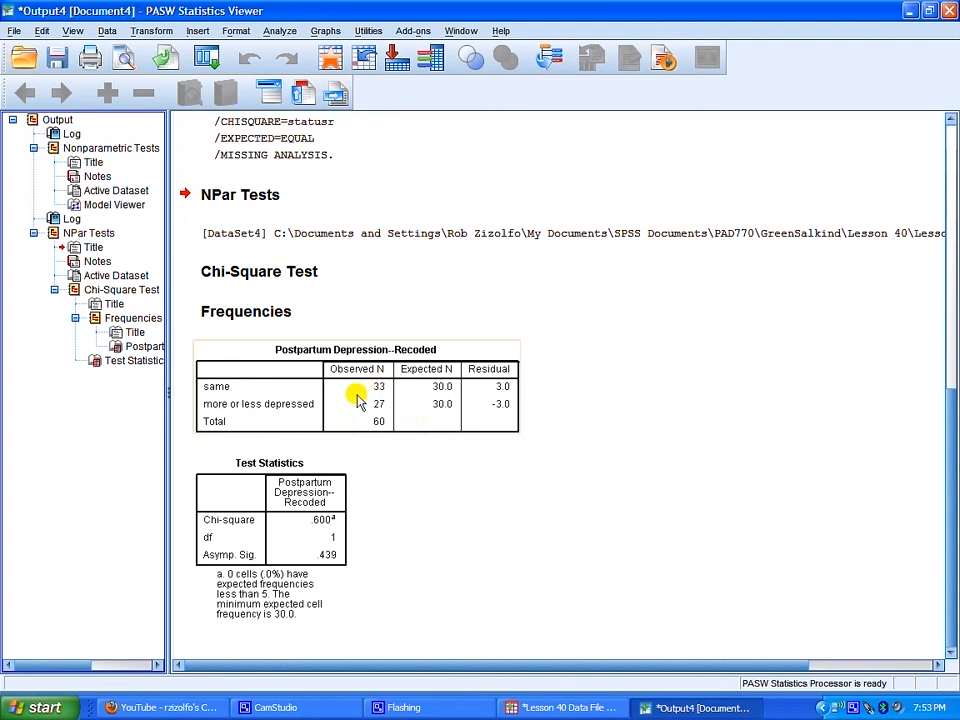
mouse_move(352, 396)
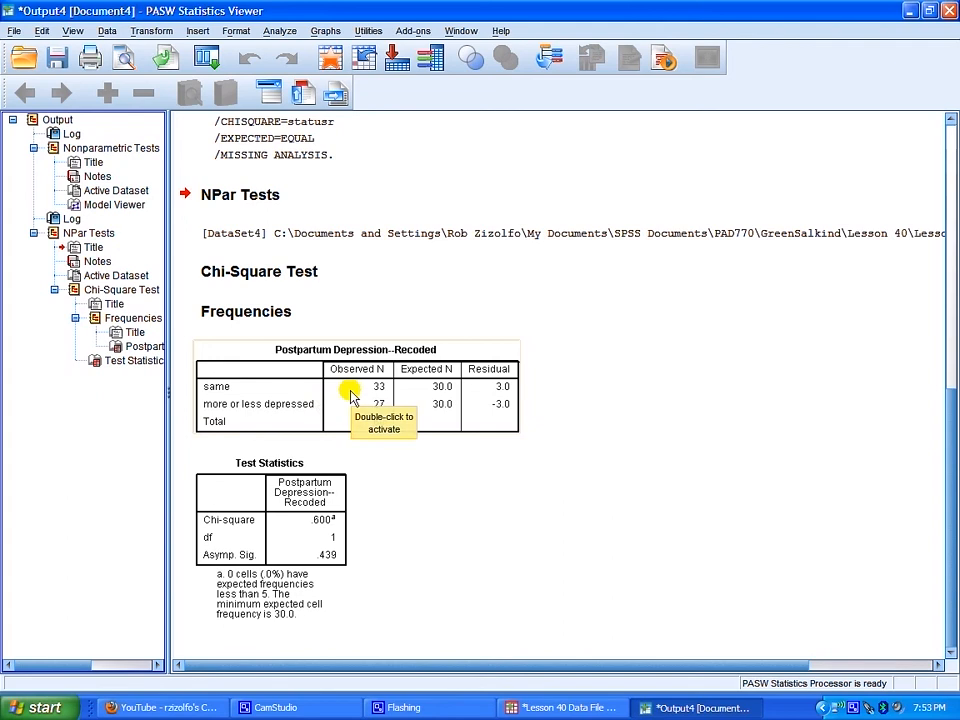
mouse_move(358, 440)
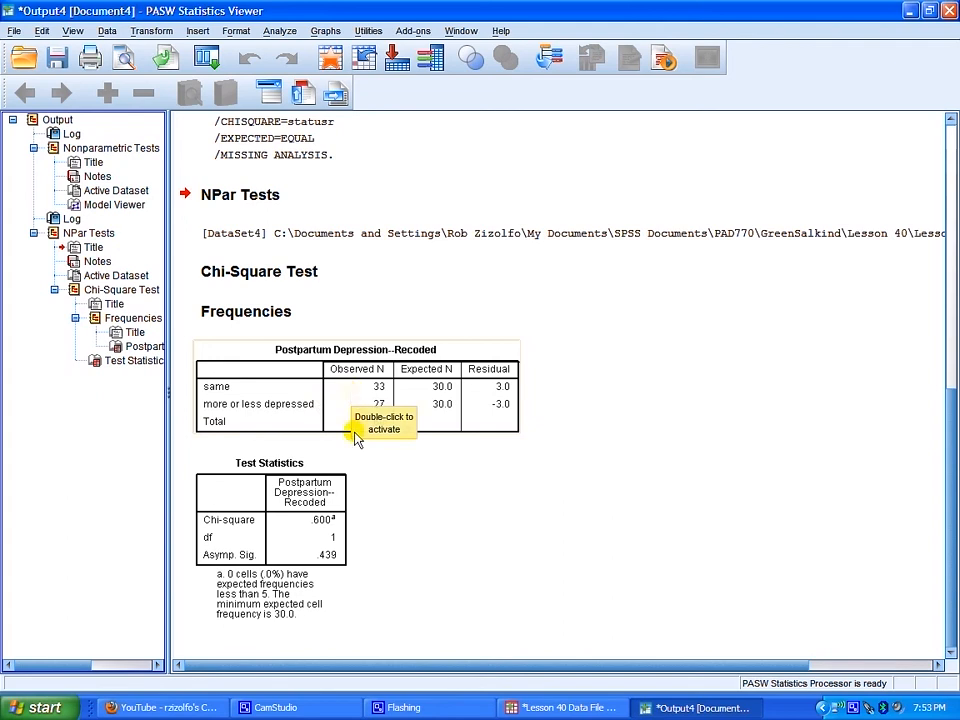
mouse_move(362, 472)
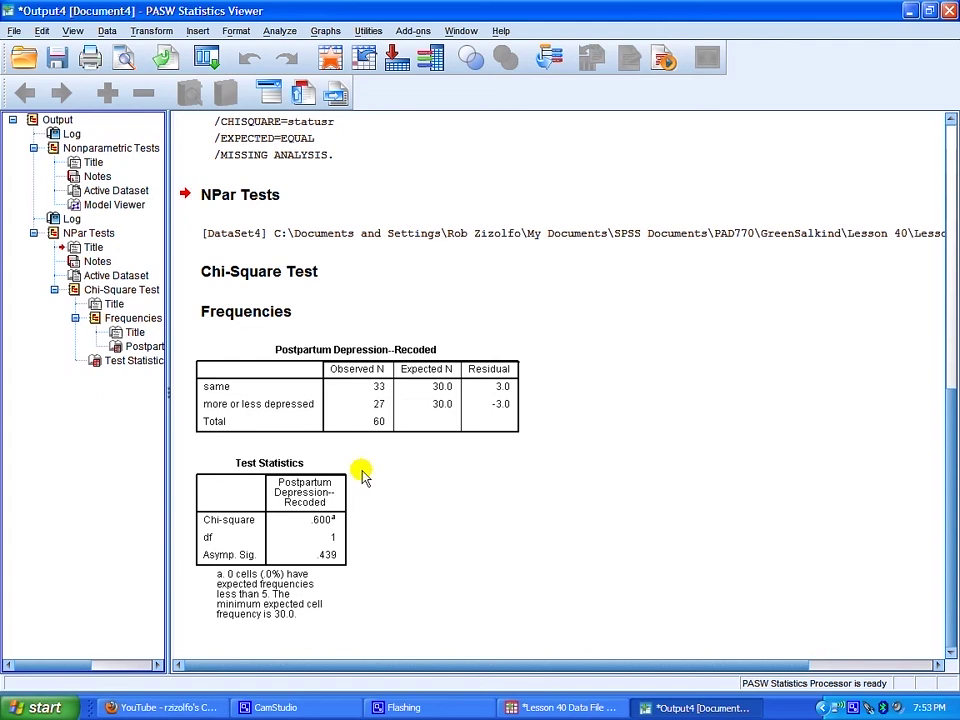
mouse_move(360, 462)
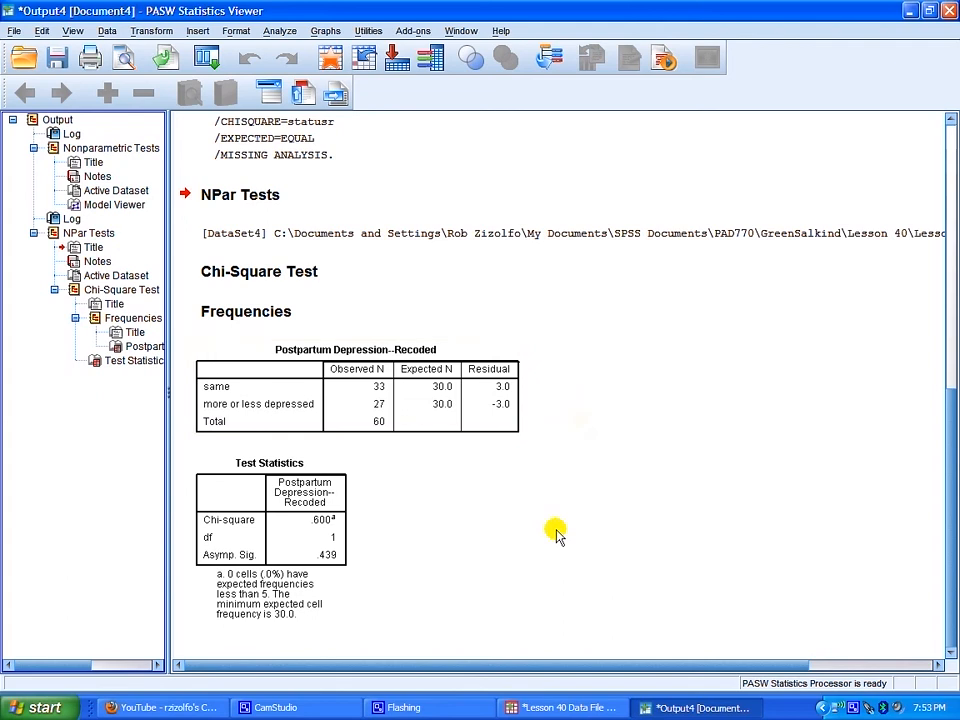
mouse_move(392, 496)
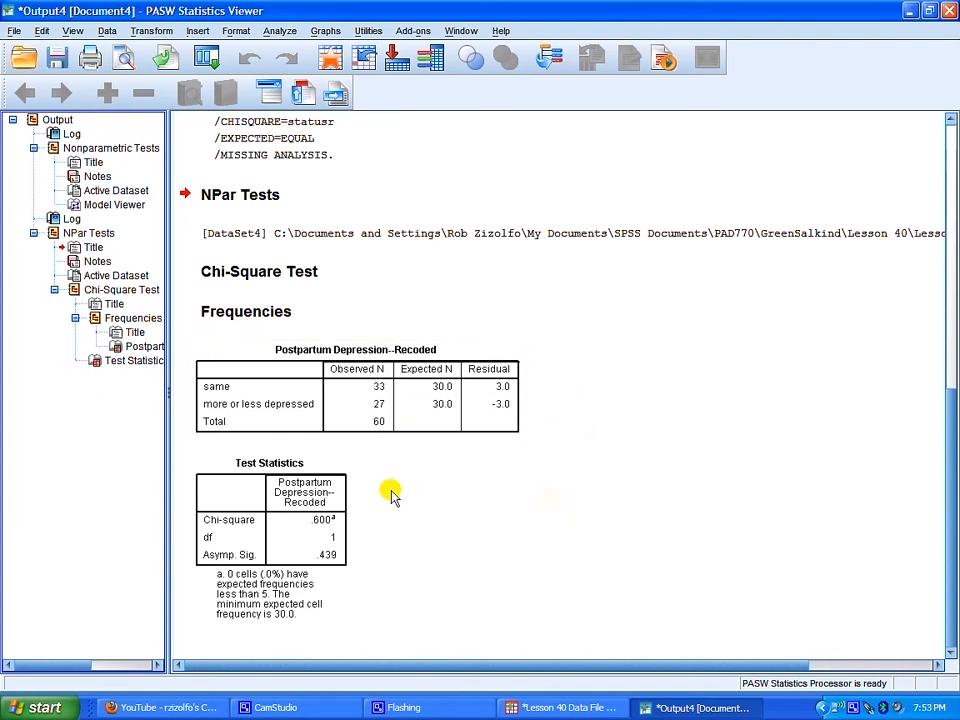
mouse_move(372, 478)
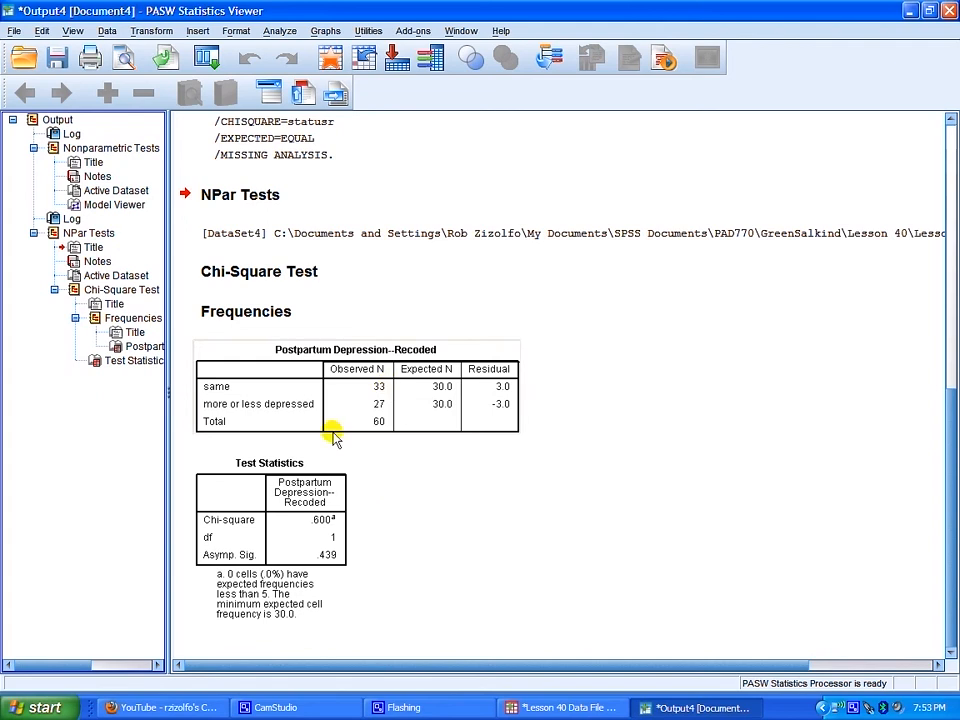
mouse_move(358, 446)
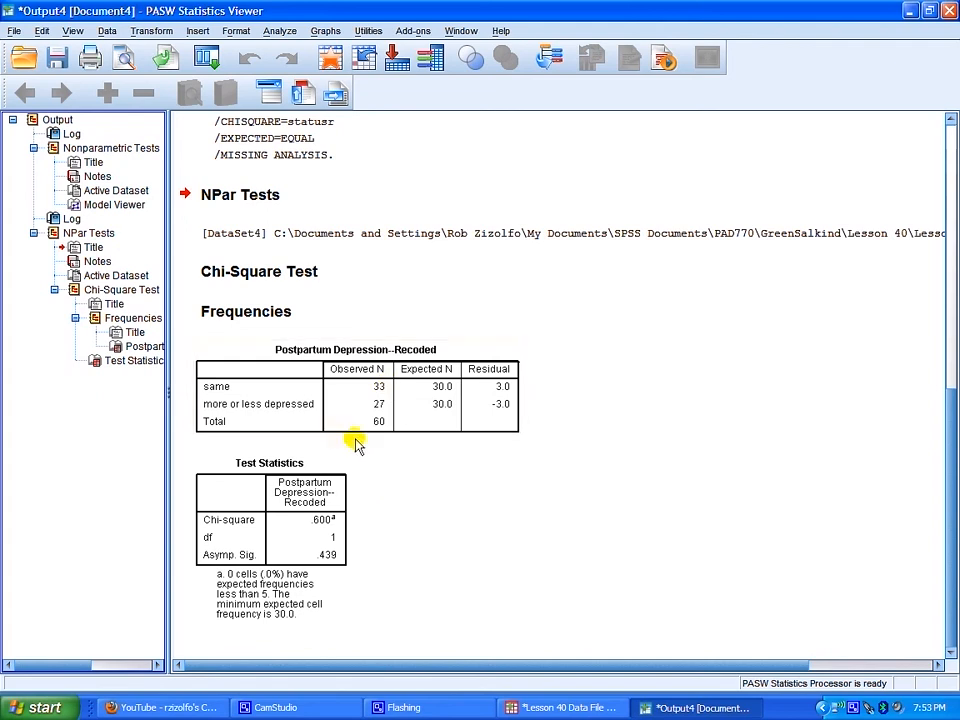
mouse_move(370, 444)
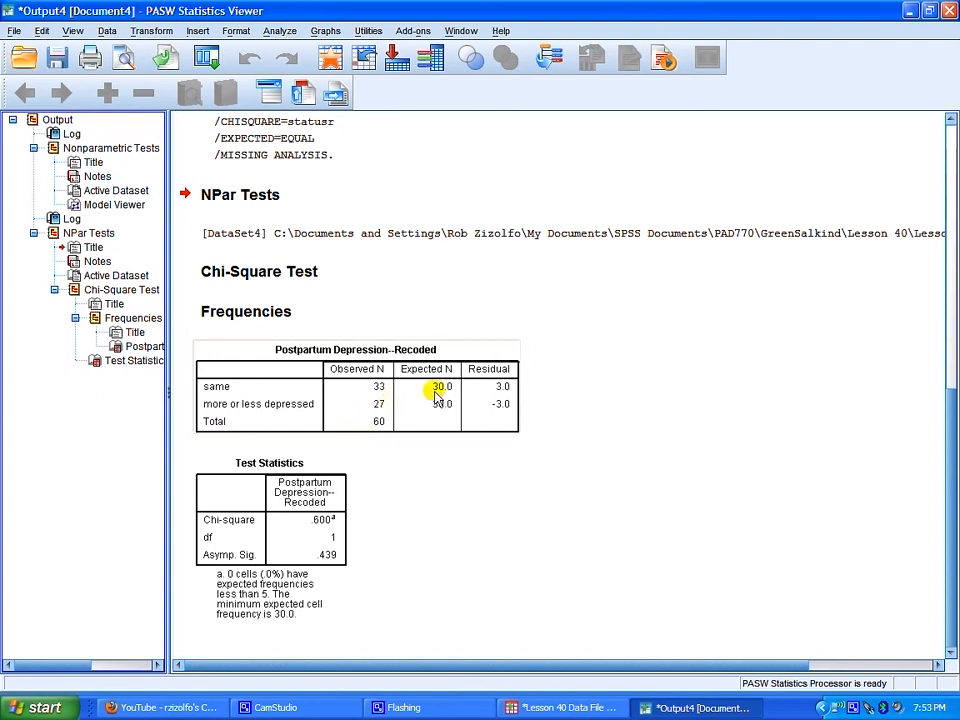
mouse_move(410, 476)
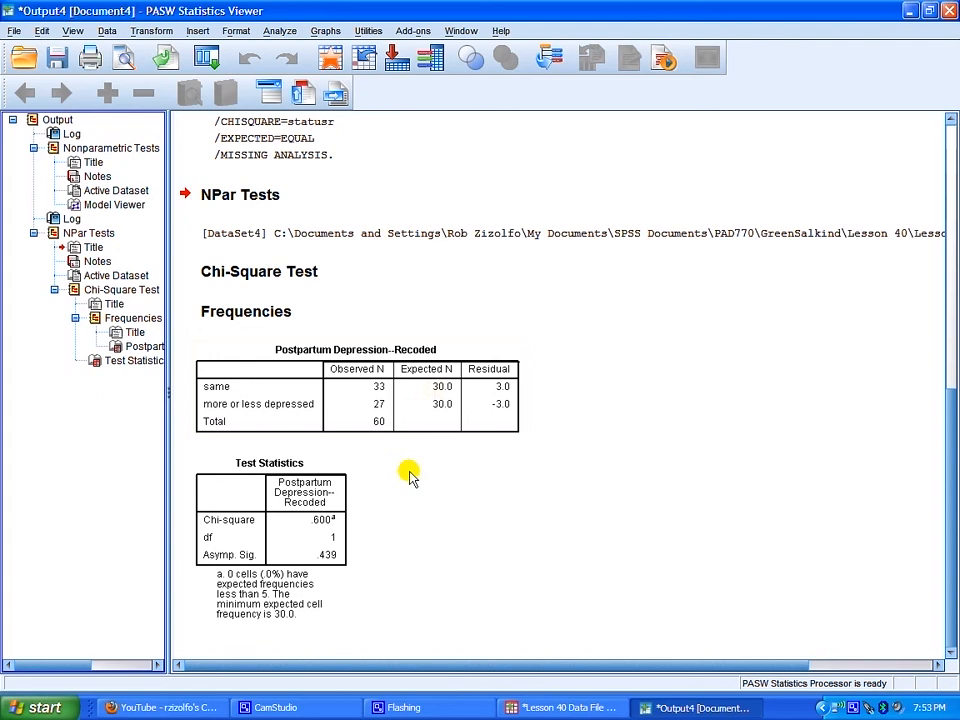